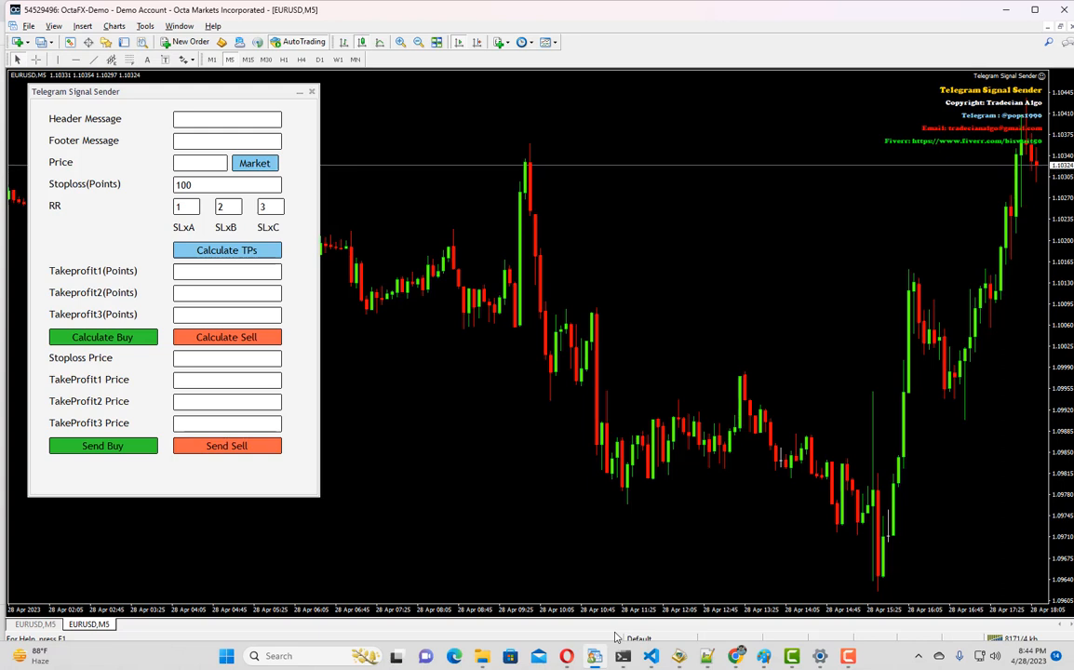
{"action": "mouse_move", "coordinate": [631, 318]}
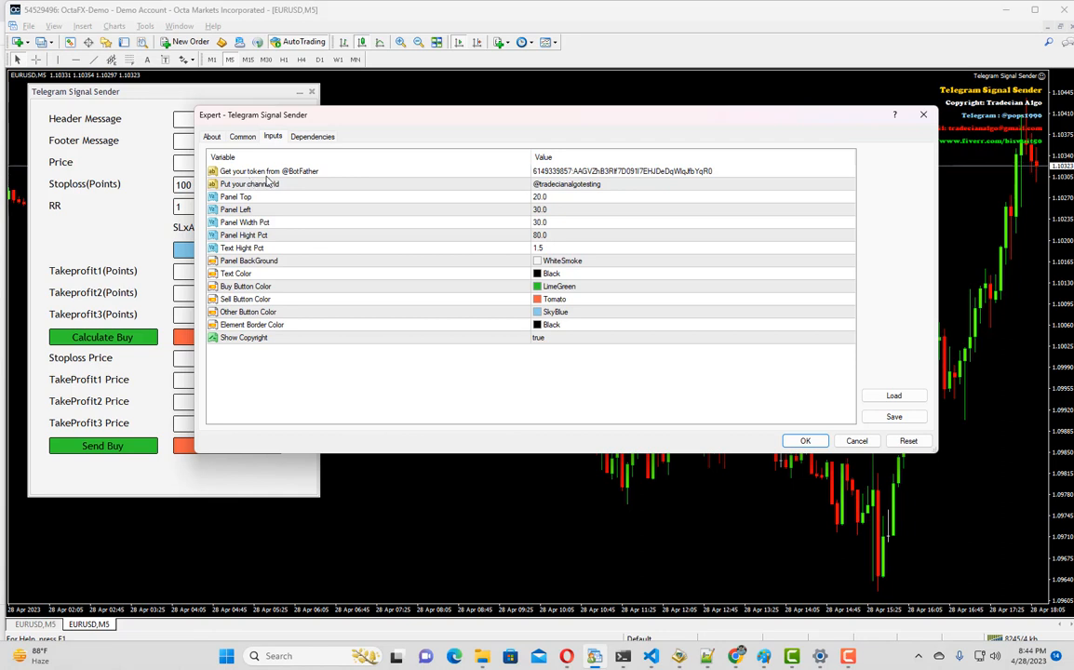
{"action": "mouse_move", "coordinate": [282, 196]}
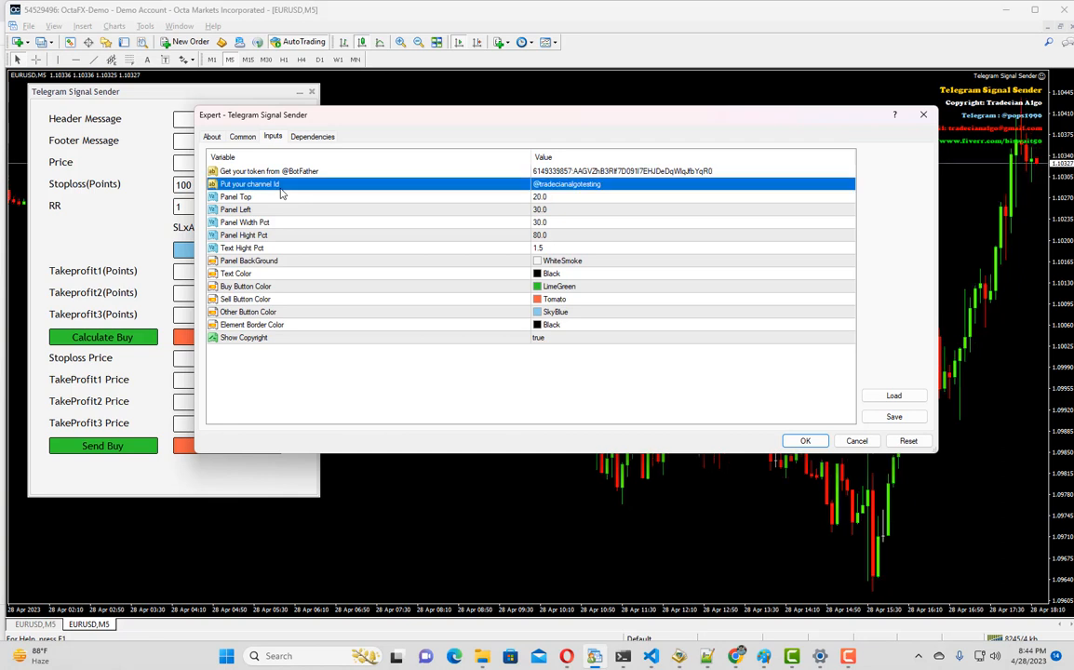
- Review the Panel Top, Left, Width, Height, colour and copyright inputs, then close the Expert dialog
{"action": "left_click", "coordinate": [236, 197]}
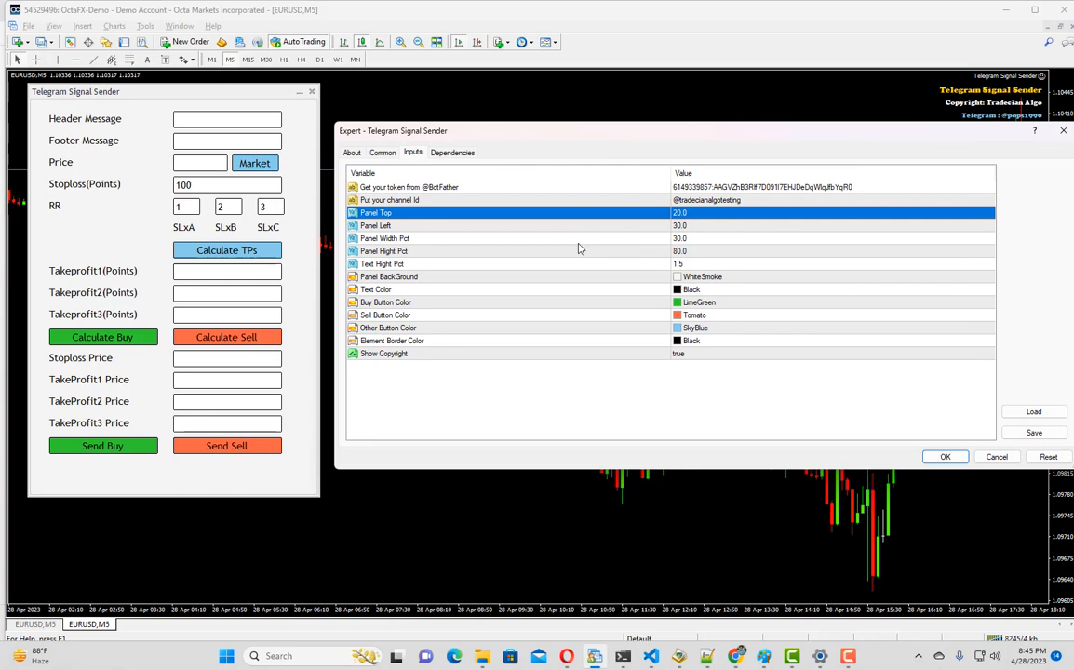
{"action": "mouse_move", "coordinate": [400, 249]}
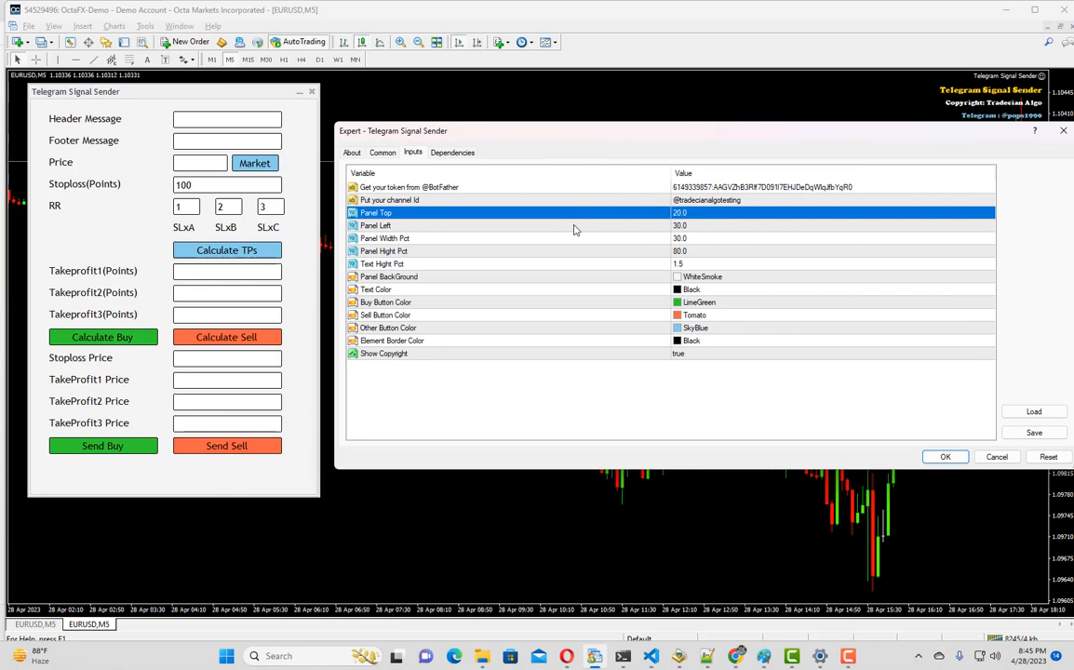
{"action": "mouse_move", "coordinate": [601, 231]}
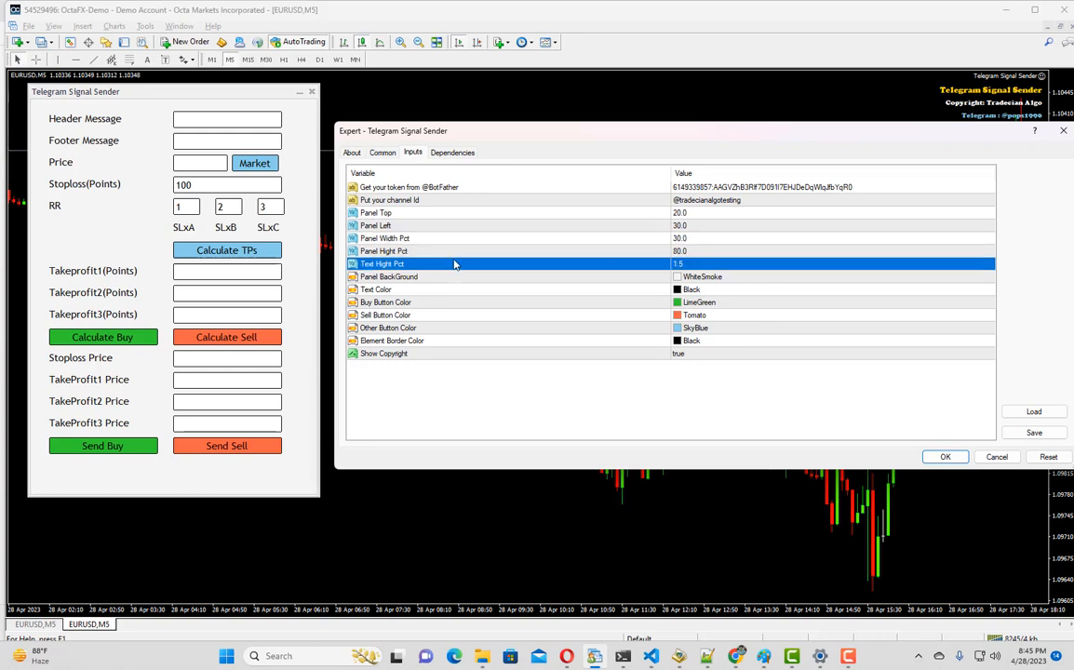
{"action": "mouse_move", "coordinate": [256, 134]}
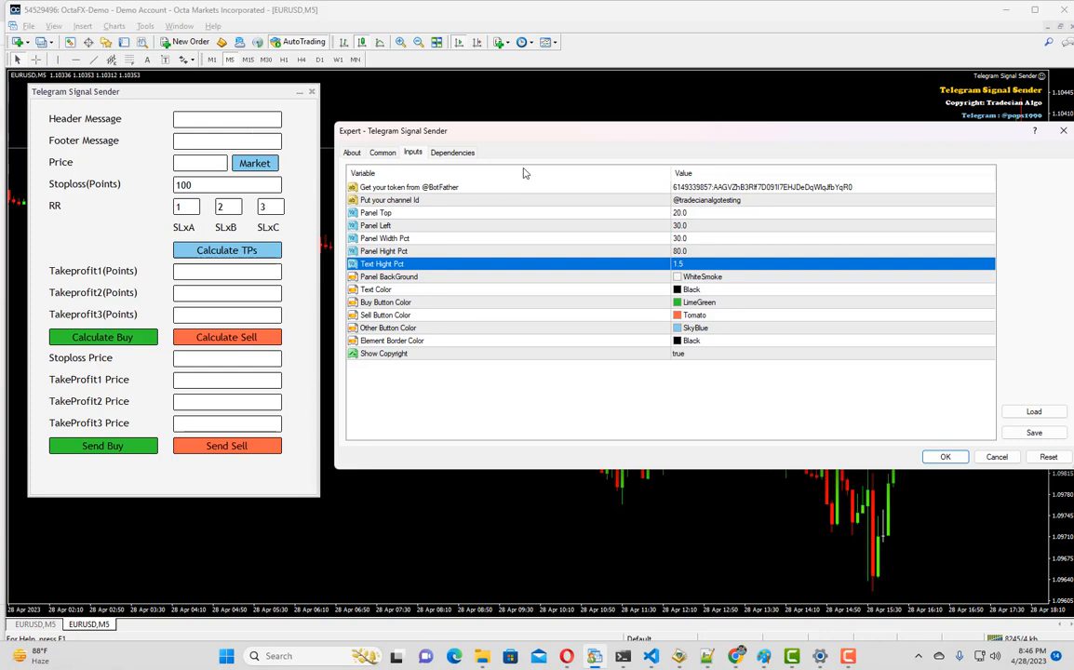
{"action": "mouse_move", "coordinate": [475, 276]}
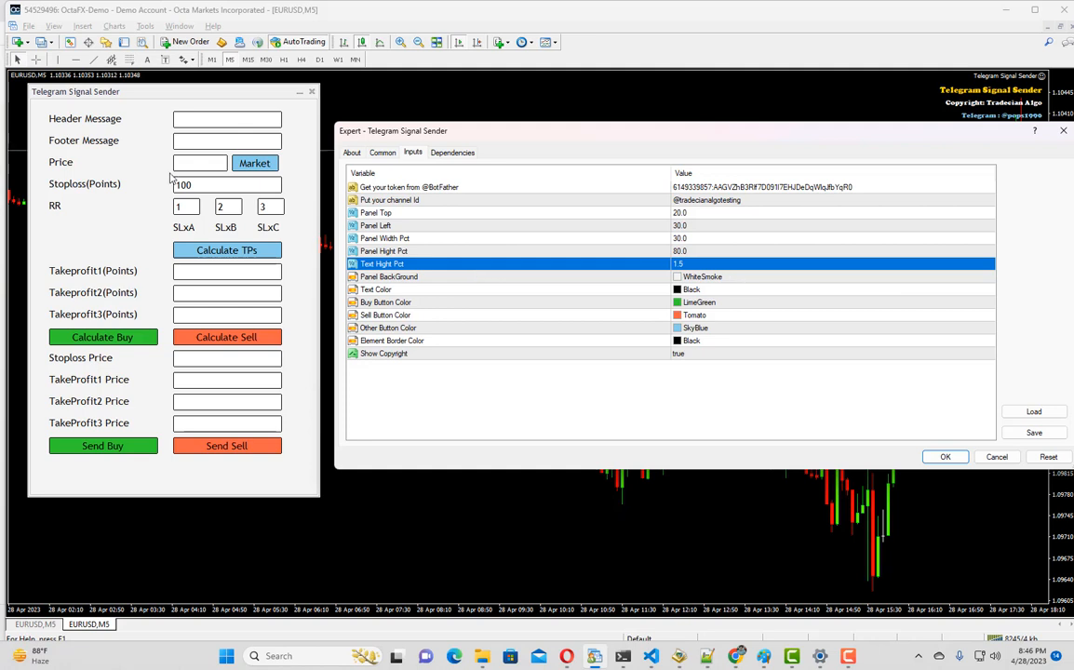
{"action": "mouse_move", "coordinate": [171, 179]}
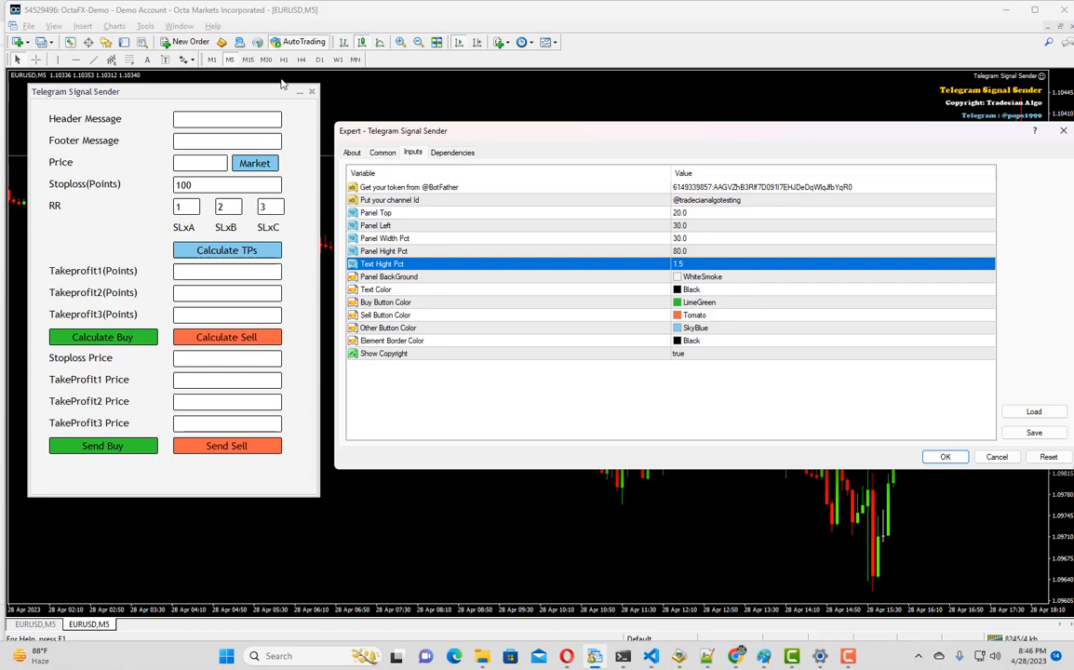
{"action": "mouse_move", "coordinate": [710, 291]}
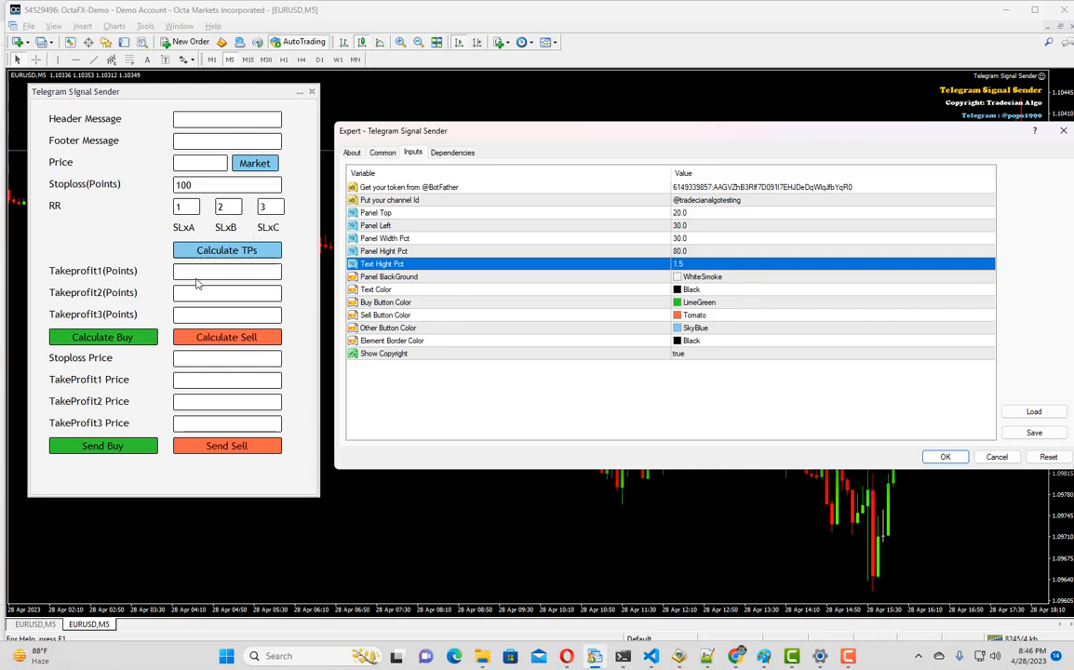
{"action": "mouse_move", "coordinate": [312, 303]}
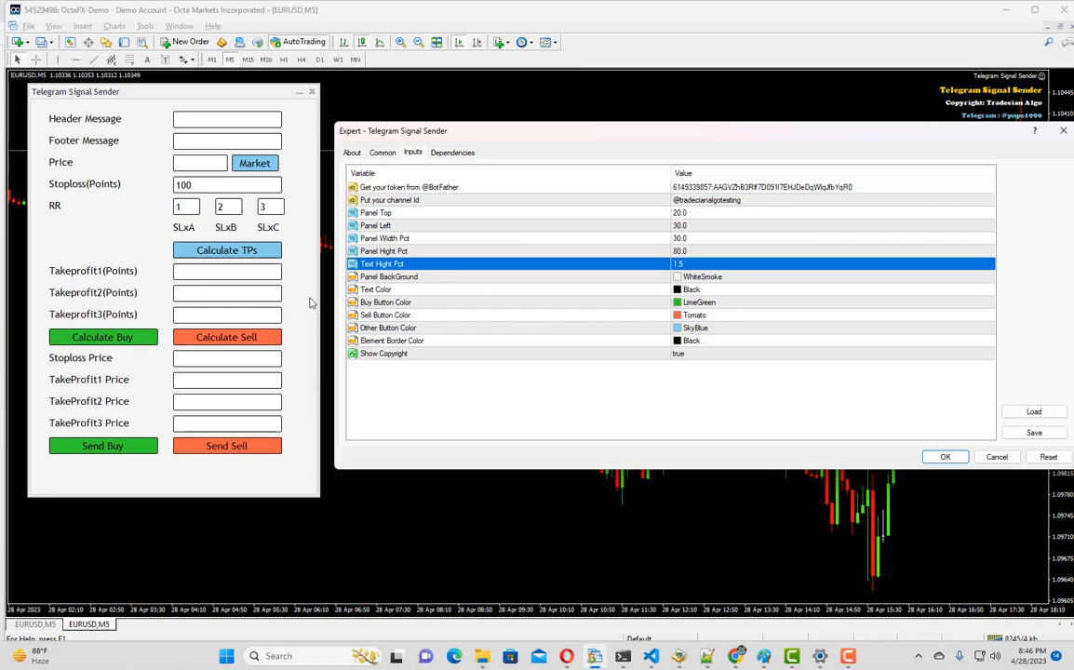
{"action": "mouse_move", "coordinate": [540, 345]}
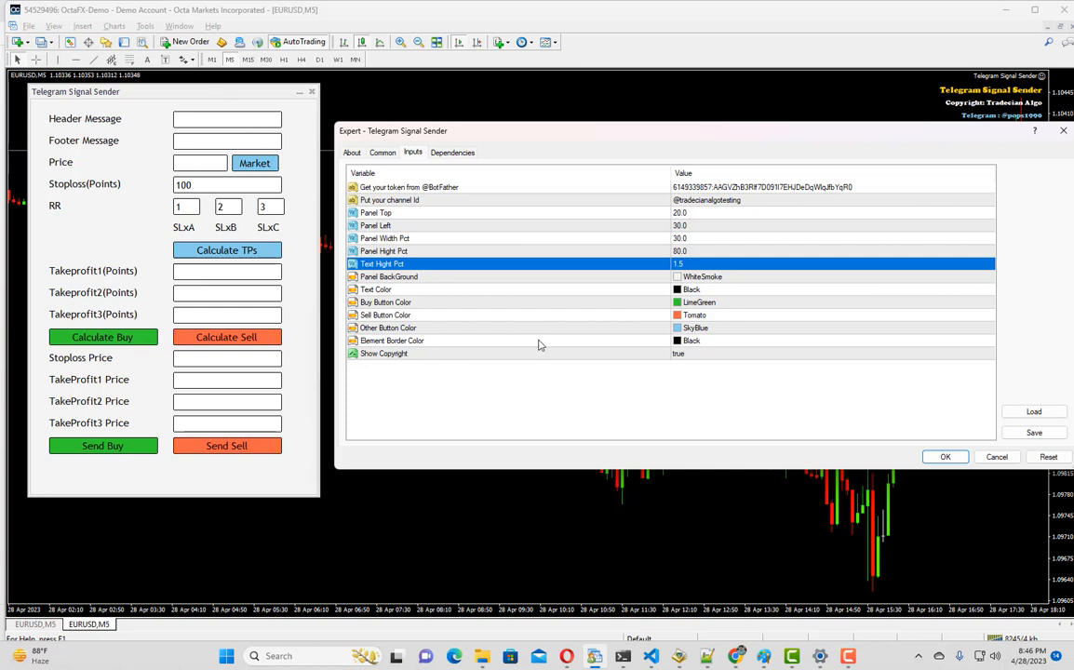
{"action": "mouse_move", "coordinate": [685, 356]}
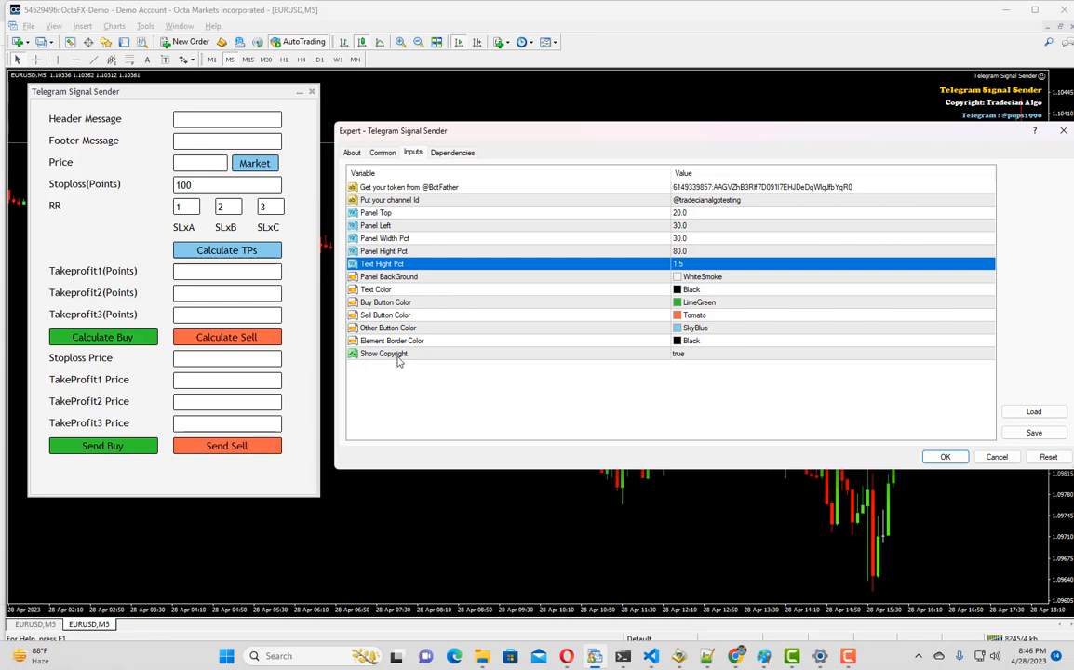
{"action": "left_click", "coordinate": [945, 456]}
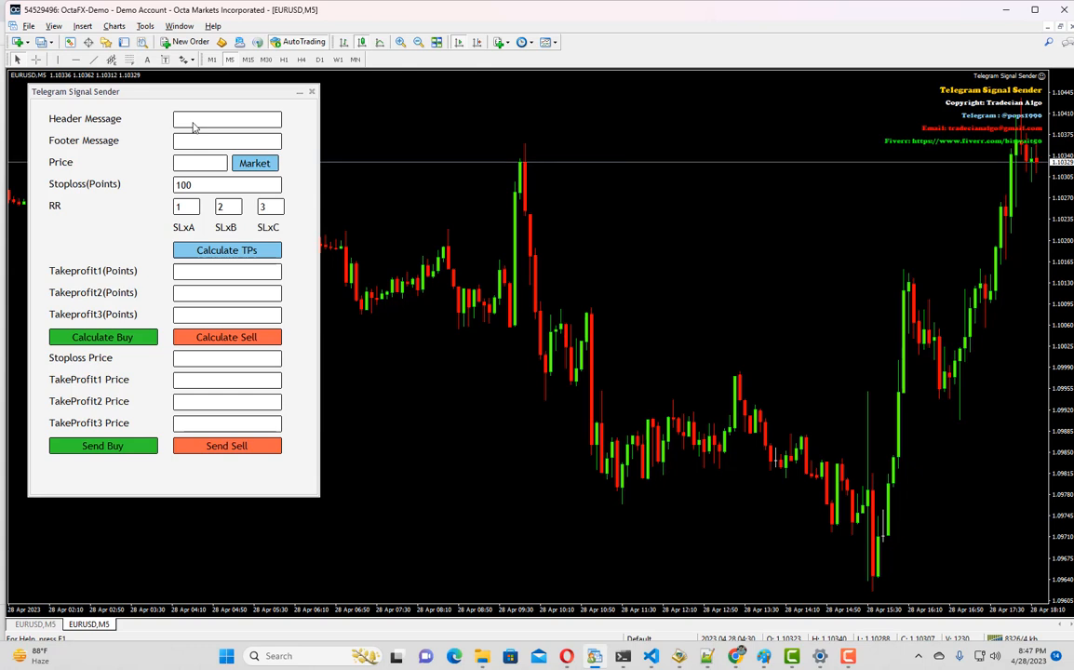
- Enter 'This is a test header' as the header and 'This is a test footer' as the footer
{"action": "left_click", "coordinate": [226, 118]}
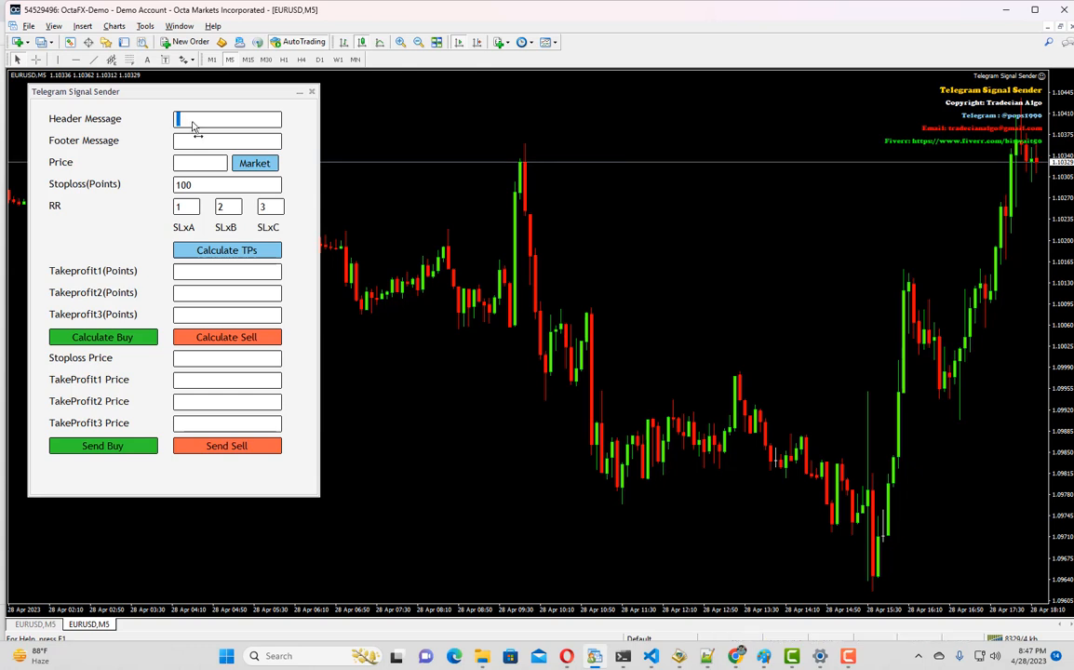
{"action": "type", "text": "This Is"}
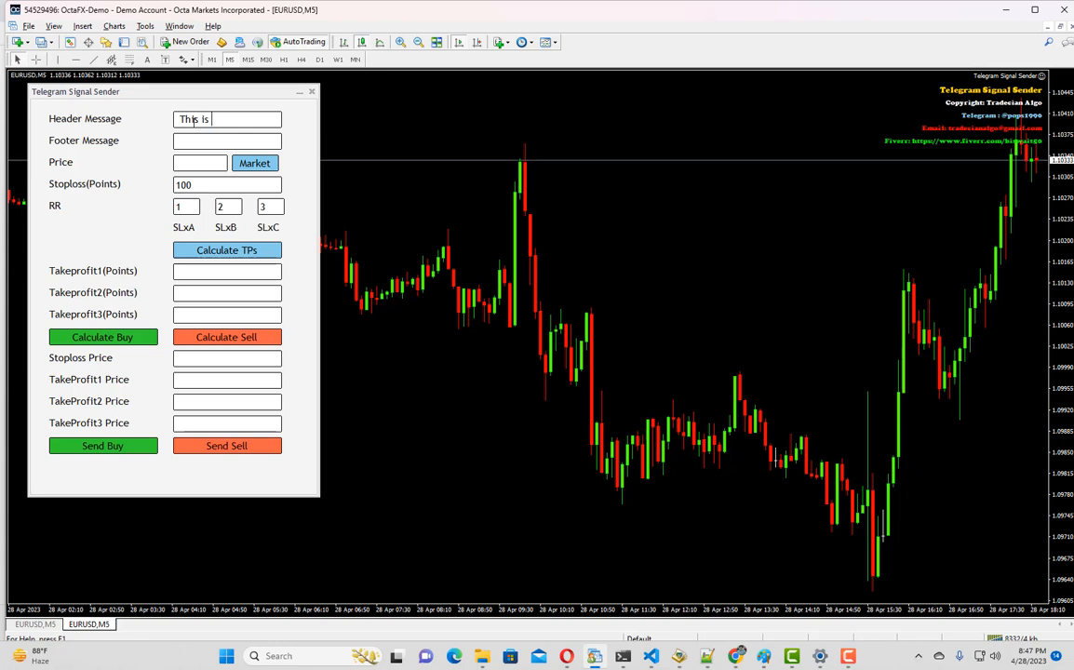
{"action": "type", "text": "a test header"}
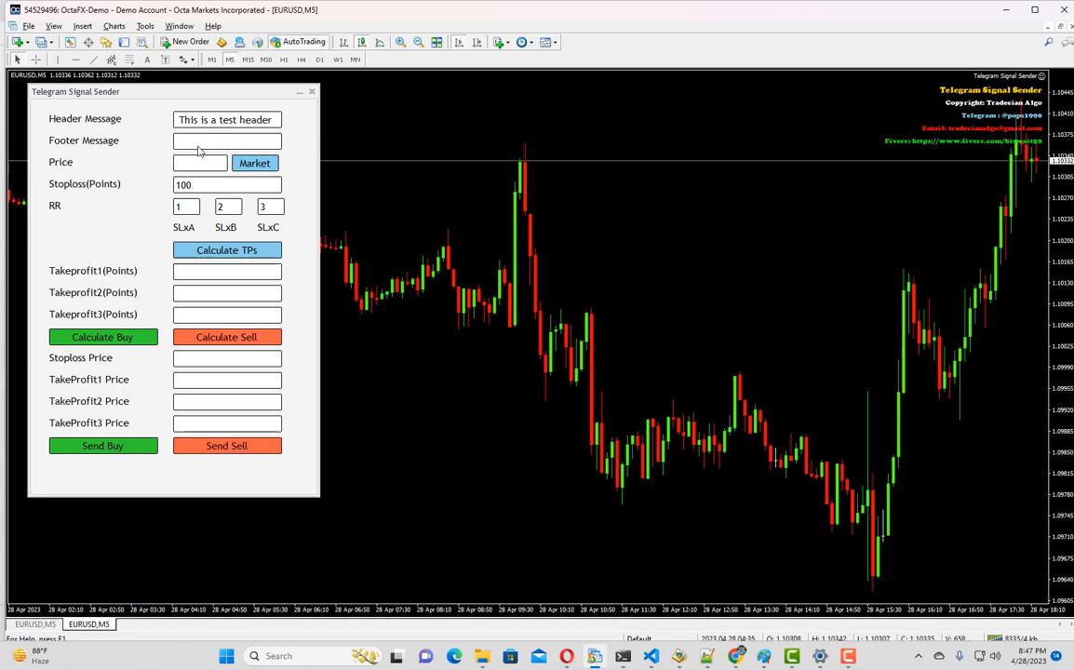
{"action": "type", "text": "This is"}
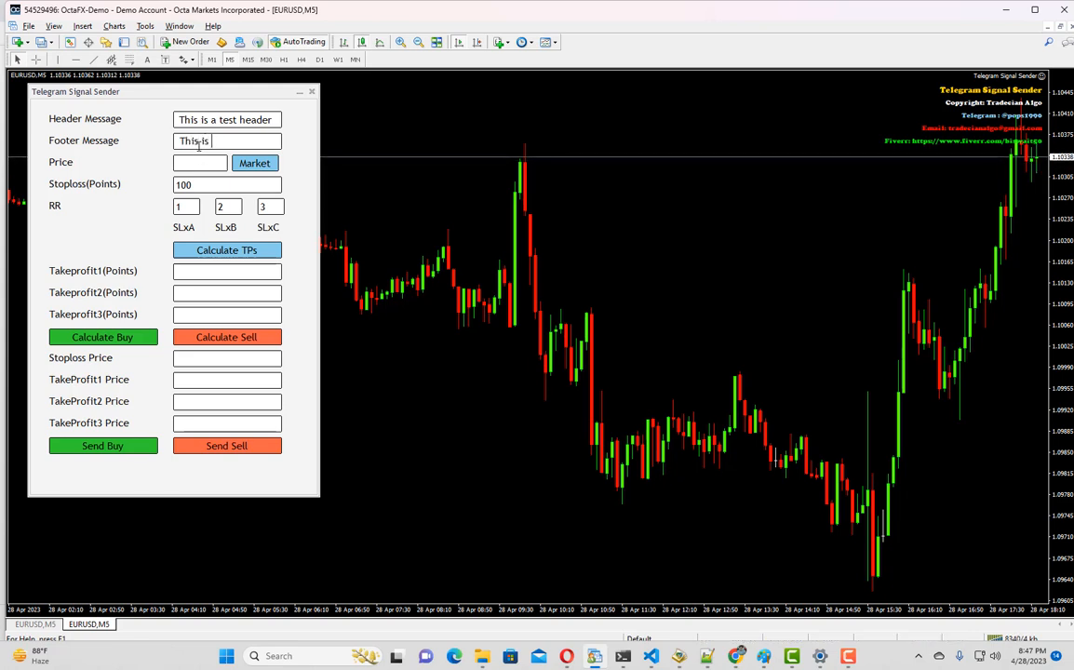
{"action": "type", "text": "a test"}
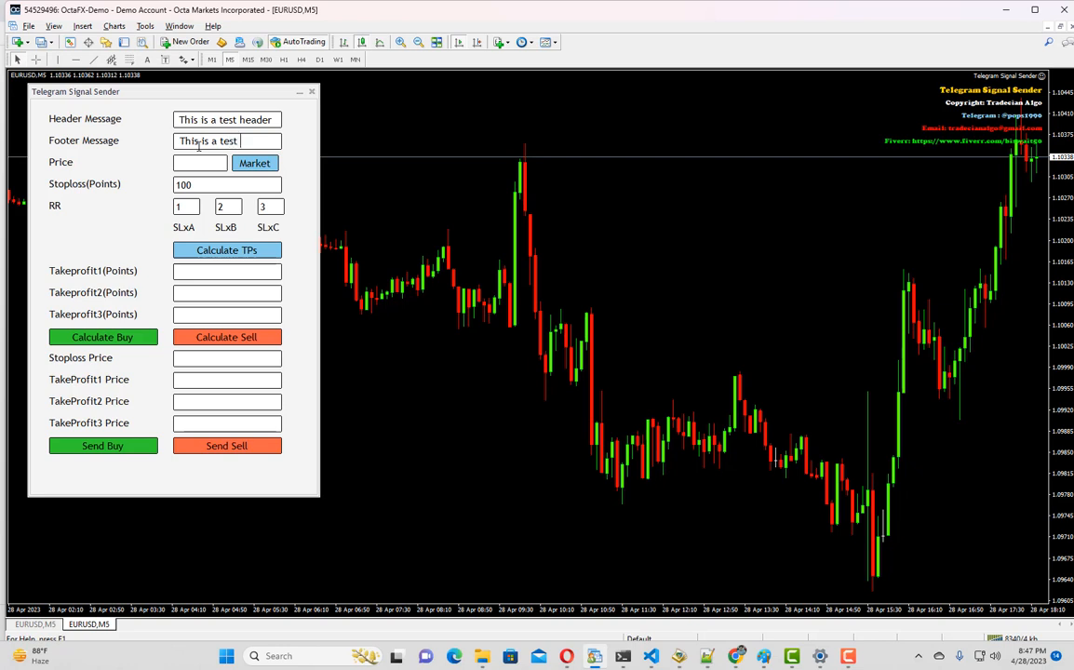
{"action": "type", "text": "footer"}
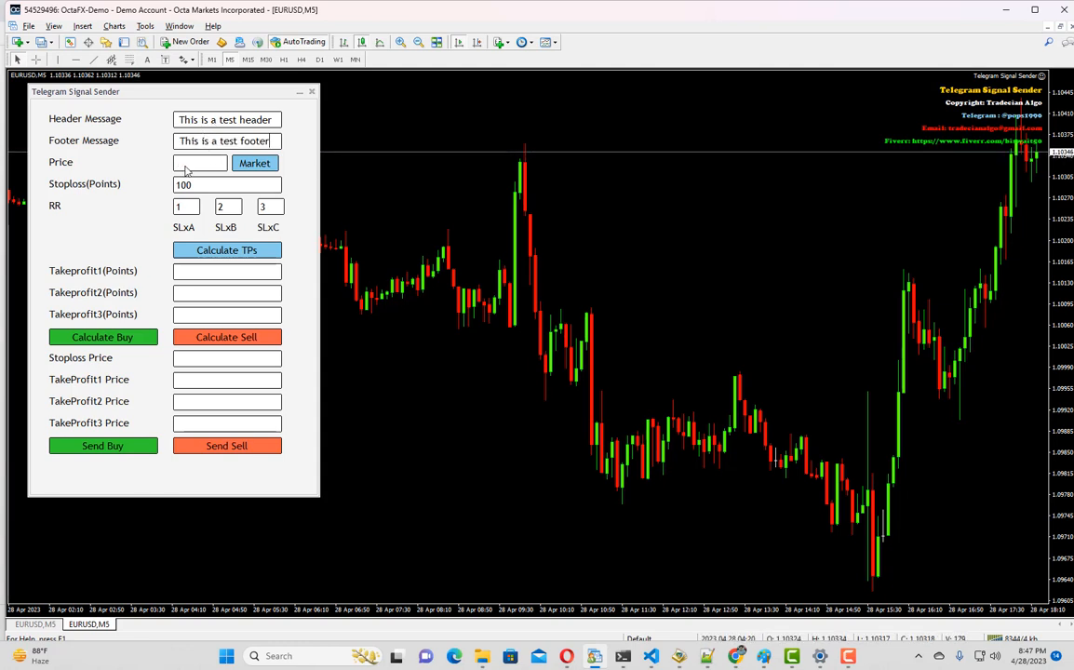
{"action": "mouse_move", "coordinate": [786, 195]}
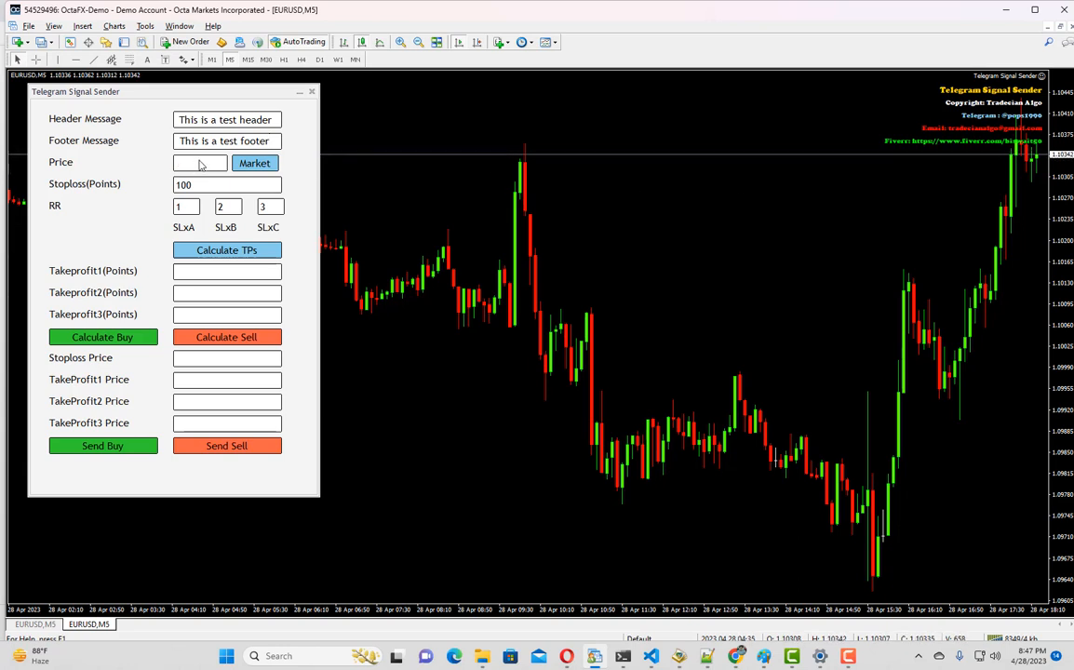
- Fill the Price field with the current market price 1.10356 using the Market button
{"action": "left_click", "coordinate": [200, 163]}
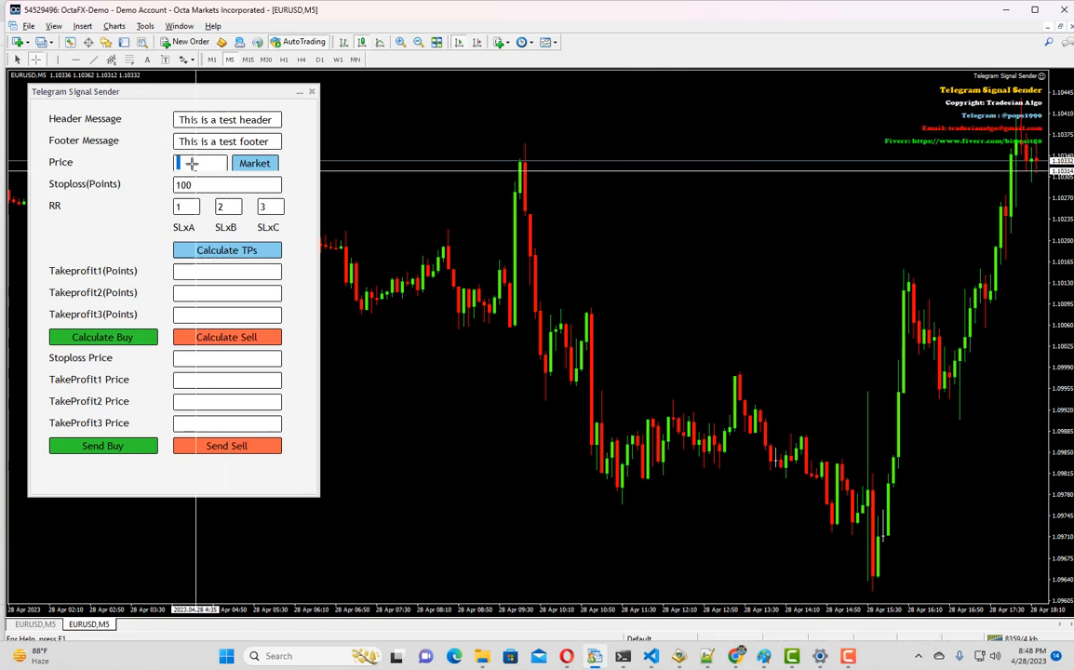
{"action": "type", "text": "1.10415"}
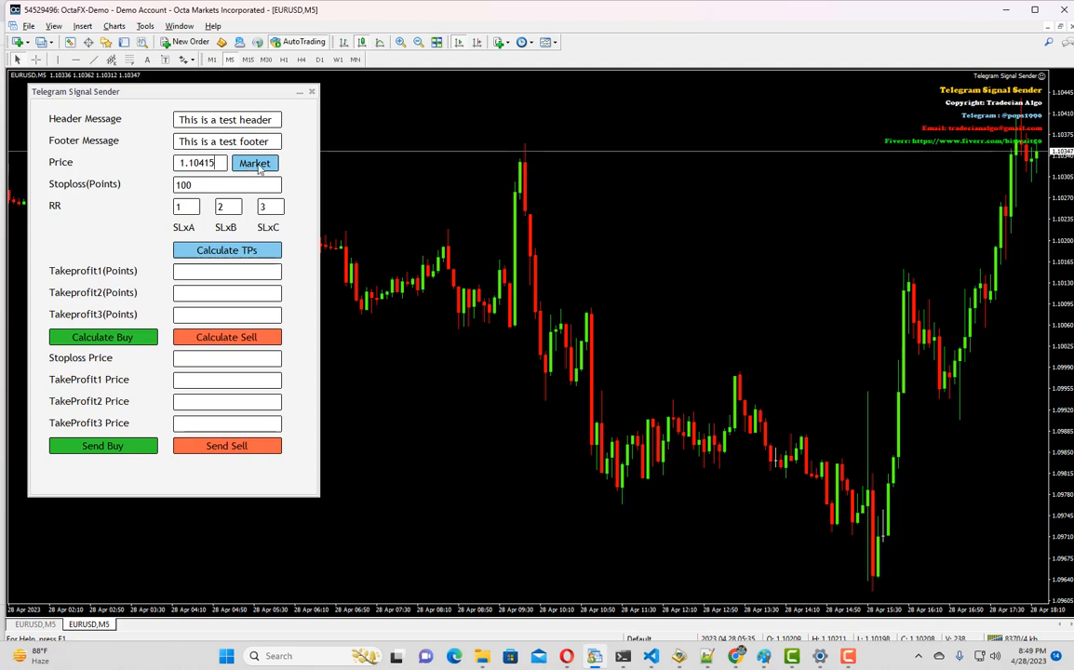
{"action": "left_click", "coordinate": [254, 163]}
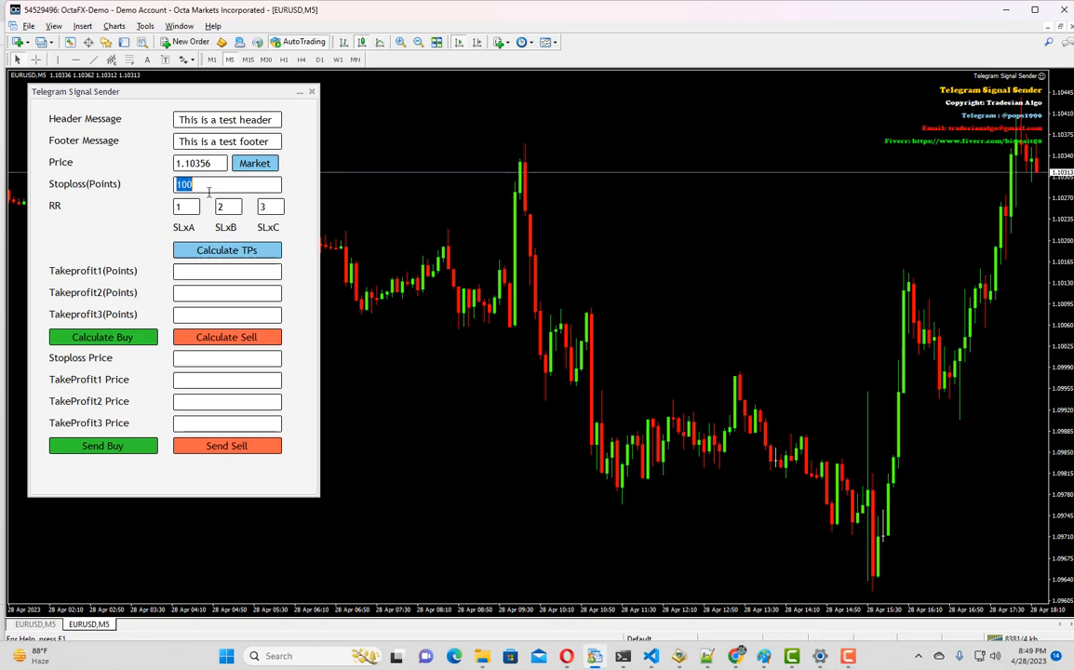
{"action": "mouse_move", "coordinate": [79, 207]}
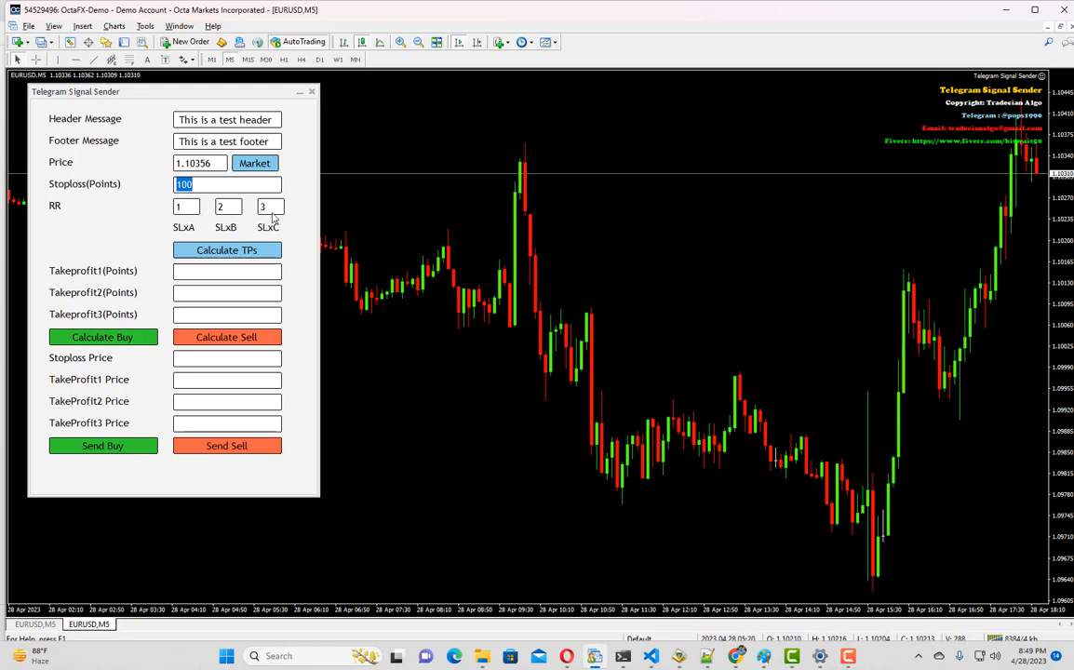
{"action": "mouse_move", "coordinate": [300, 221]}
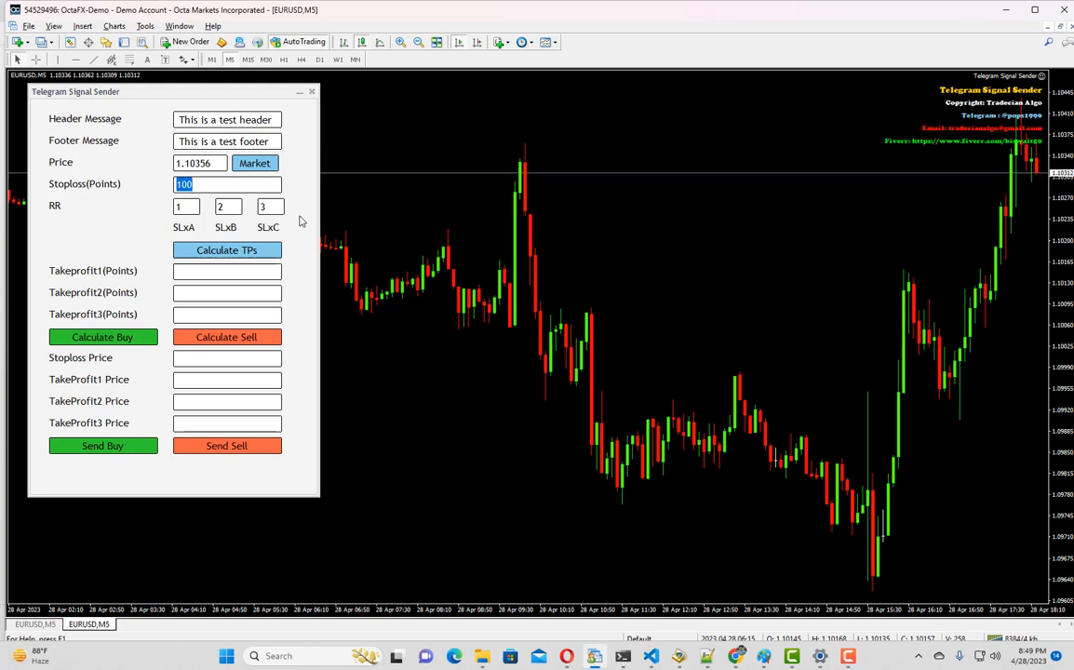
{"action": "mouse_move", "coordinate": [154, 216]}
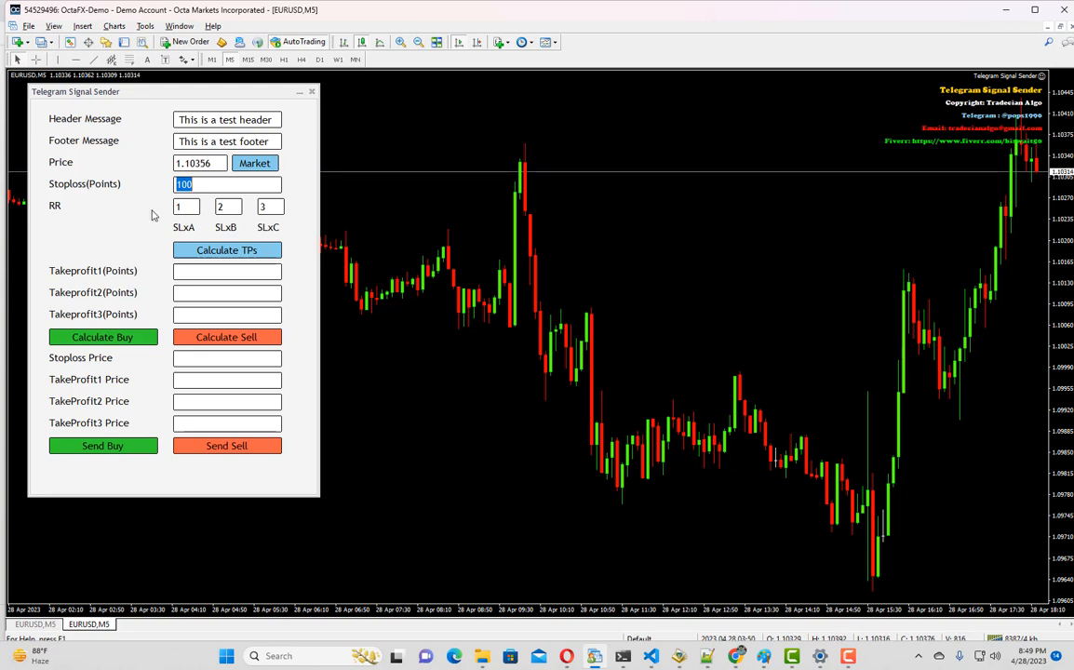
{"action": "mouse_move", "coordinate": [201, 221]}
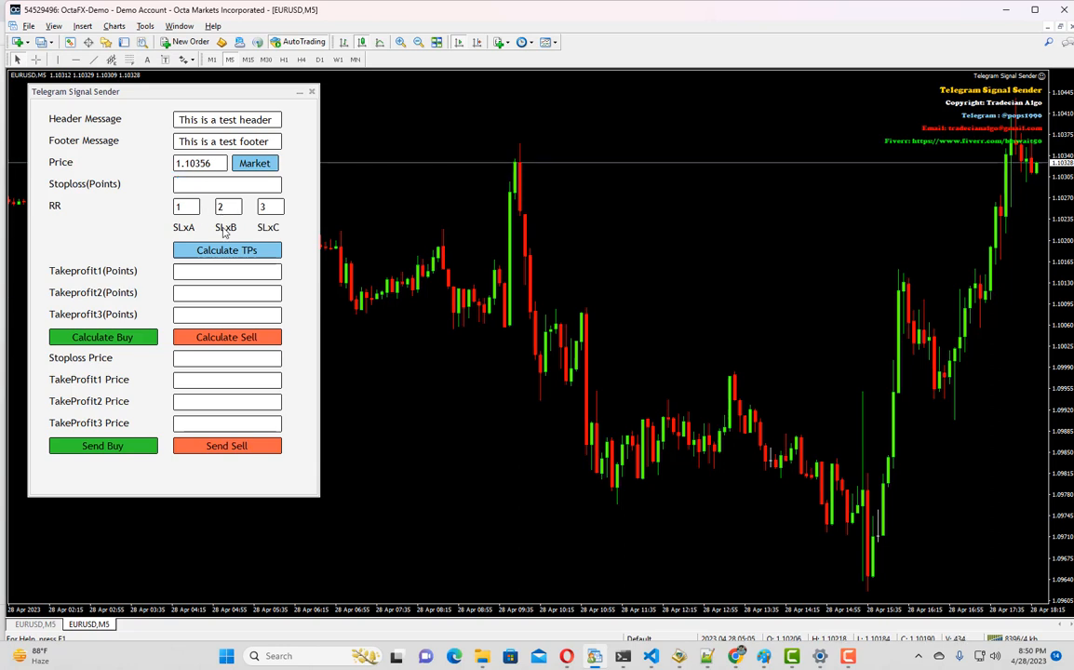
- Enter RR multipliers 2, 4, 5 and calculate take profits of 200, 400, 500 points
{"action": "type", "text": "100"}
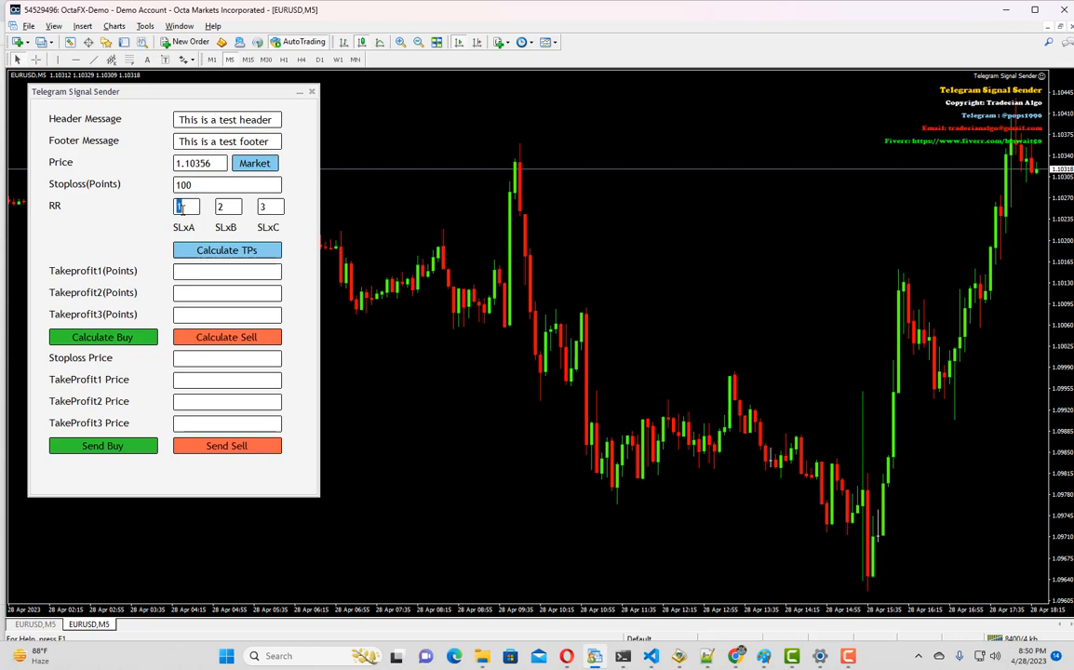
{"action": "left_click", "coordinate": [226, 207]}
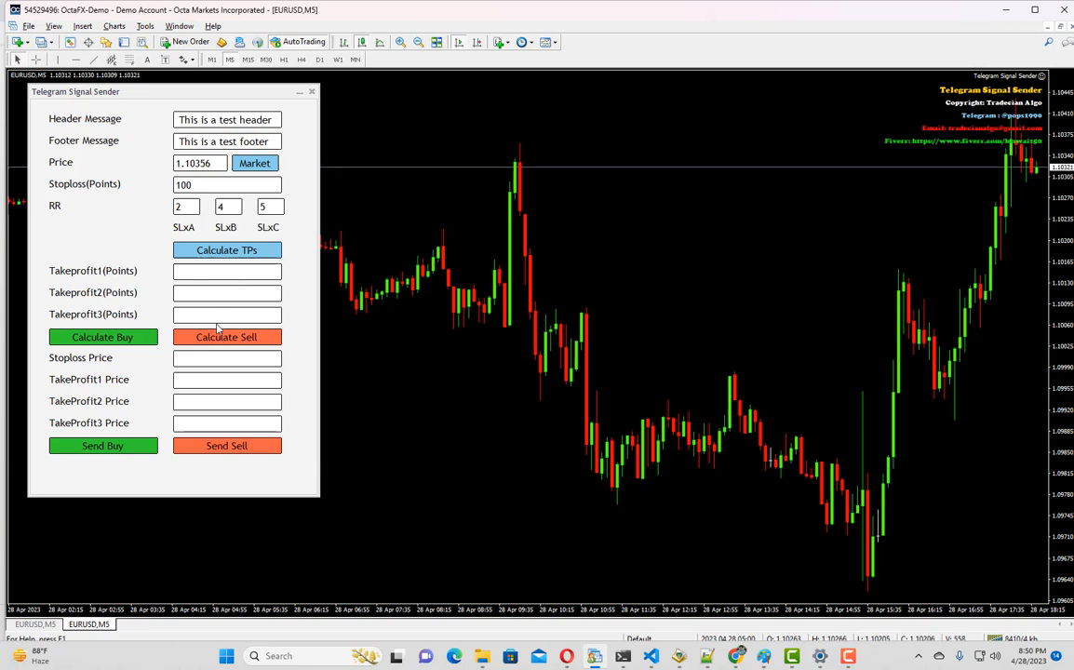
{"action": "left_click", "coordinate": [226, 250]}
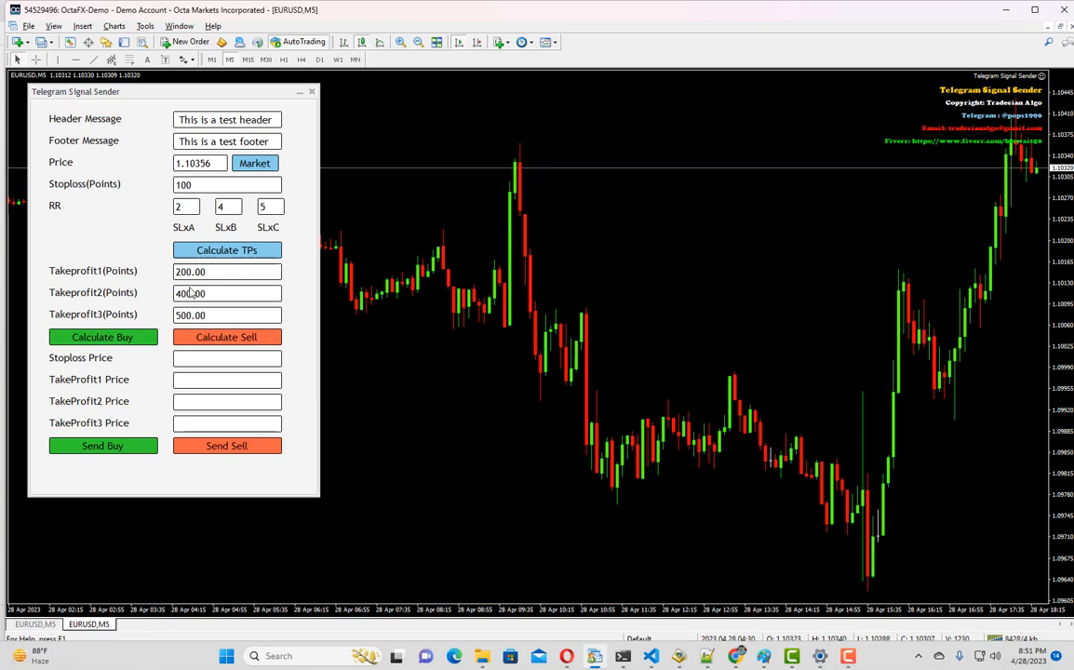
{"action": "mouse_move", "coordinate": [207, 306]}
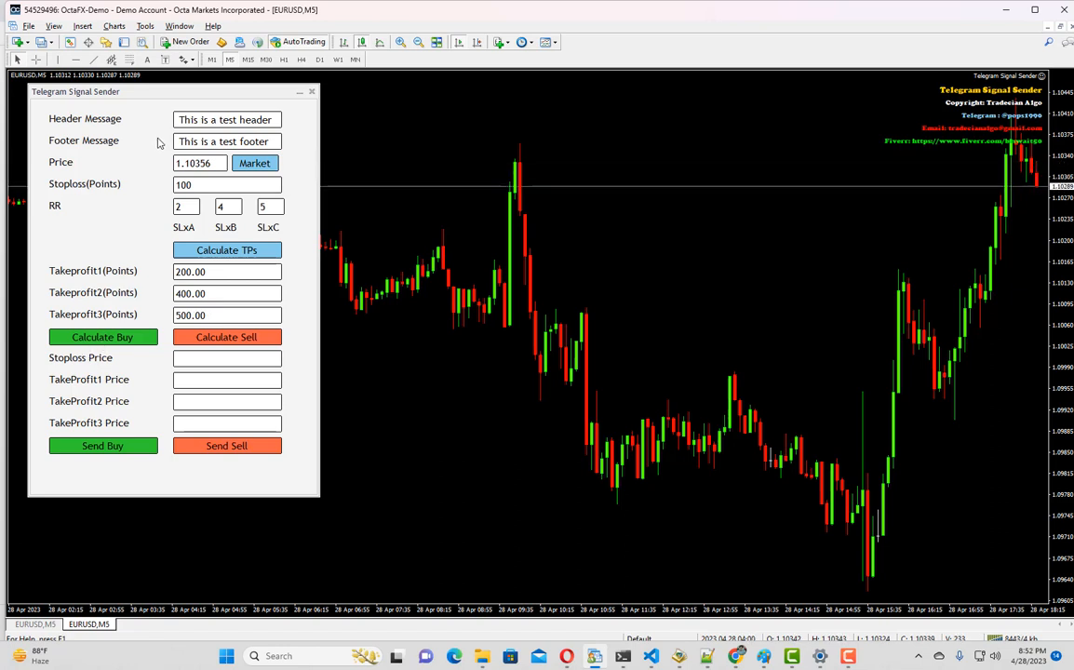
{"action": "mouse_move", "coordinate": [212, 166]}
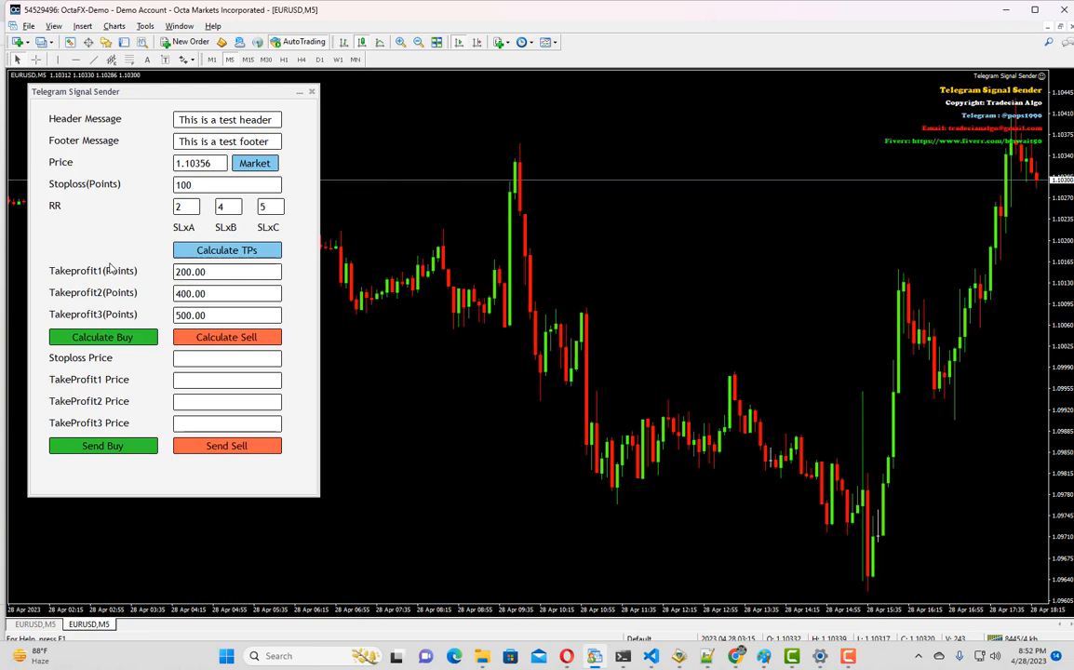
- Calculate buy levels (SL 1.10256, TPs 1.10556, 1.10756, 1.10856) and switch to Telegram Web
{"action": "left_click", "coordinate": [102, 337]}
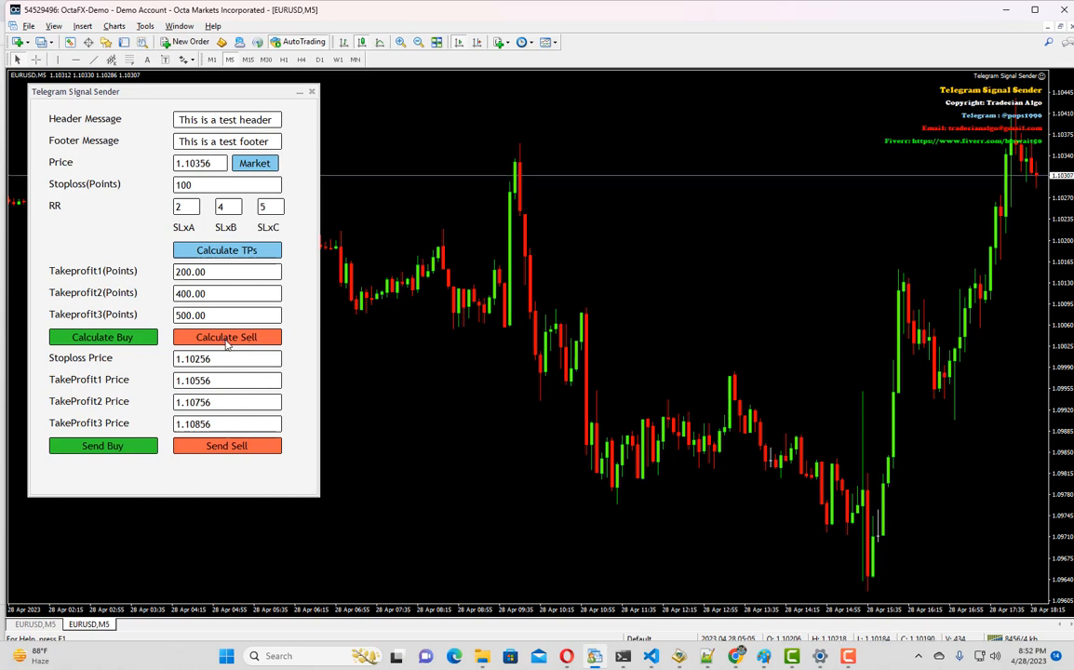
{"action": "left_click", "coordinate": [227, 337]}
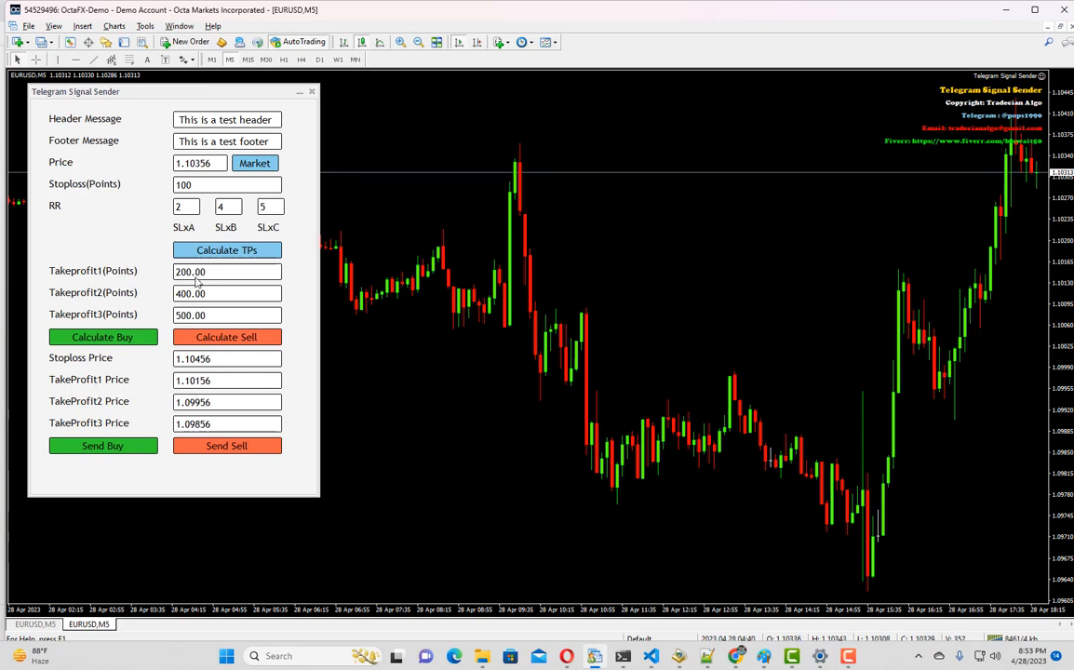
{"action": "mouse_move", "coordinate": [222, 398]}
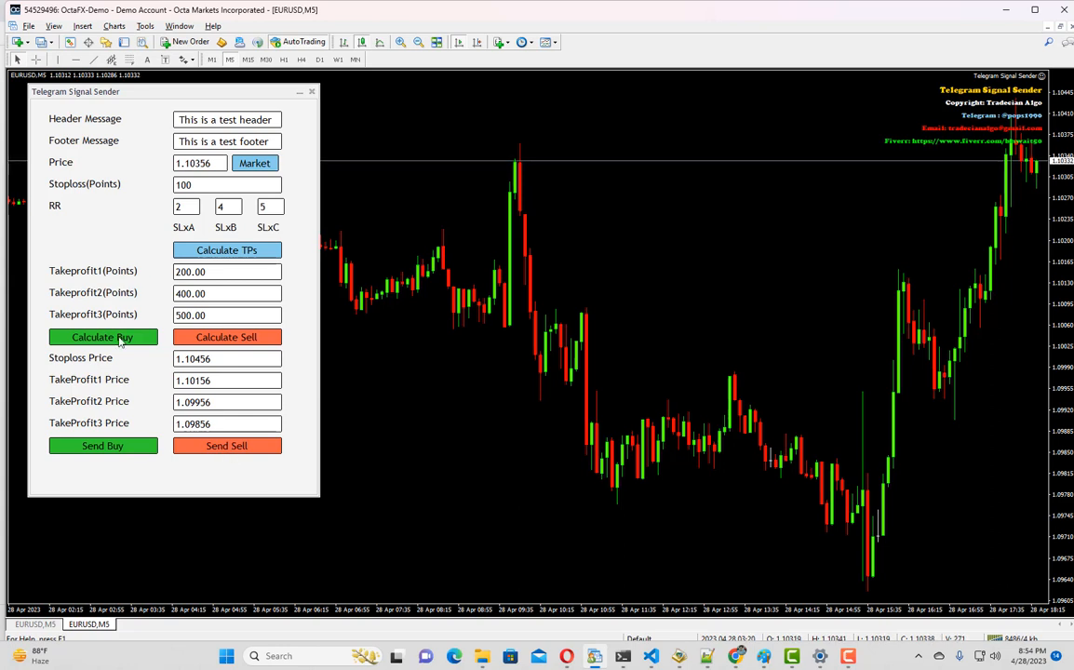
{"action": "left_click", "coordinate": [103, 337]}
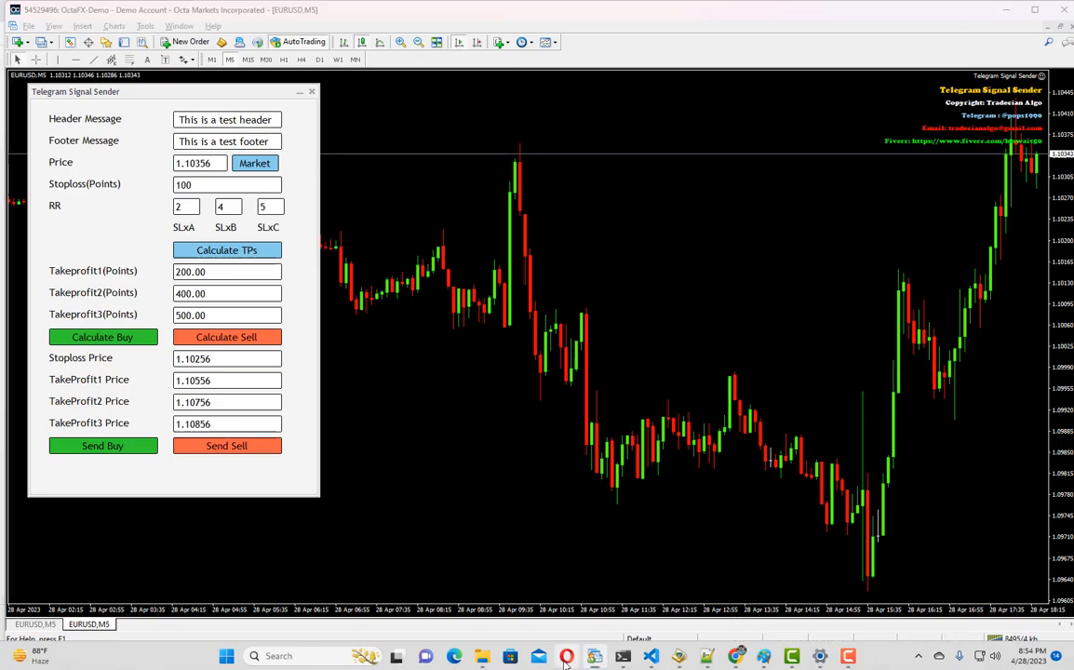
{"action": "left_click", "coordinate": [566, 656]}
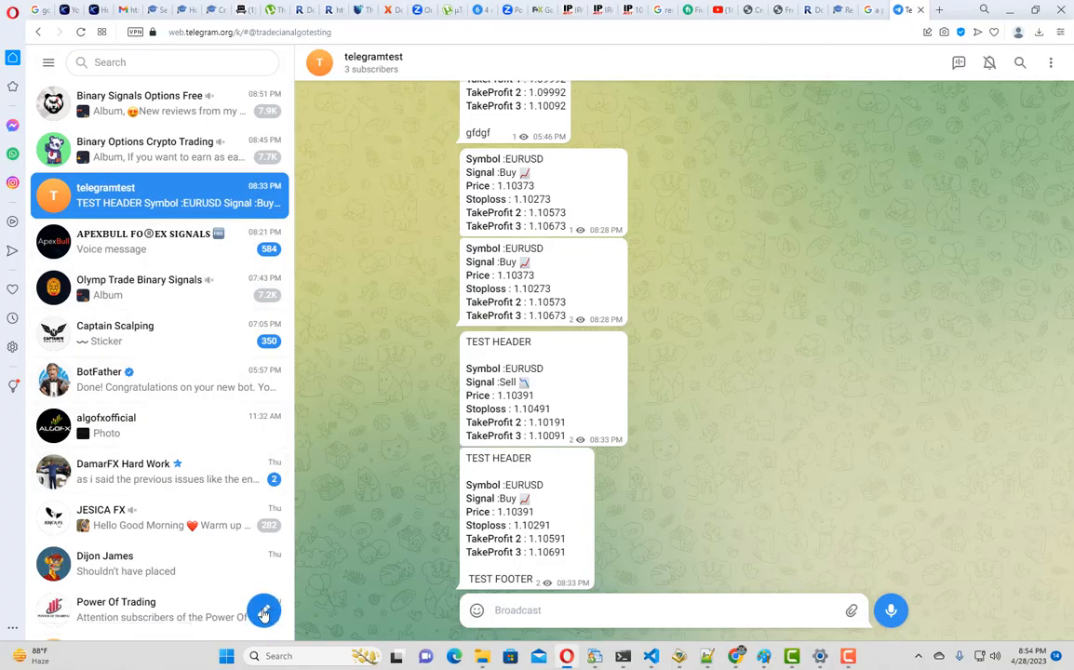
- Start a new Telegram channel and name it tradecianalgotest
{"action": "left_click", "coordinate": [264, 613]}
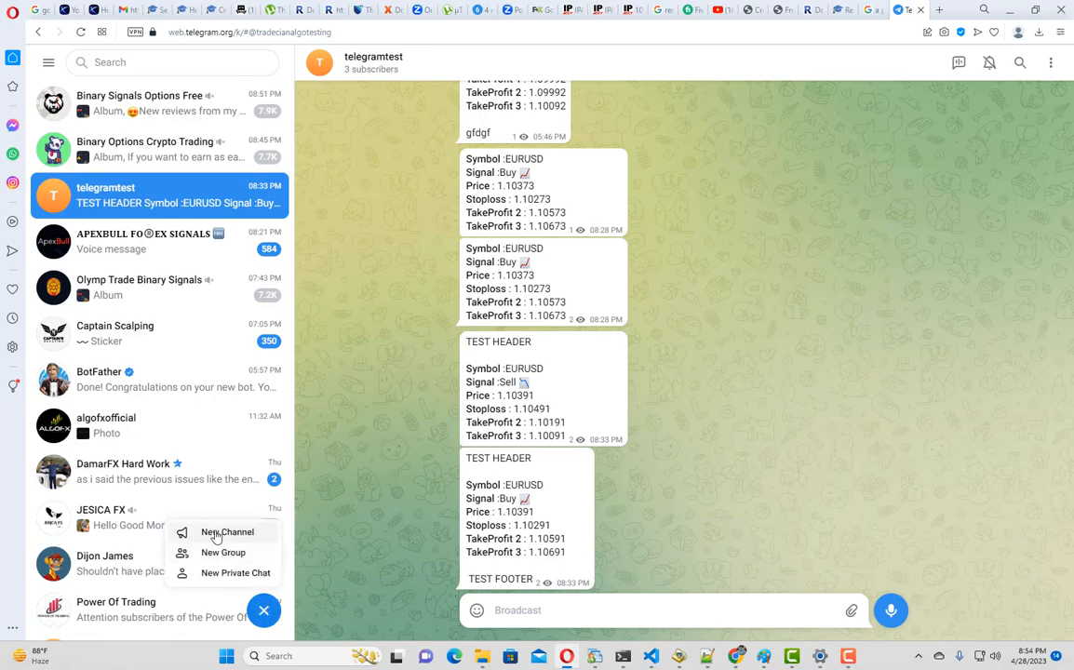
{"action": "left_click", "coordinate": [227, 531]}
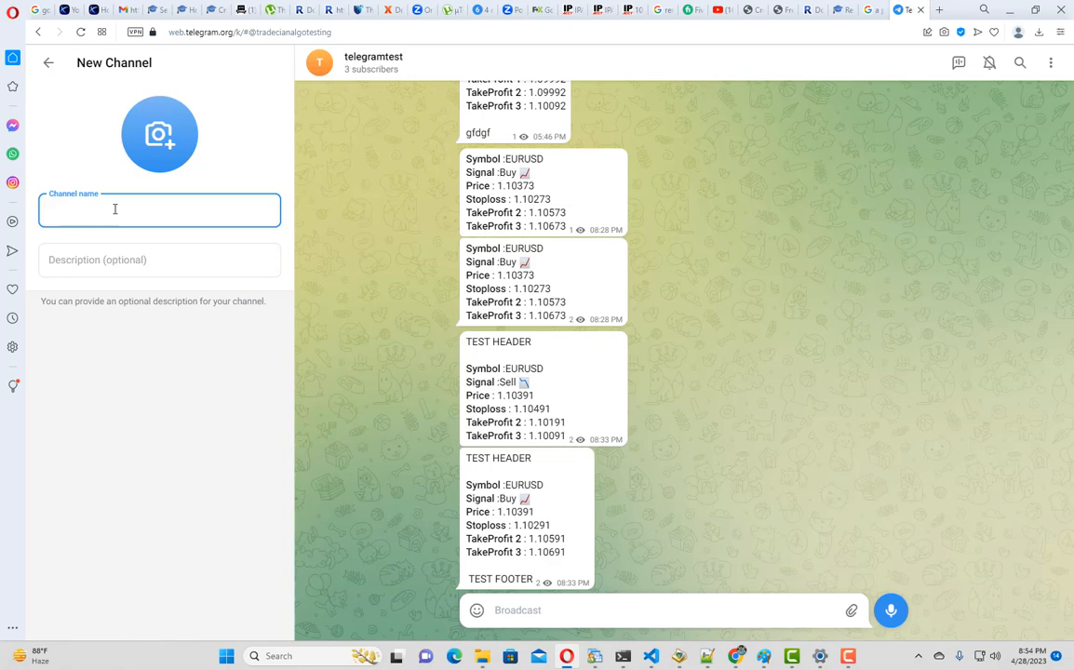
{"action": "type", "text": "tradecian"}
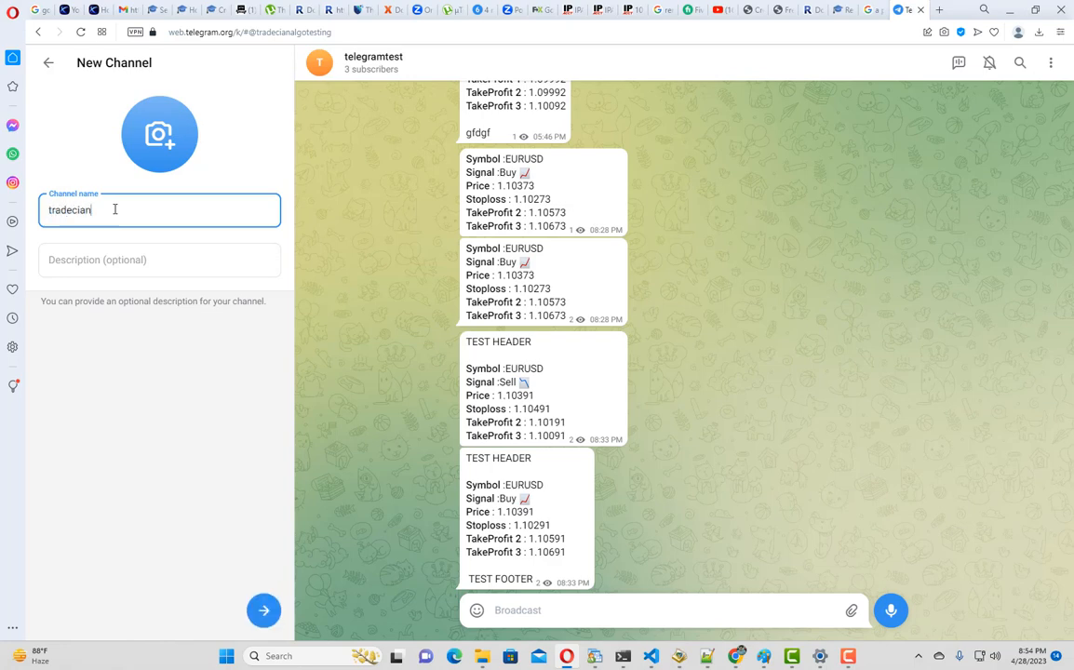
{"action": "type", "text": "algo"}
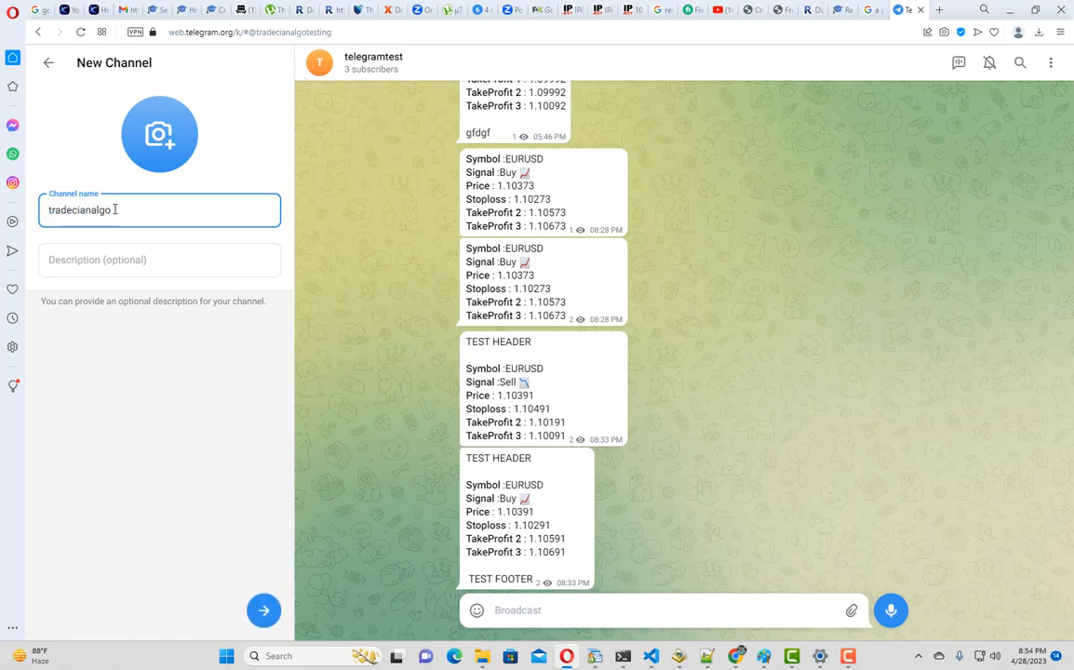
{"action": "type", "text": "test"}
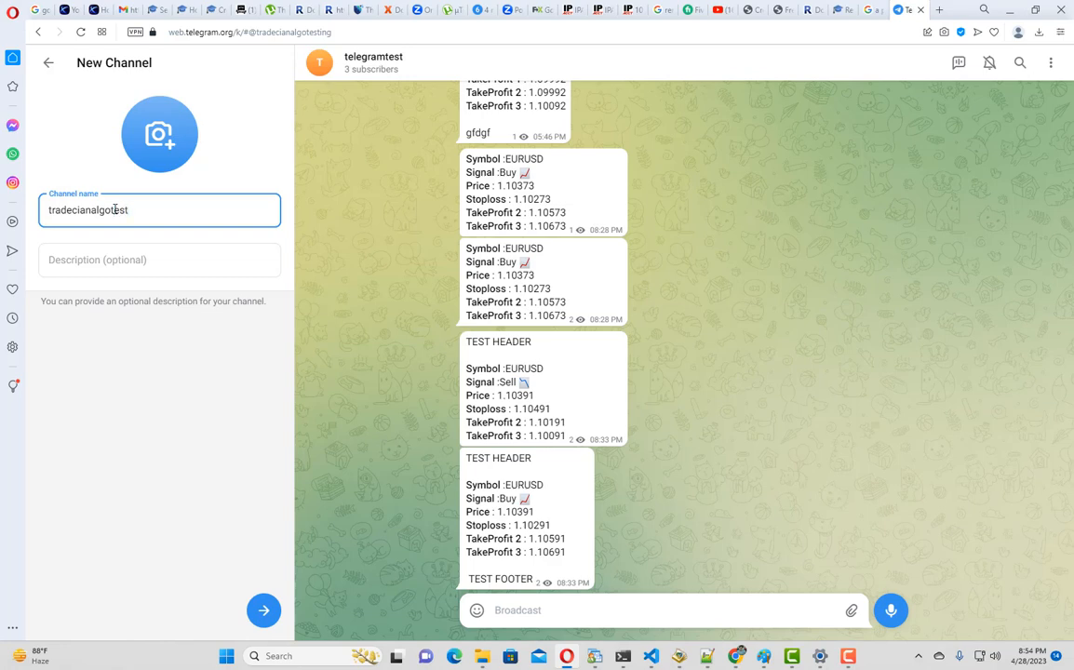
- Add the channel description 'this channel is for testing signals'
{"action": "type", "text": "this channel is f"}
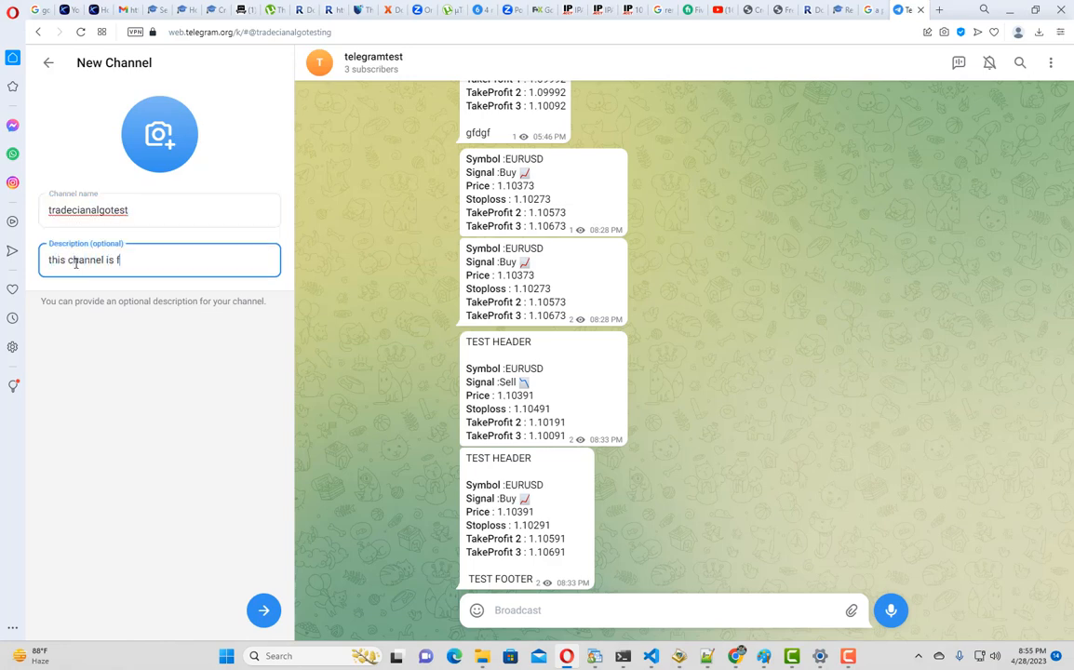
{"action": "type", "text": "or testing"}
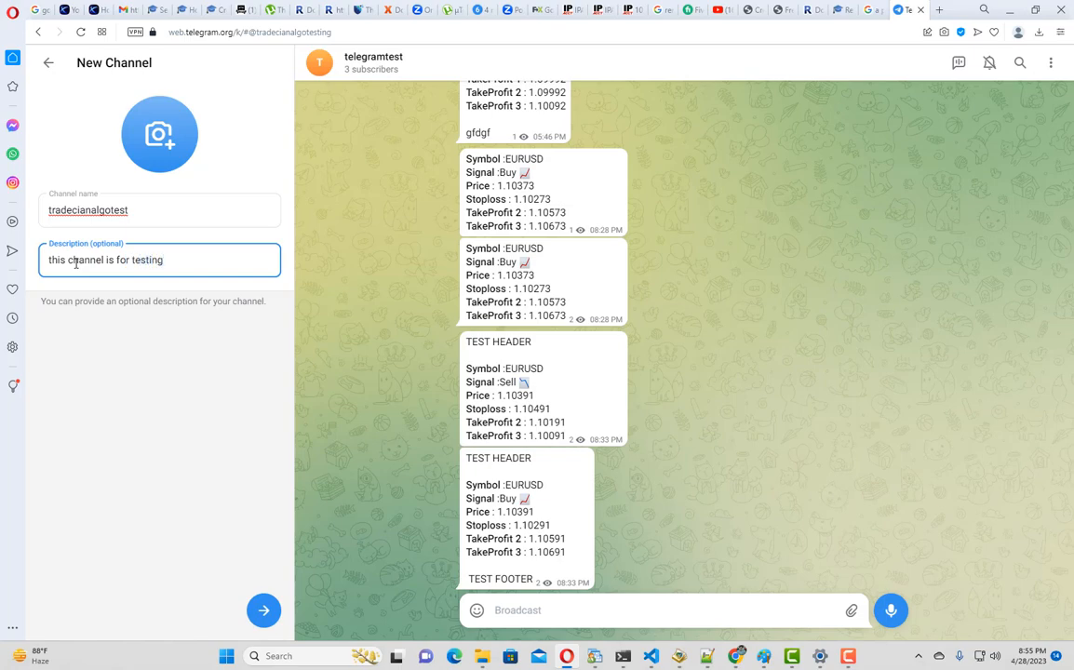
{"action": "type", "text": "signals"}
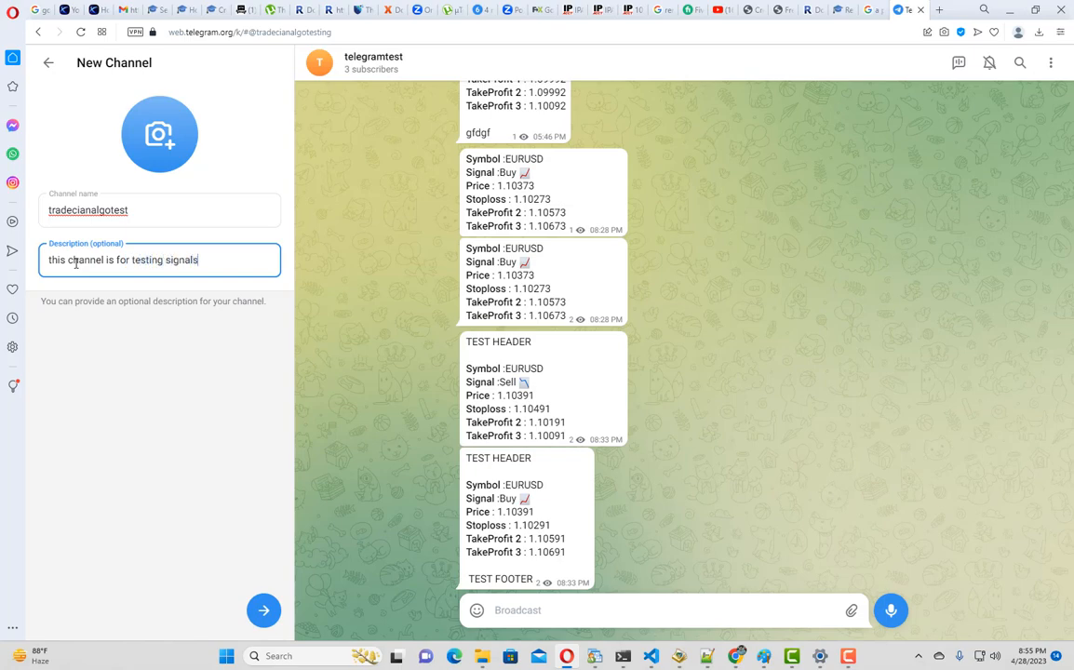
{"action": "left_click", "coordinate": [264, 611]}
{"action": "type", "text": "b"}
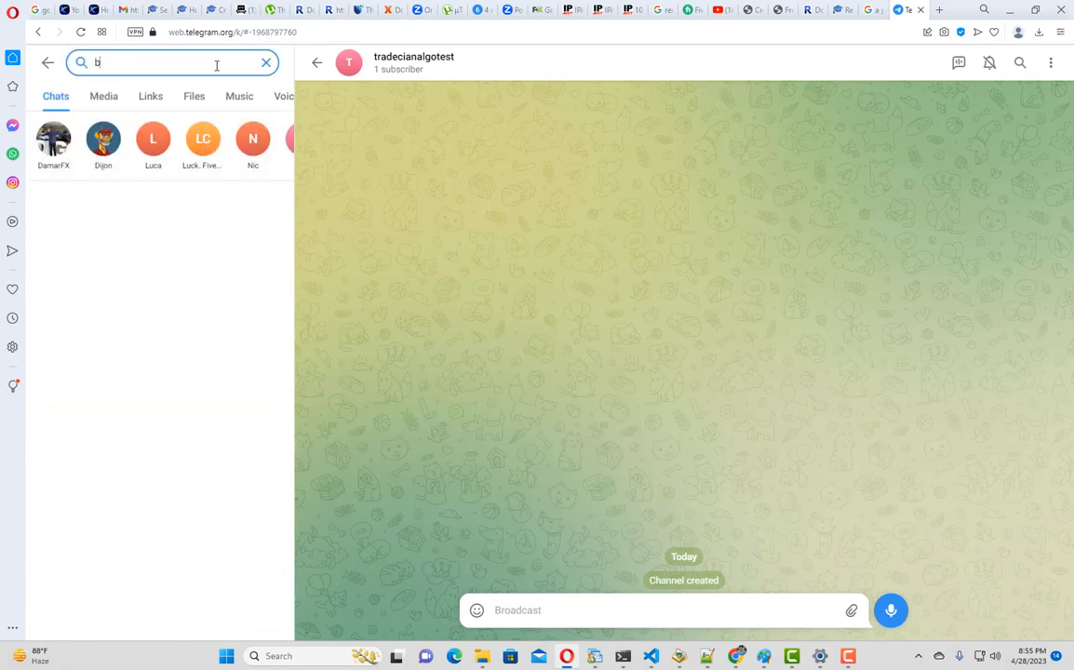
{"action": "type", "text": "otfather"}
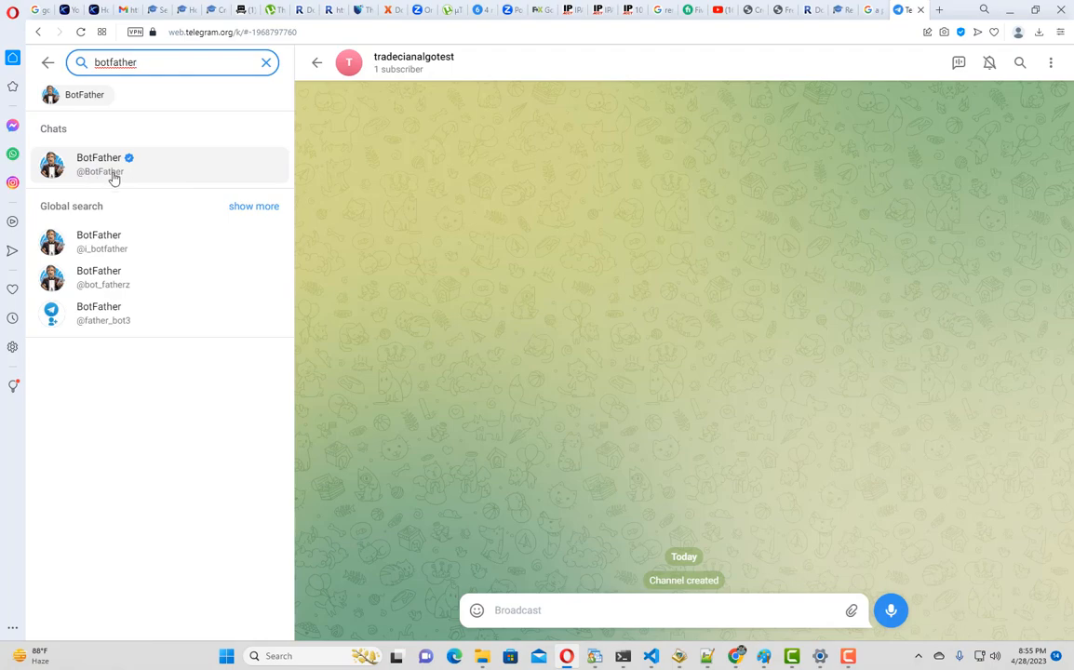
{"action": "left_click", "coordinate": [99, 164]}
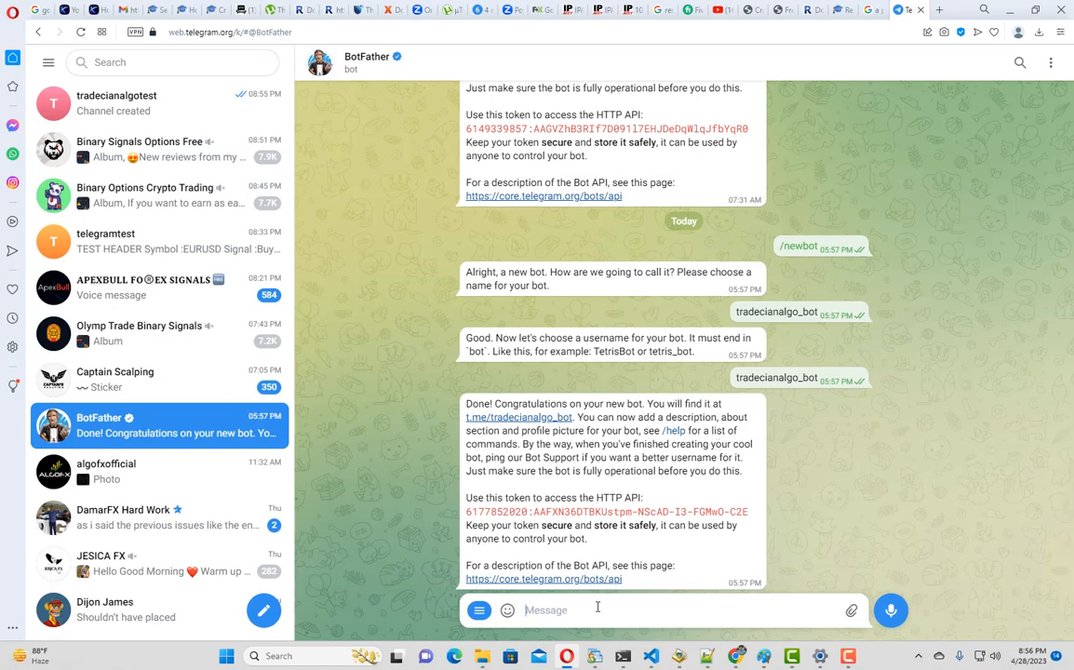
- Start a new bot with BotFather and name it TradecianAlgoTester
{"action": "type", "text": "/new"}
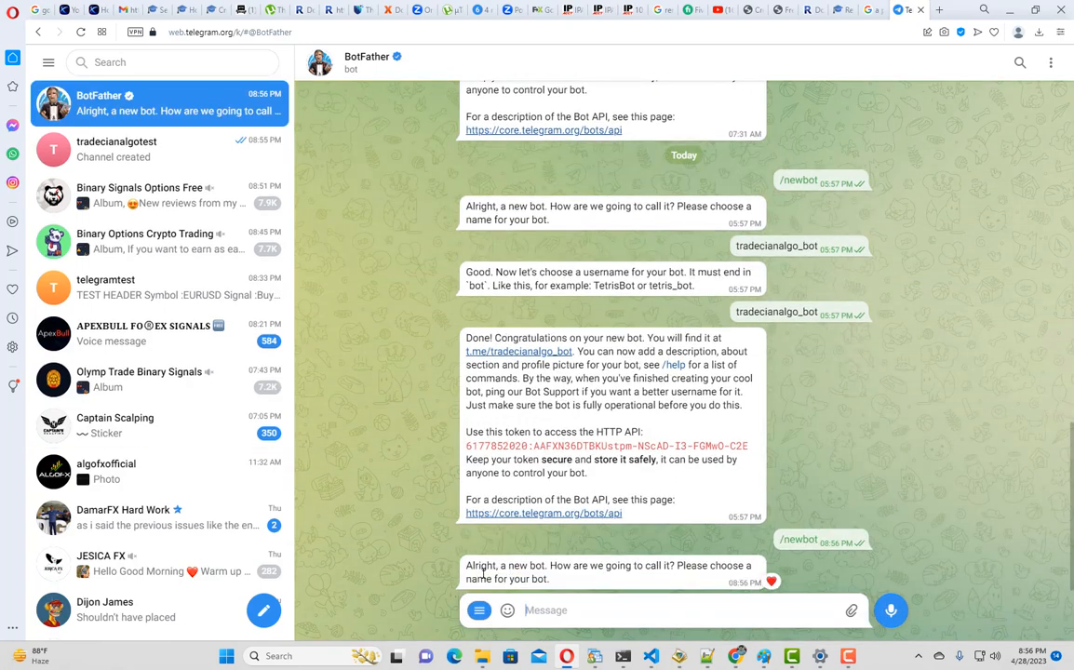
{"action": "mouse_move", "coordinate": [557, 578]}
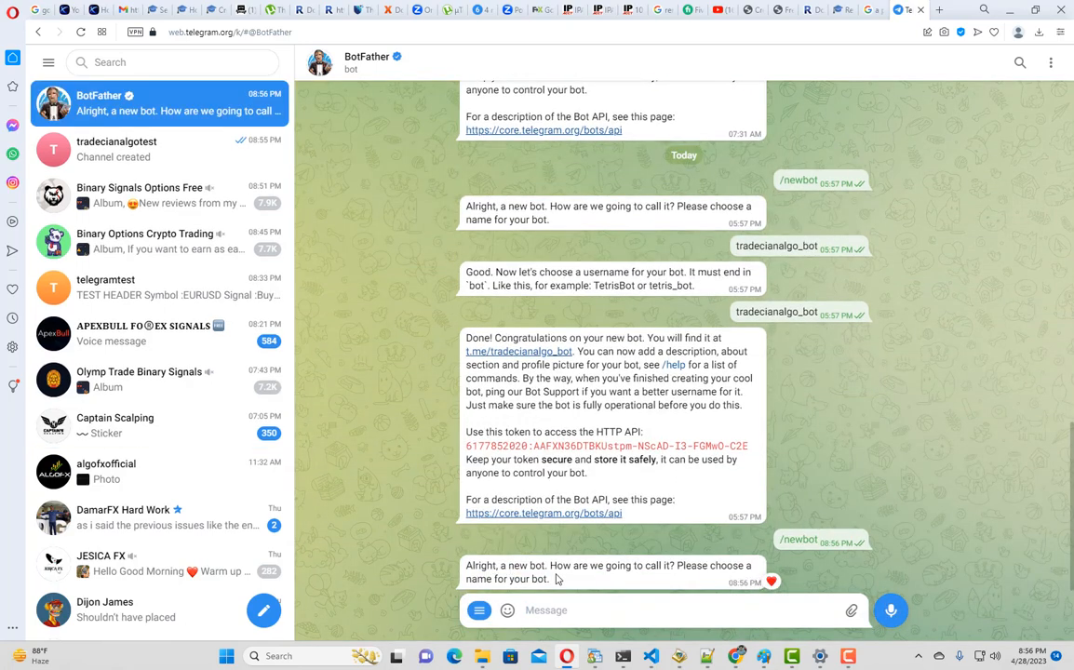
{"action": "left_click", "coordinate": [578, 611]}
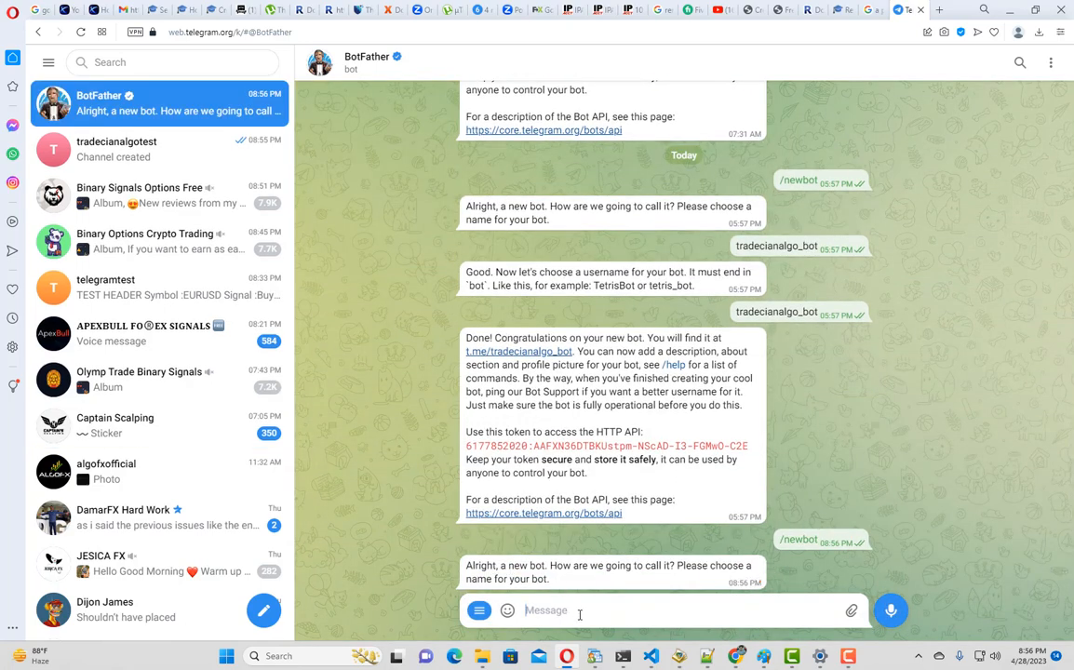
{"action": "type", "text": "TradecianAlgo"}
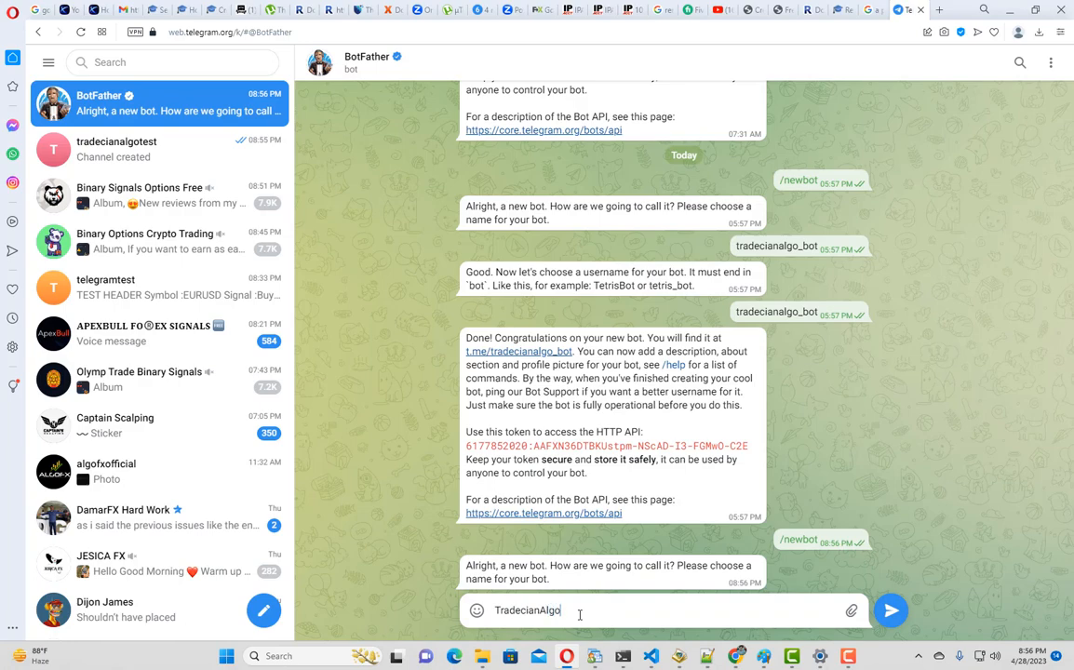
{"action": "type", "text": "Tester"}
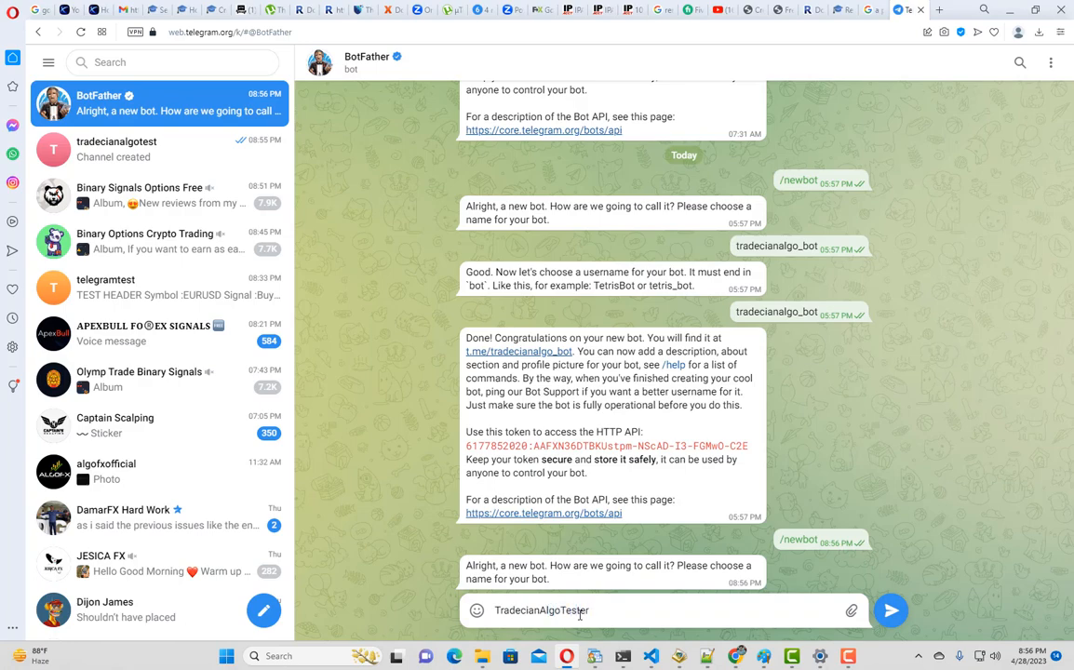
{"action": "left_click", "coordinate": [891, 611]}
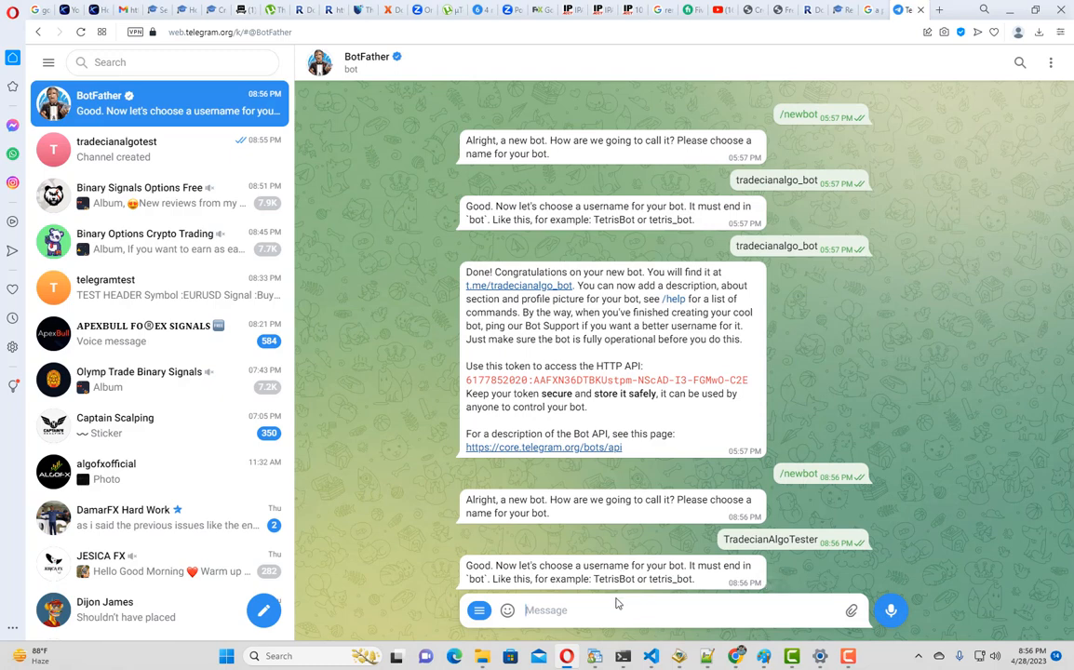
- Submit the username TradecianAlgoTester, see it rejected, and retype it ending in 'bot'
{"action": "type", "text": "trad"}
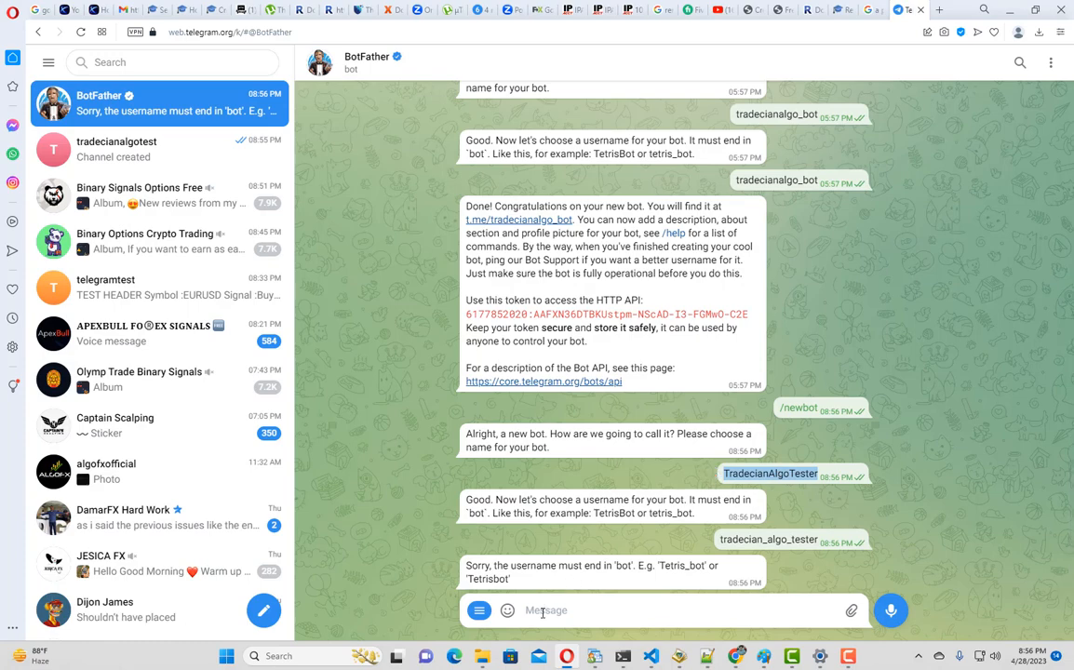
{"action": "type", "text": "TradecianAlgoTester"}
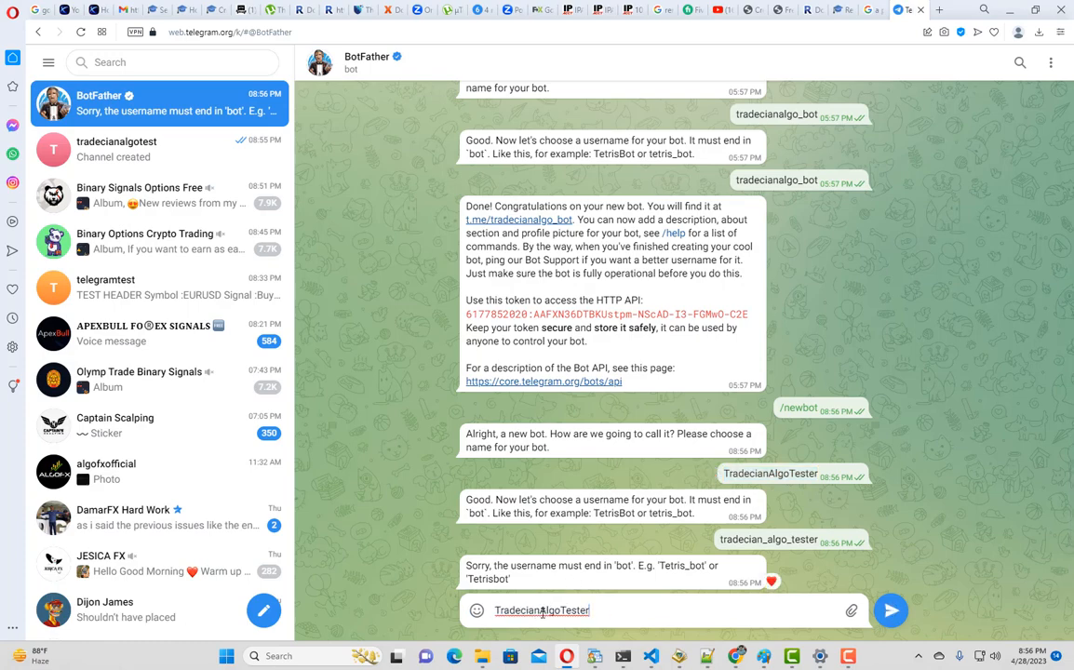
{"action": "left_click", "coordinate": [890, 610]}
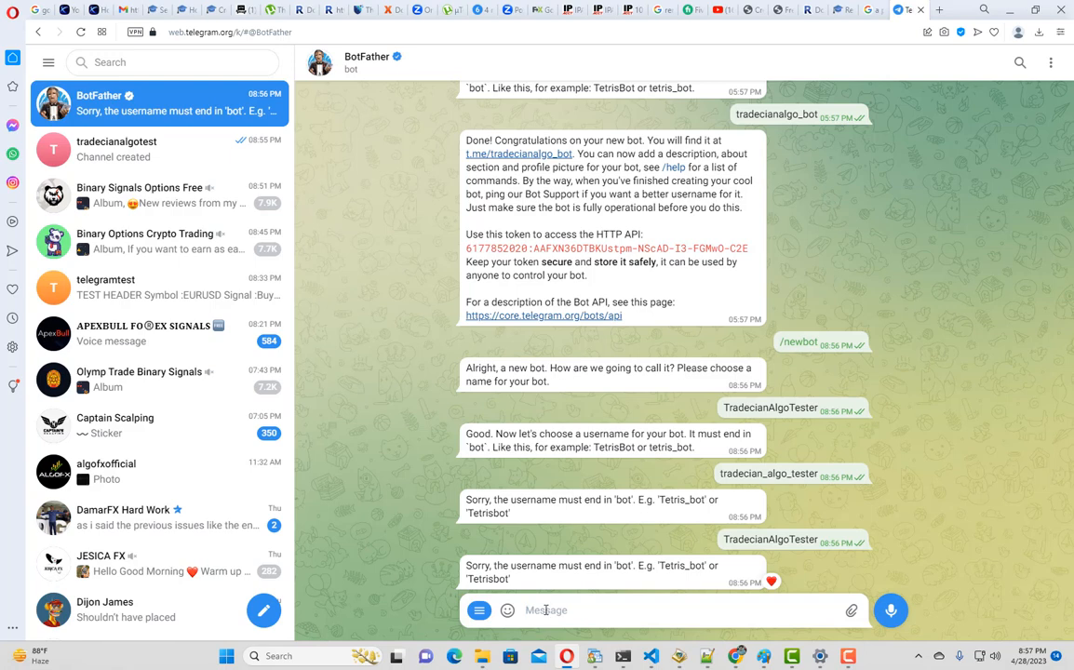
{"action": "type", "text": "TradecianAlgoTester"}
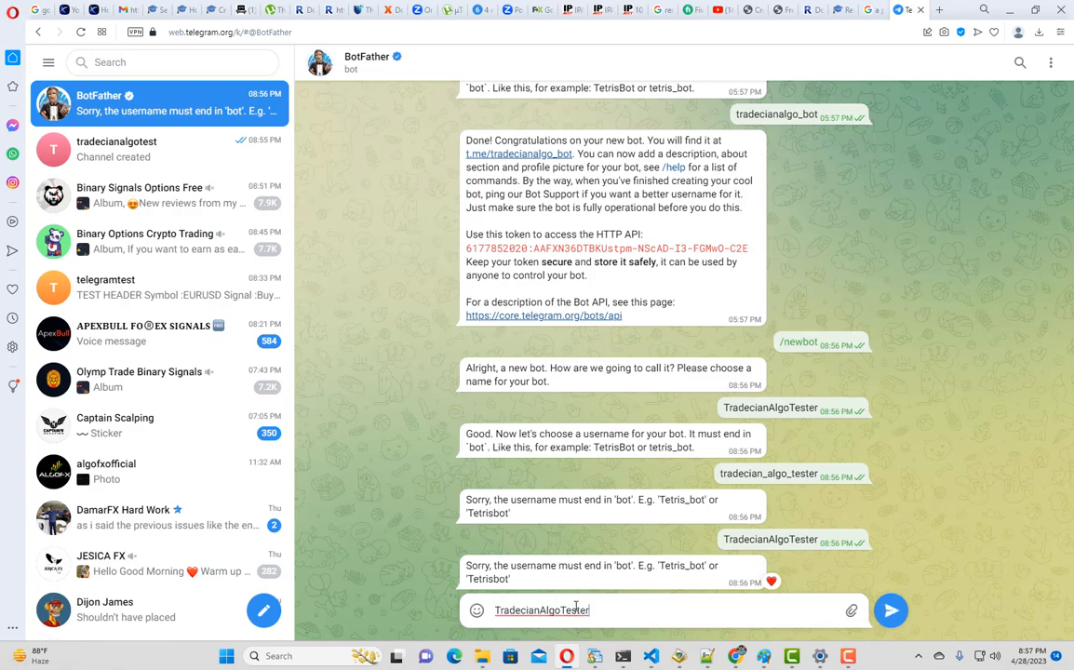
{"action": "type", "text": "bot"}
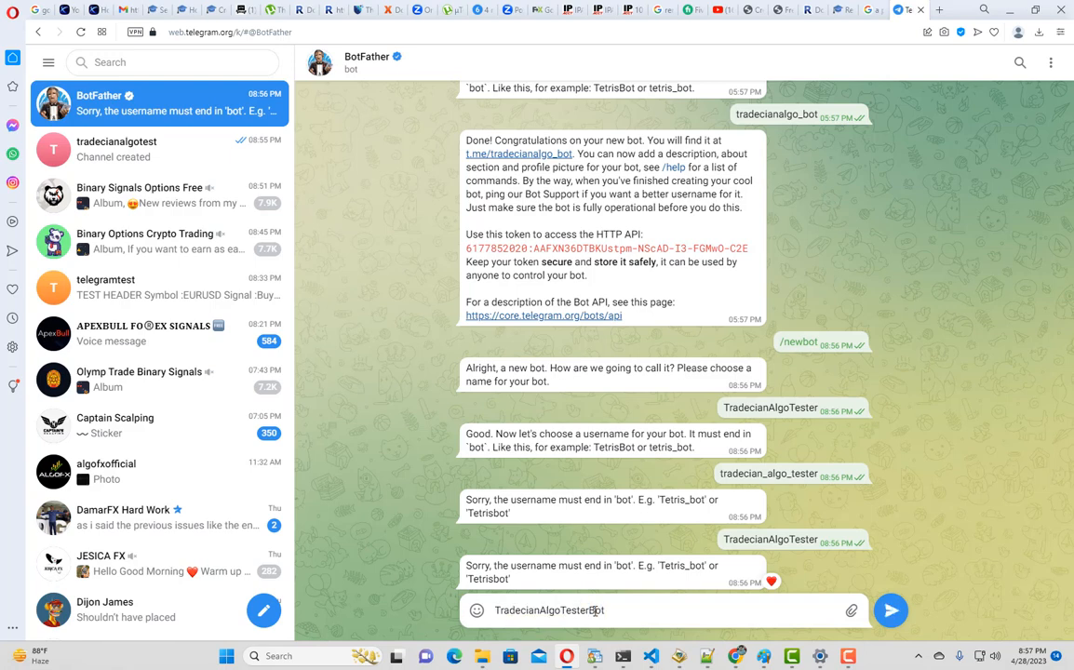
{"action": "key", "text": "Backspace"}
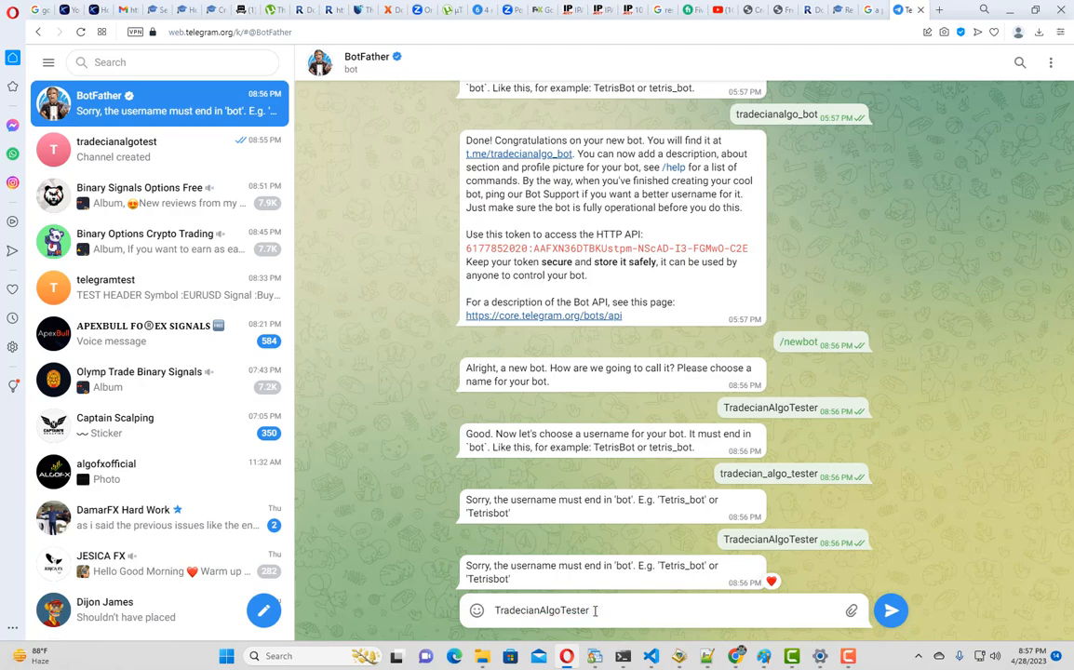
- Send username TradecianAlgoTesterbot and save the issued HTTP API token in Notepad
{"action": "left_click", "coordinate": [890, 610]}
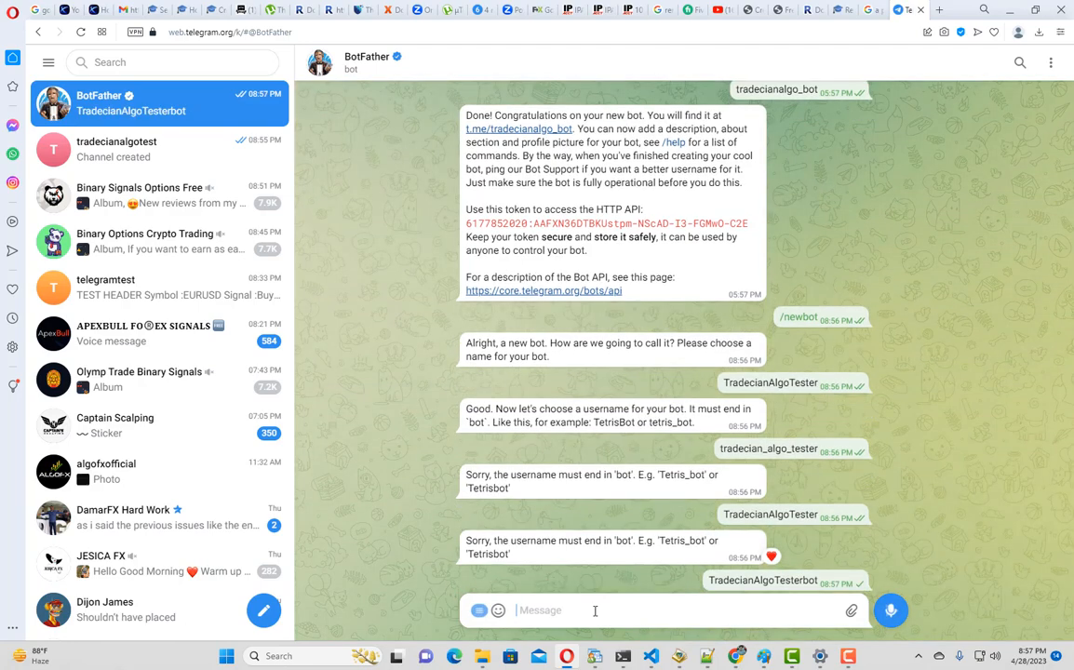
{"action": "scroll", "scroll_direction": "down", "scroll_amount": 3}
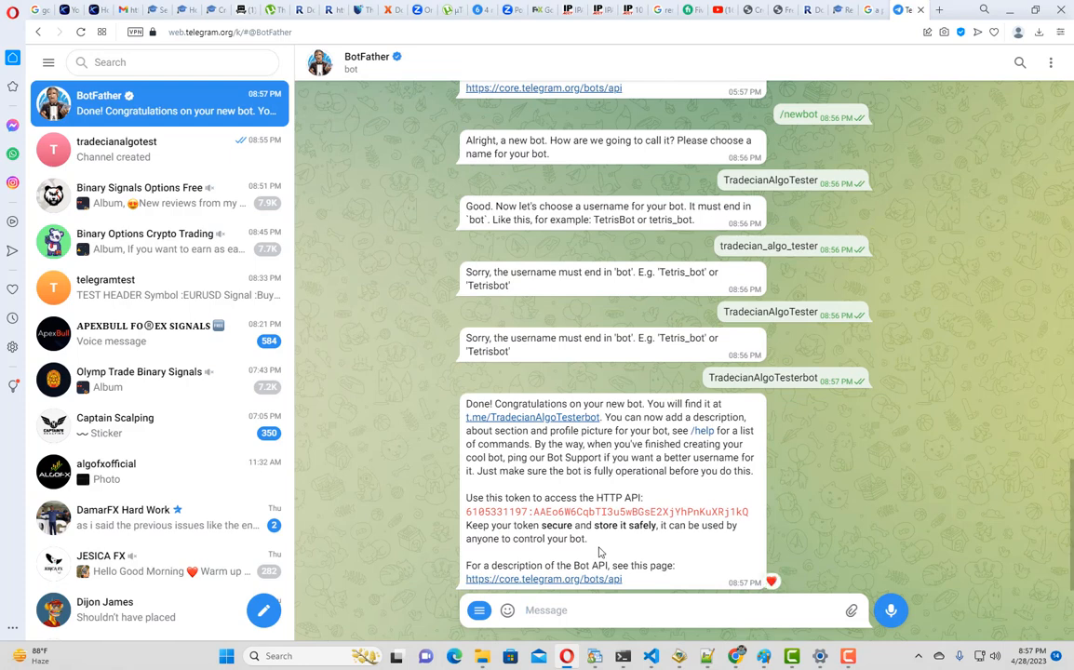
{"action": "mouse_move", "coordinate": [477, 517]}
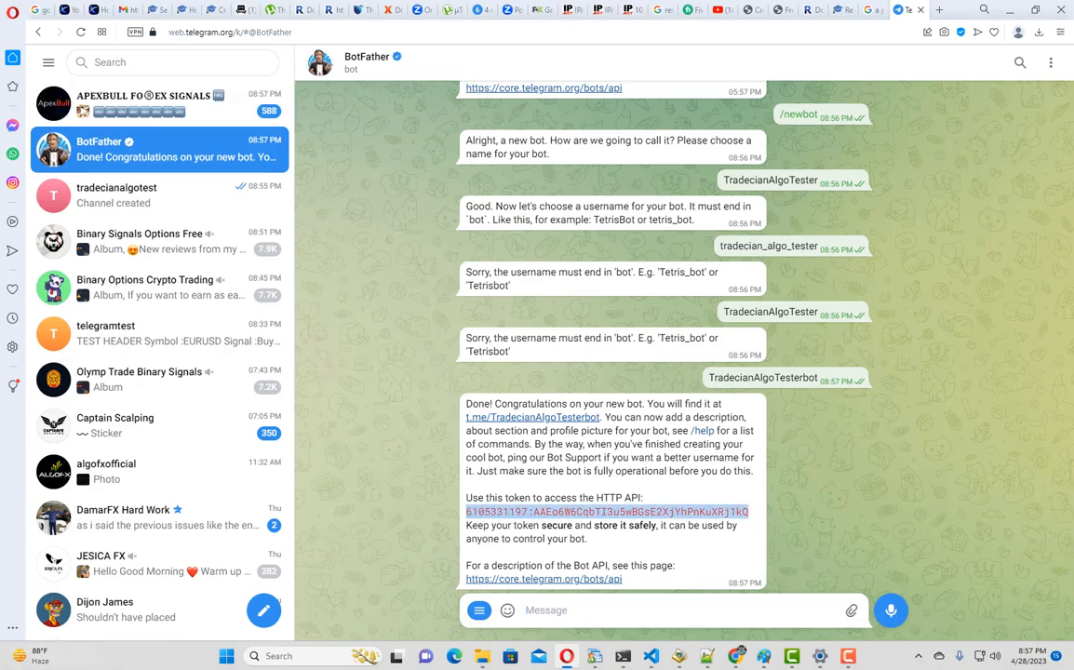
{"action": "left_click", "coordinate": [226, 656]}
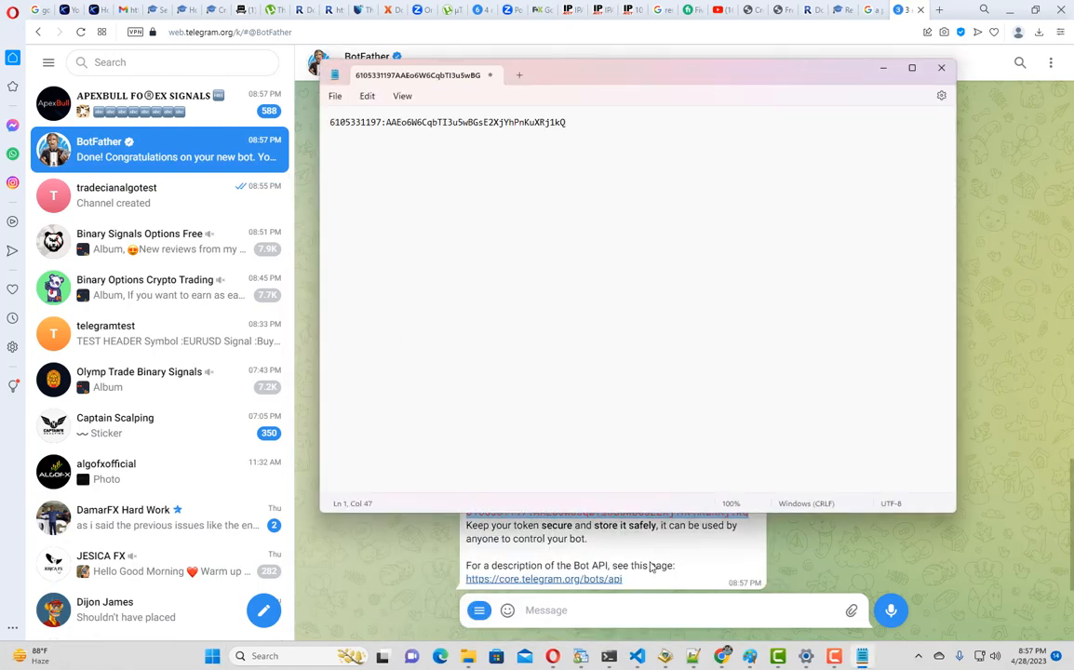
{"action": "left_click", "coordinate": [940, 67]}
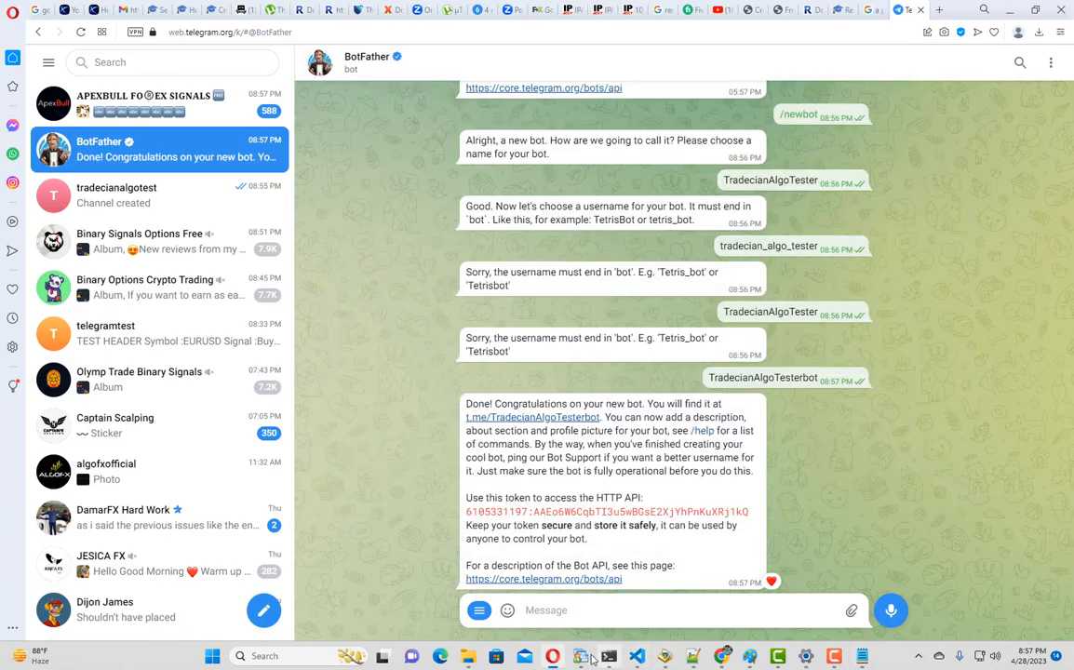
- Switch back to MetaTrader 4 to enter the bot token in the EA's inputs
{"action": "left_click", "coordinate": [580, 656]}
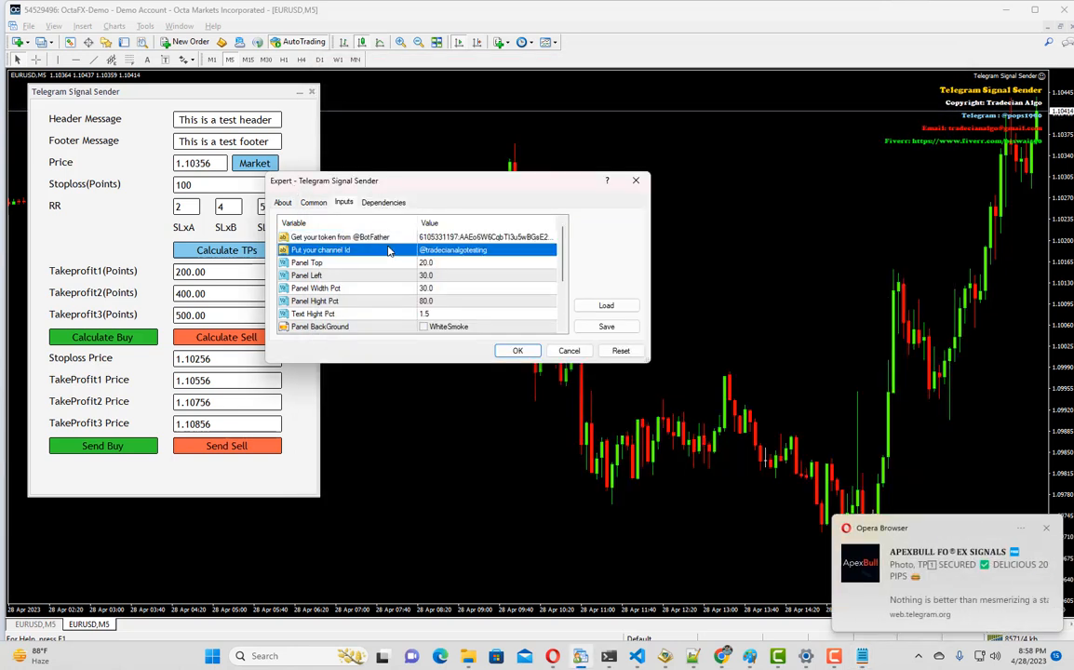
{"action": "mouse_move", "coordinate": [403, 259]}
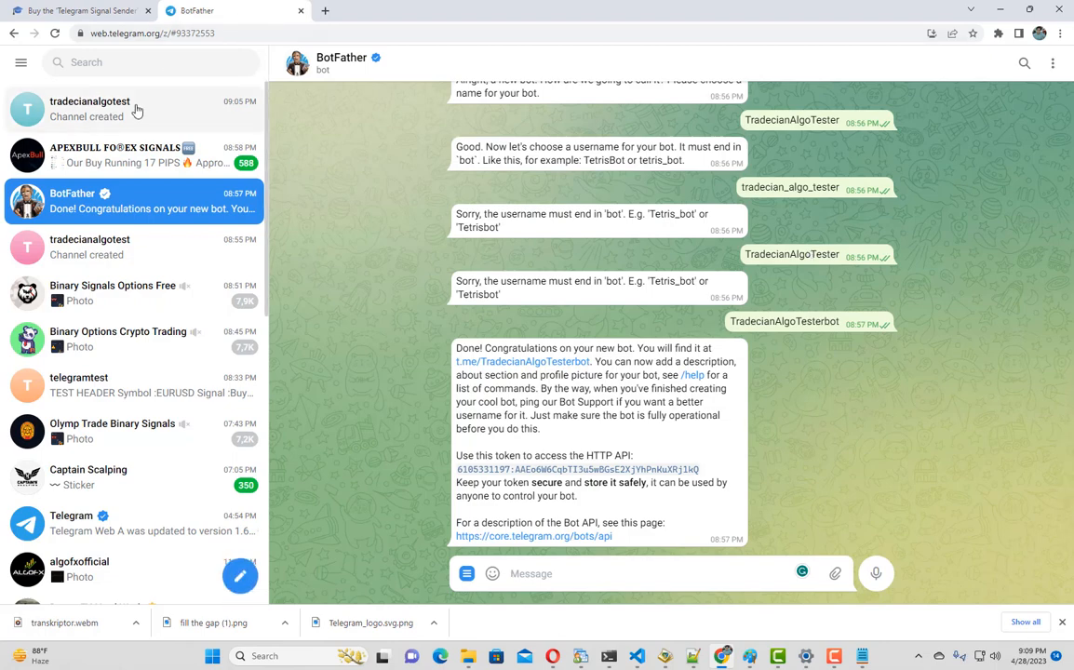
- Open the tradecianalgotest channel's info and view its administrators
{"action": "left_click", "coordinate": [111, 109]}
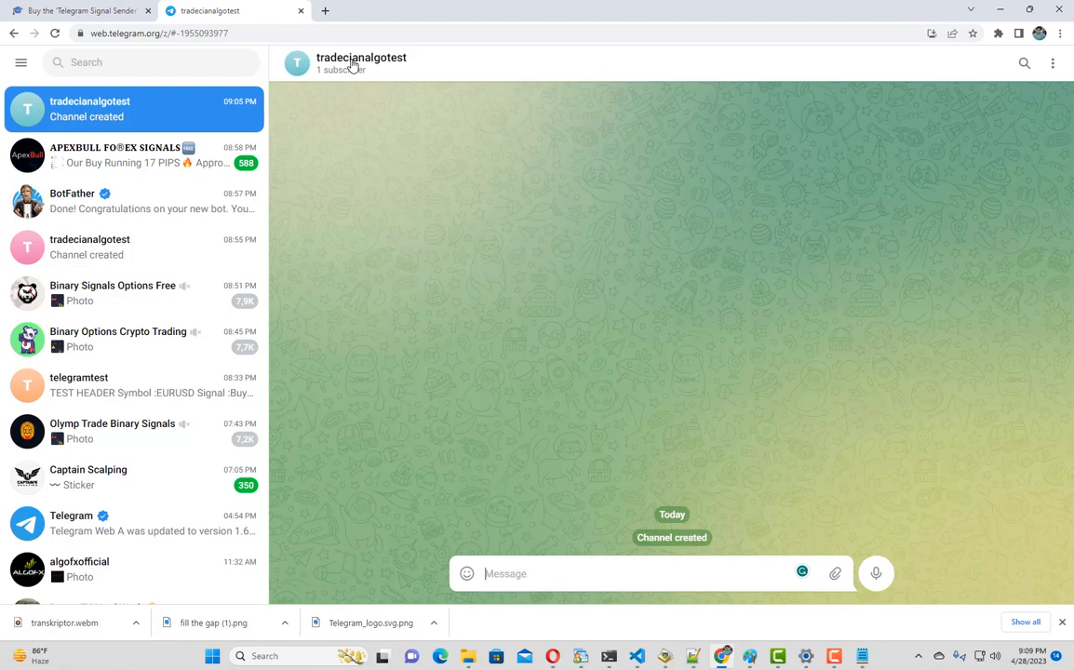
{"action": "left_click", "coordinate": [361, 63]}
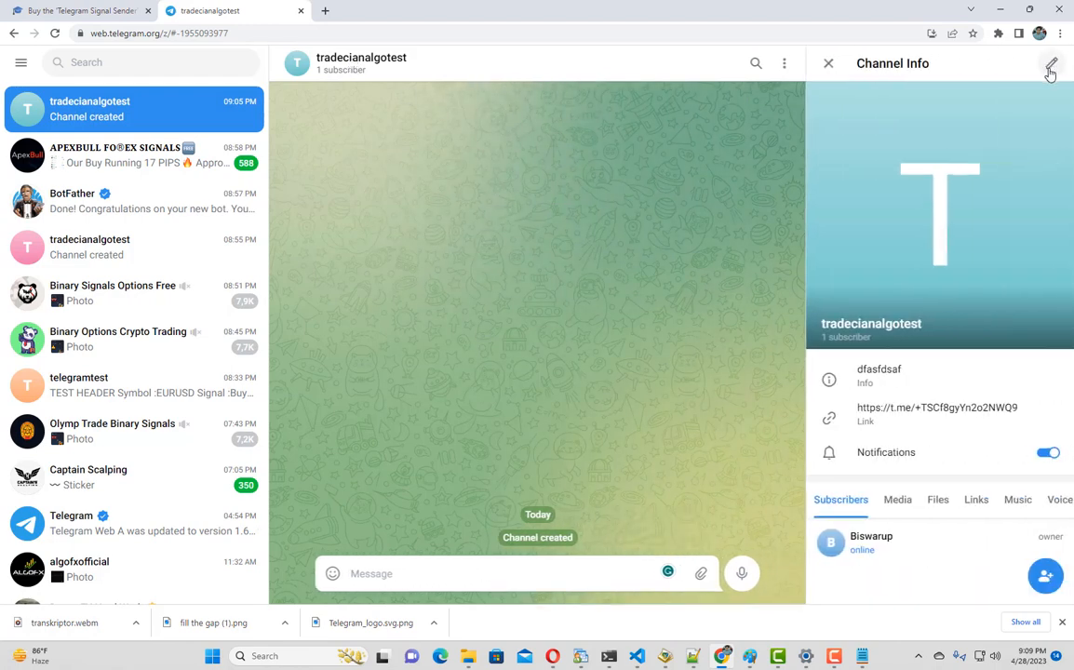
{"action": "left_click", "coordinate": [1050, 71]}
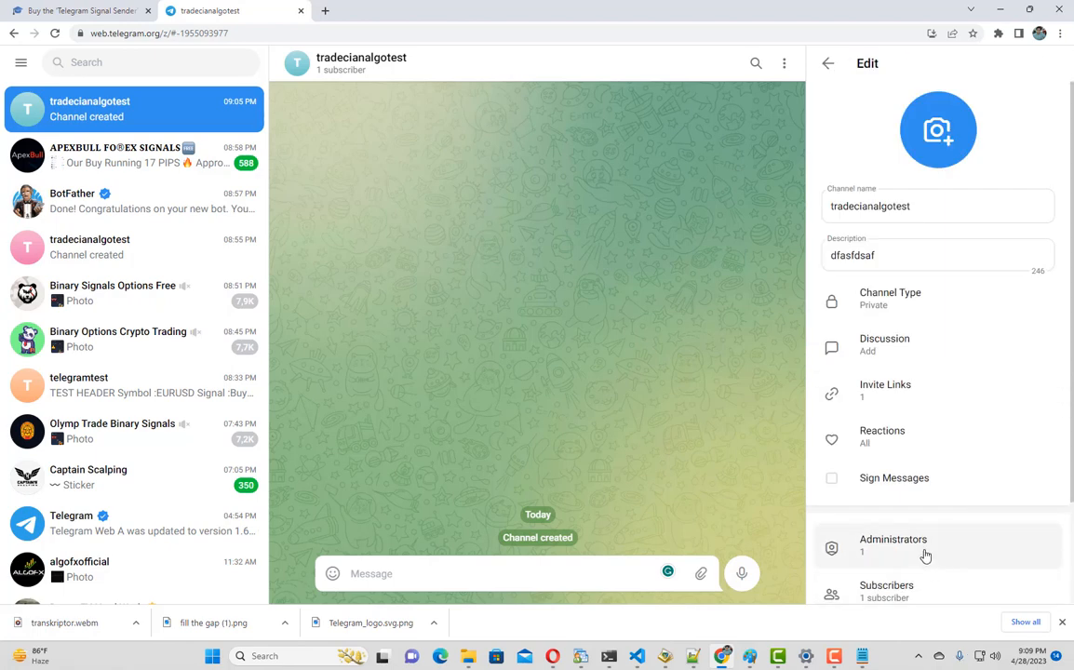
{"action": "left_click", "coordinate": [893, 545]}
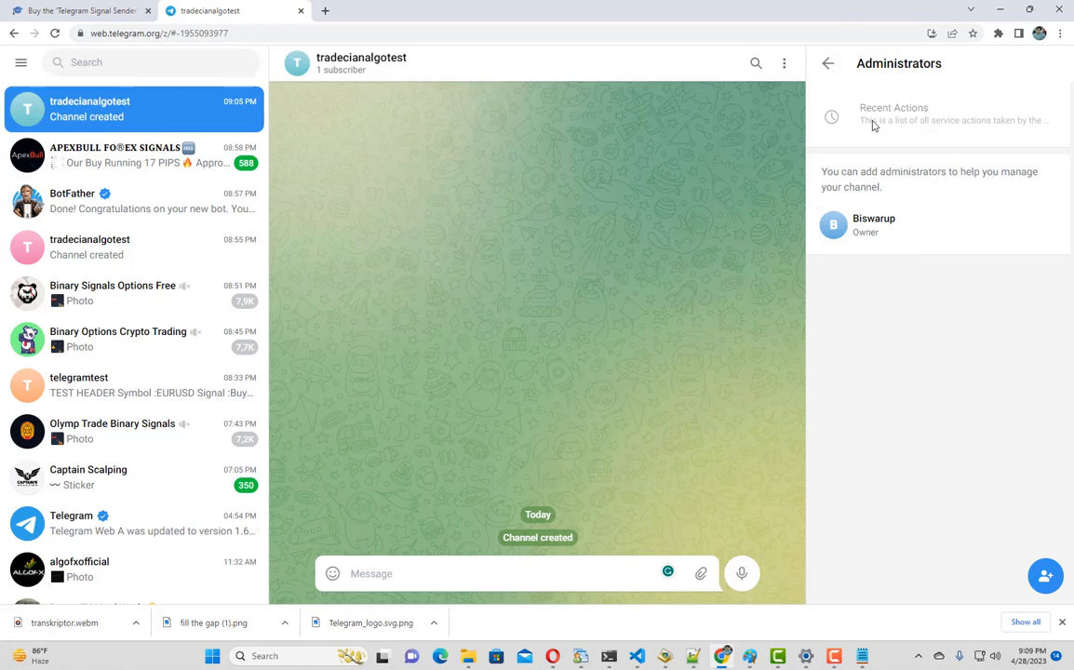
{"action": "mouse_move", "coordinate": [754, 179]}
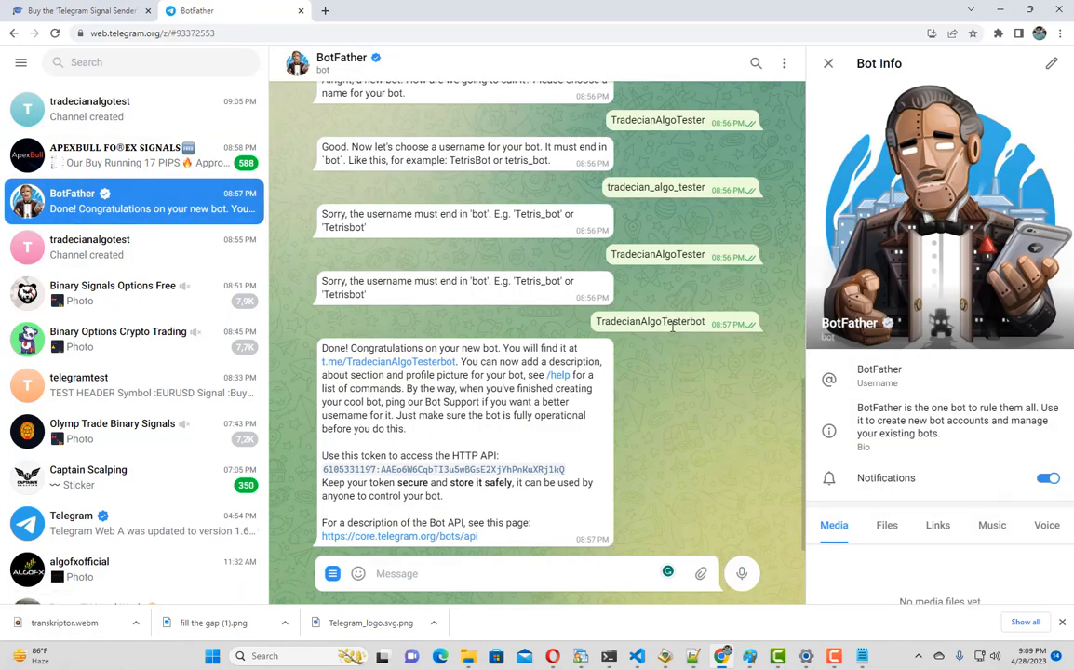
- Copy the new bot's username from BotFather and reopen the channel's edit settings
{"action": "double_click", "coordinate": [650, 321]}
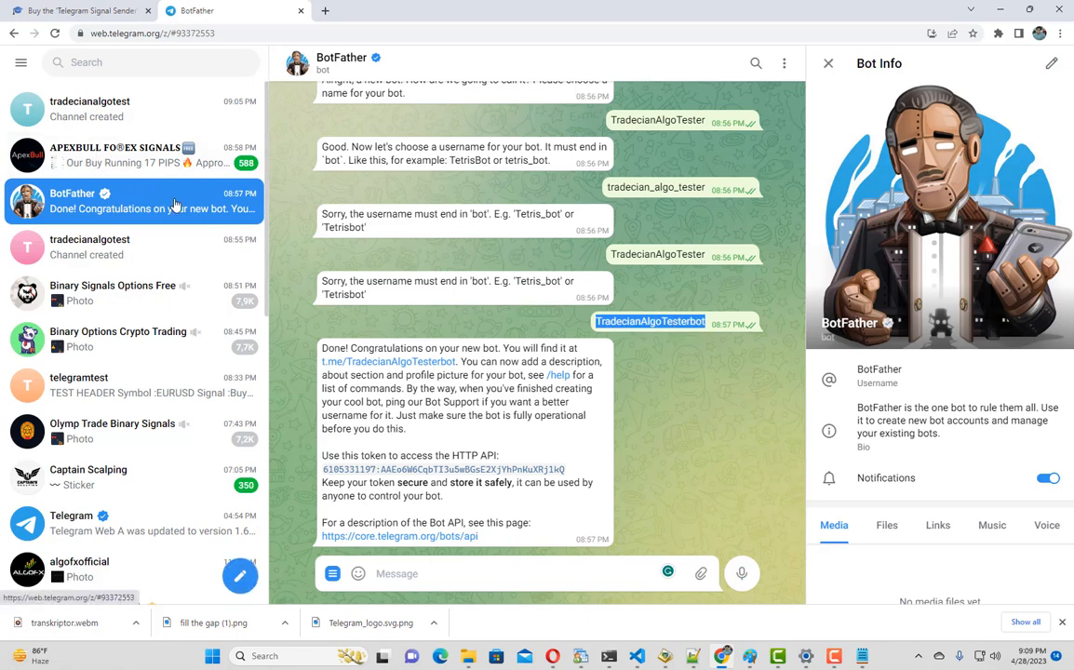
{"action": "left_click", "coordinate": [89, 109]}
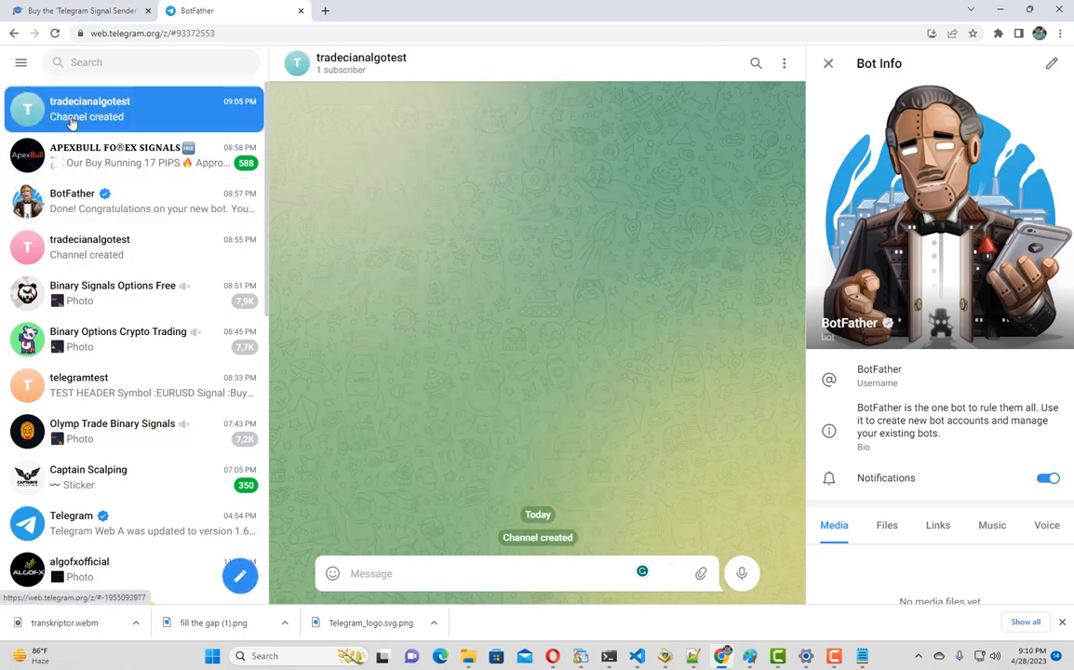
{"action": "left_click", "coordinate": [1052, 62]}
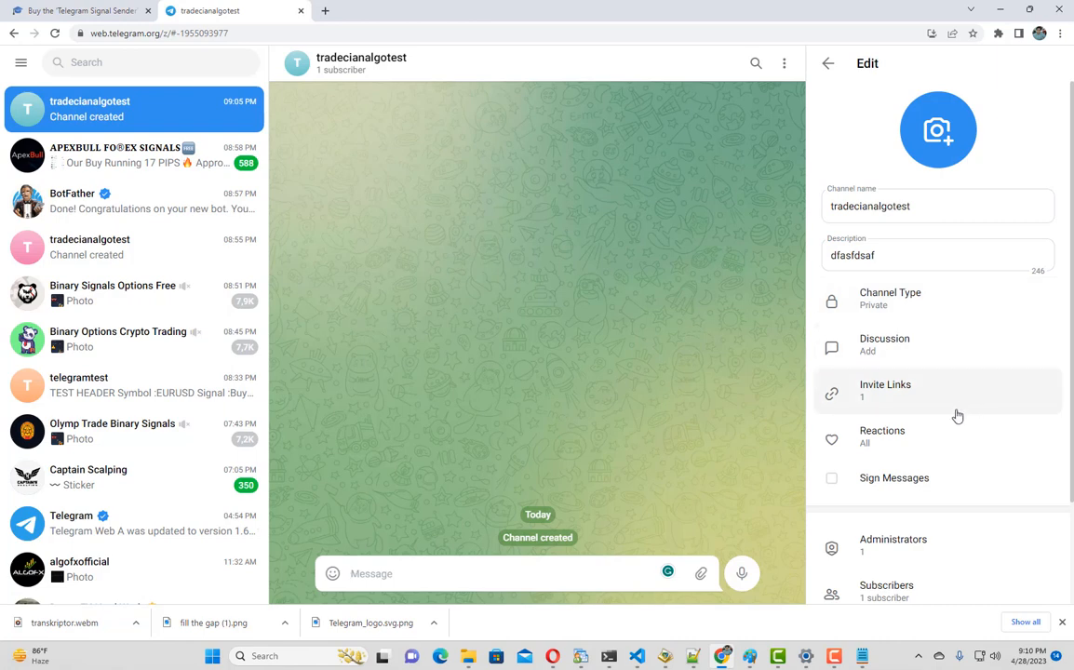
- Add TradecianAlgoTesterbot as an administrator of the tradecianalgotest channel
{"action": "left_click", "coordinate": [892, 545]}
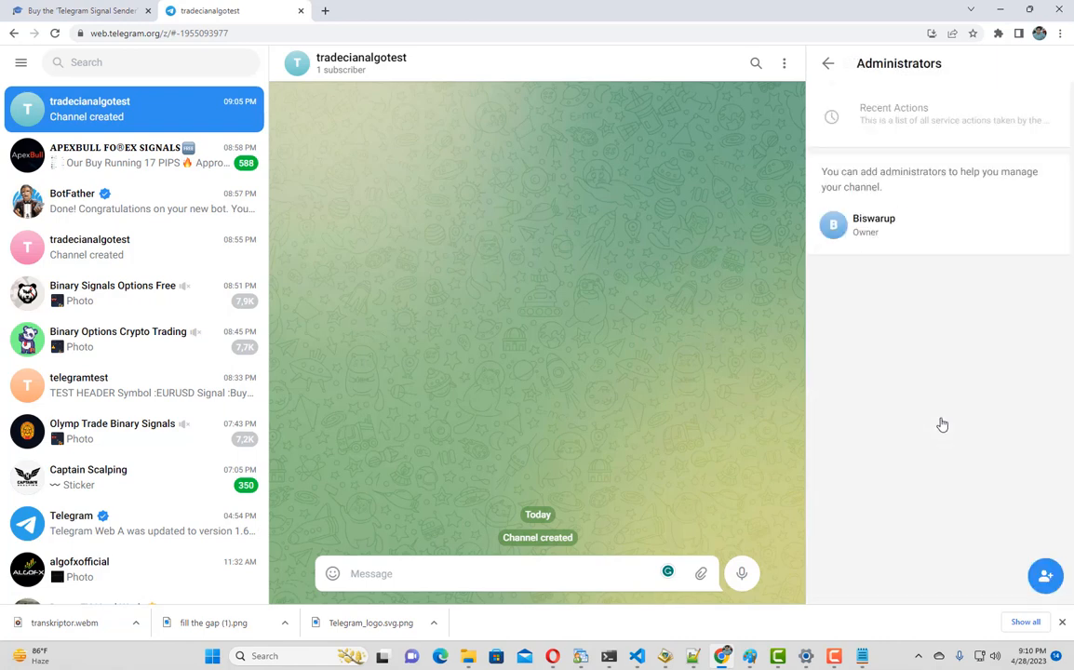
{"action": "left_click", "coordinate": [1046, 575]}
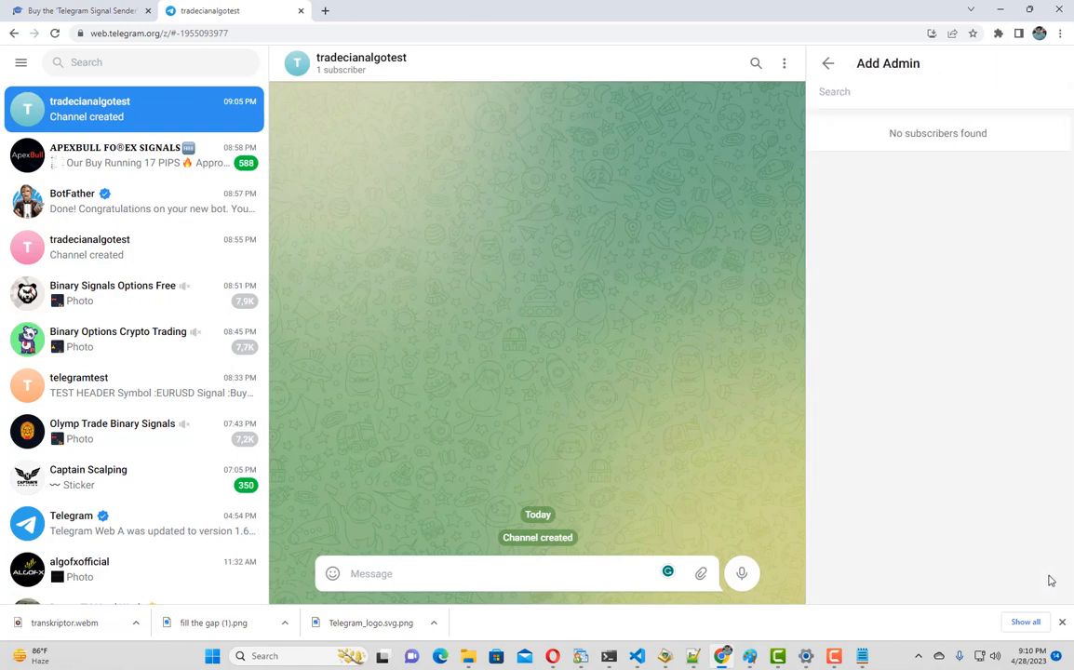
{"action": "type", "text": "TradecianAlgoTesterbot"}
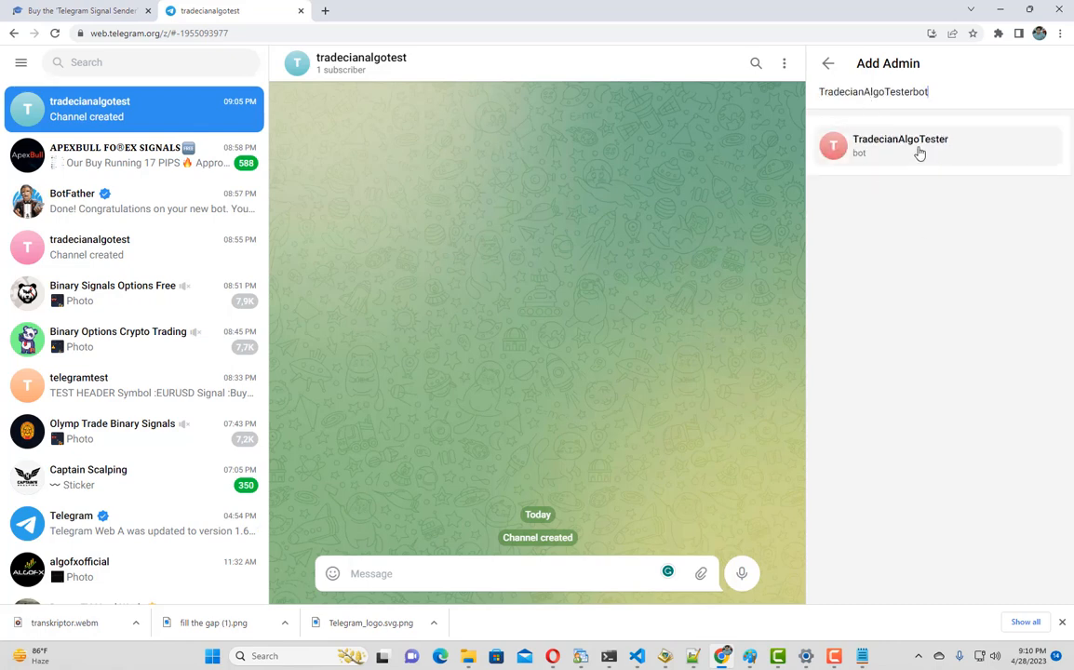
{"action": "left_click", "coordinate": [920, 146]}
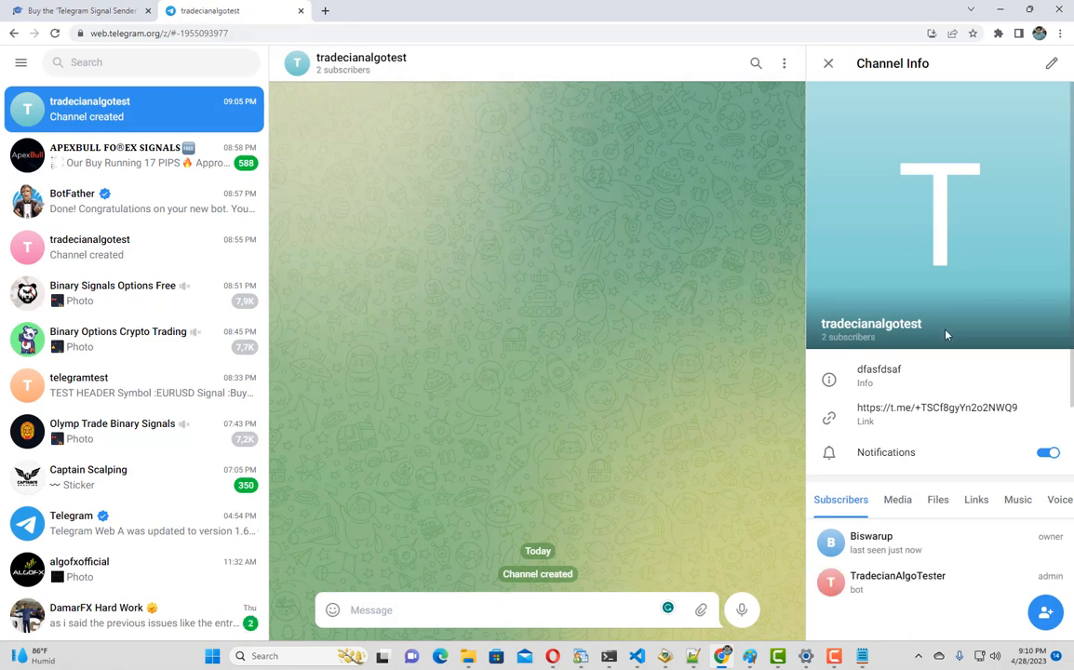
{"action": "scroll", "scroll_direction": "down", "scroll_amount": 3}
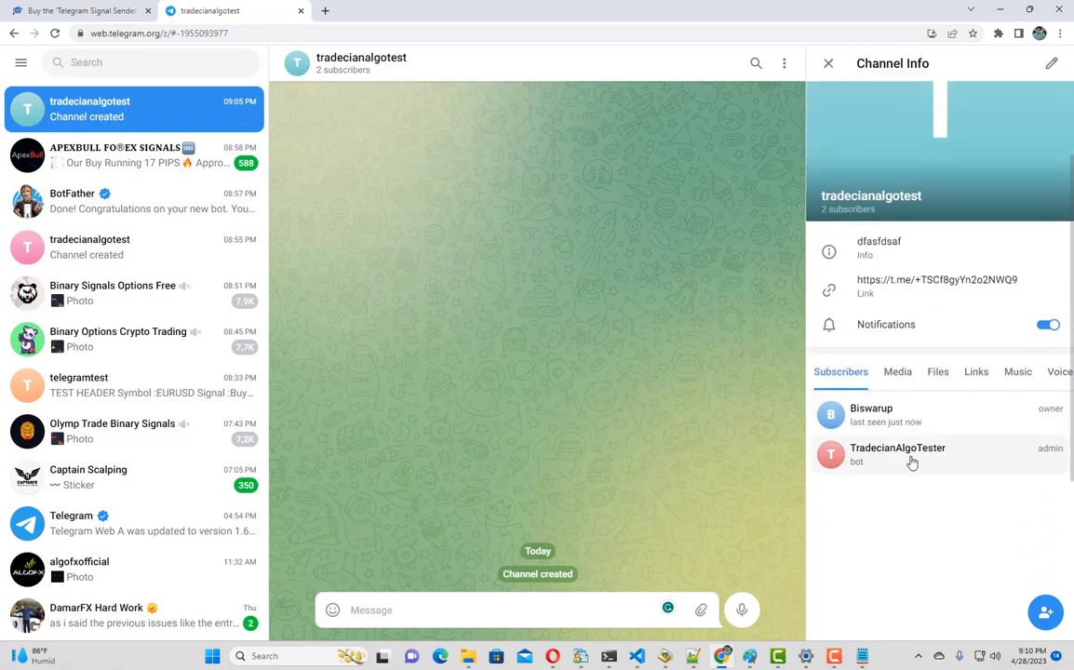
{"action": "mouse_move", "coordinate": [900, 463]}
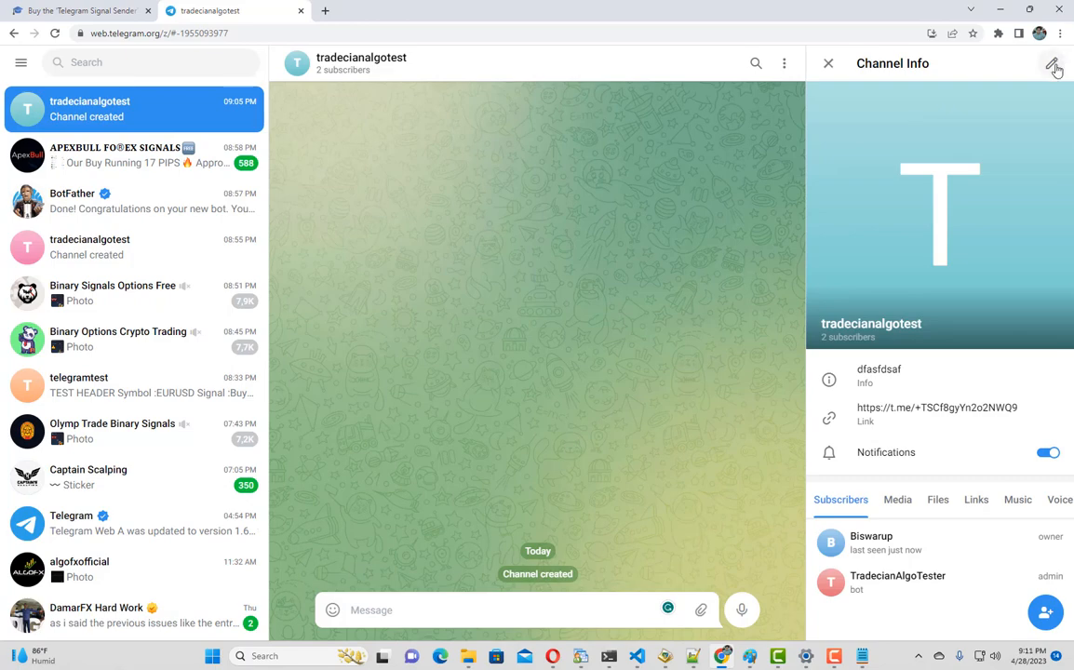
{"action": "left_click", "coordinate": [1055, 68]}
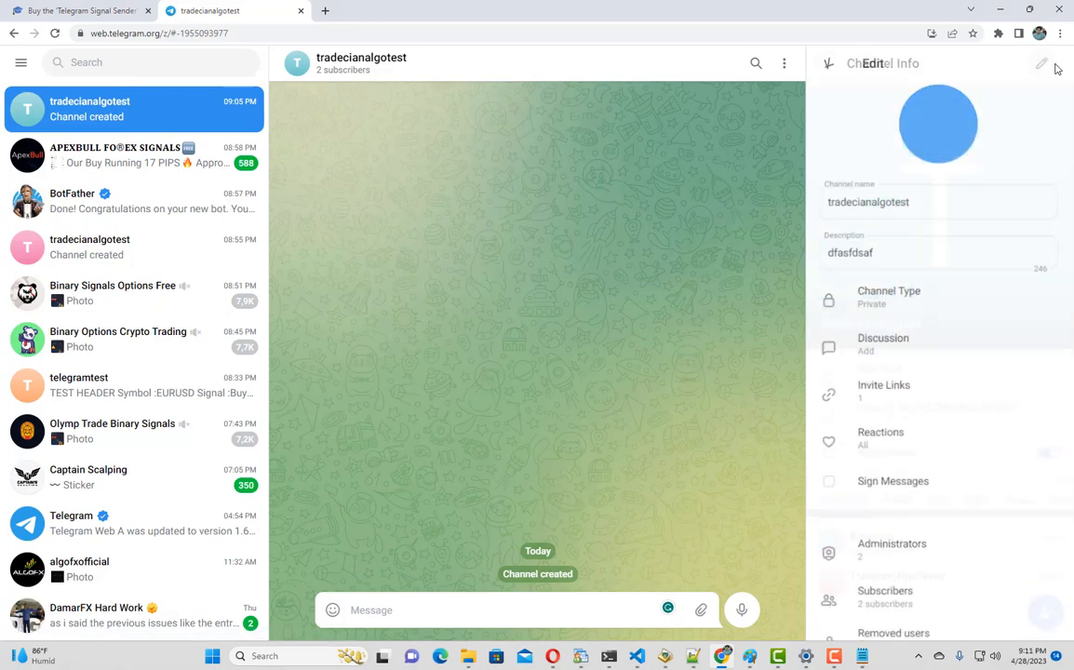
{"action": "left_click", "coordinate": [1041, 64]}
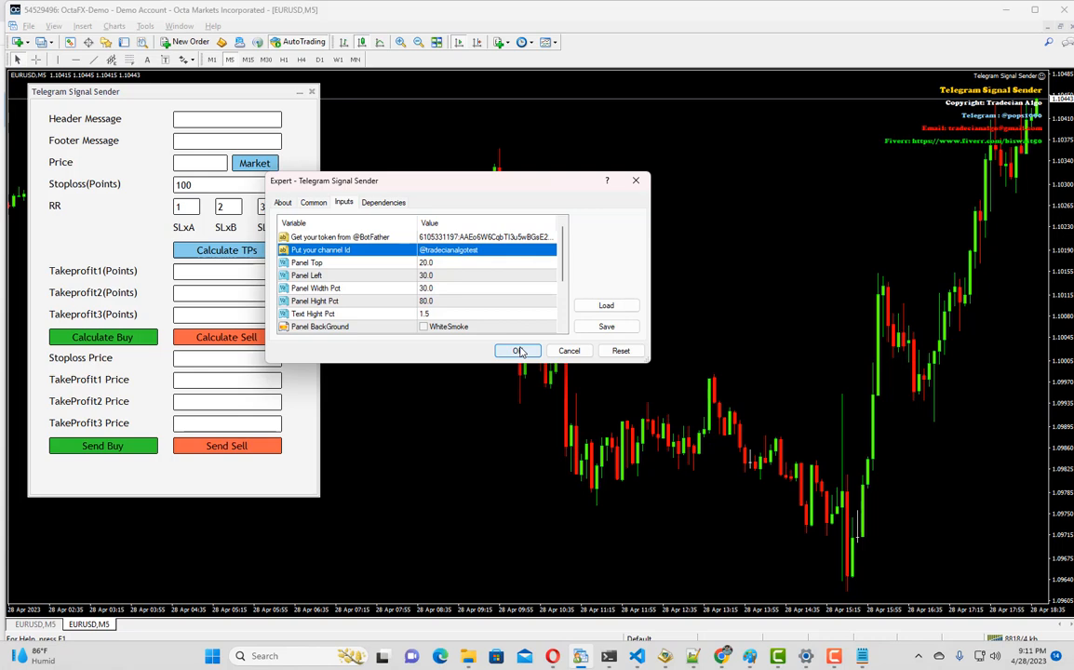
- Calculate buy prices at 1.10447 with 100, 200 and 300-point take-profits
{"action": "left_click", "coordinate": [517, 351]}
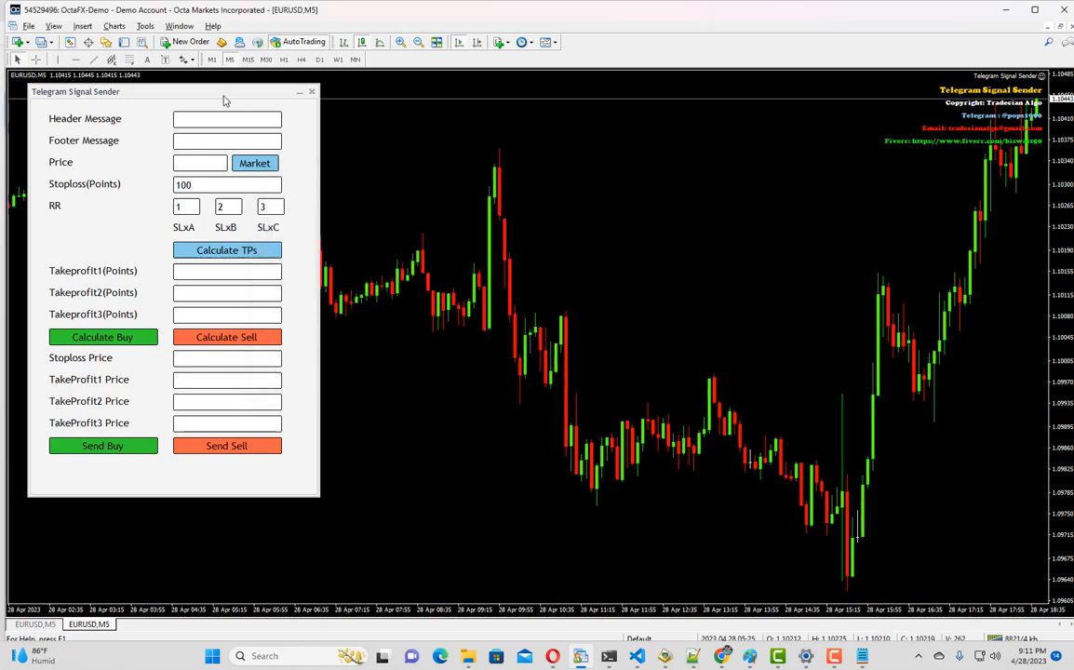
{"action": "mouse_move", "coordinate": [242, 126]}
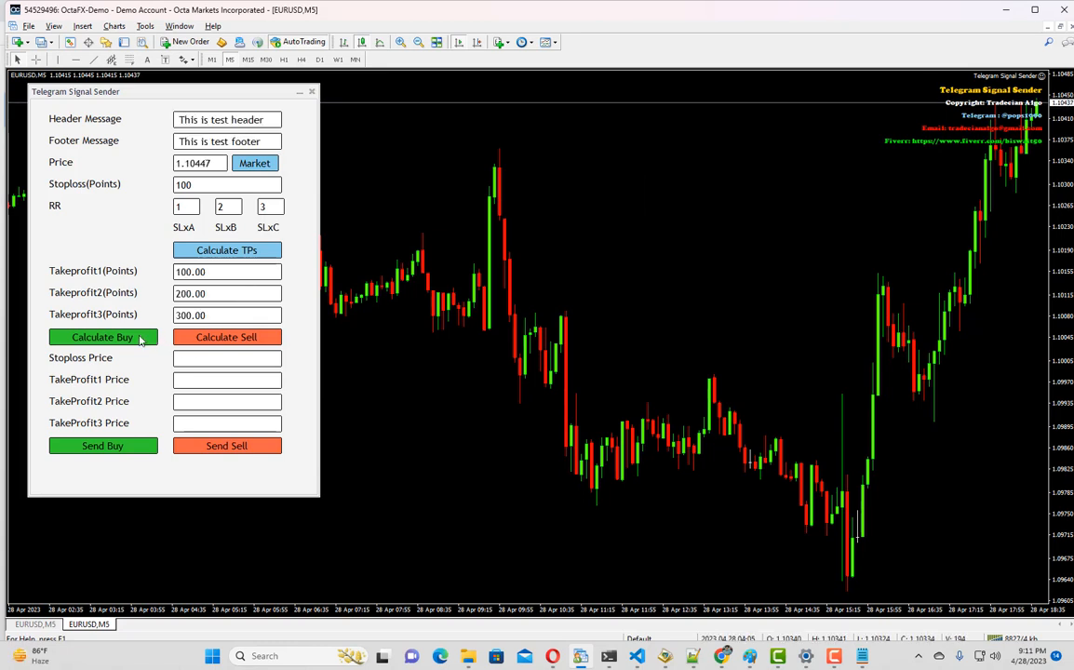
{"action": "left_click", "coordinate": [102, 337]}
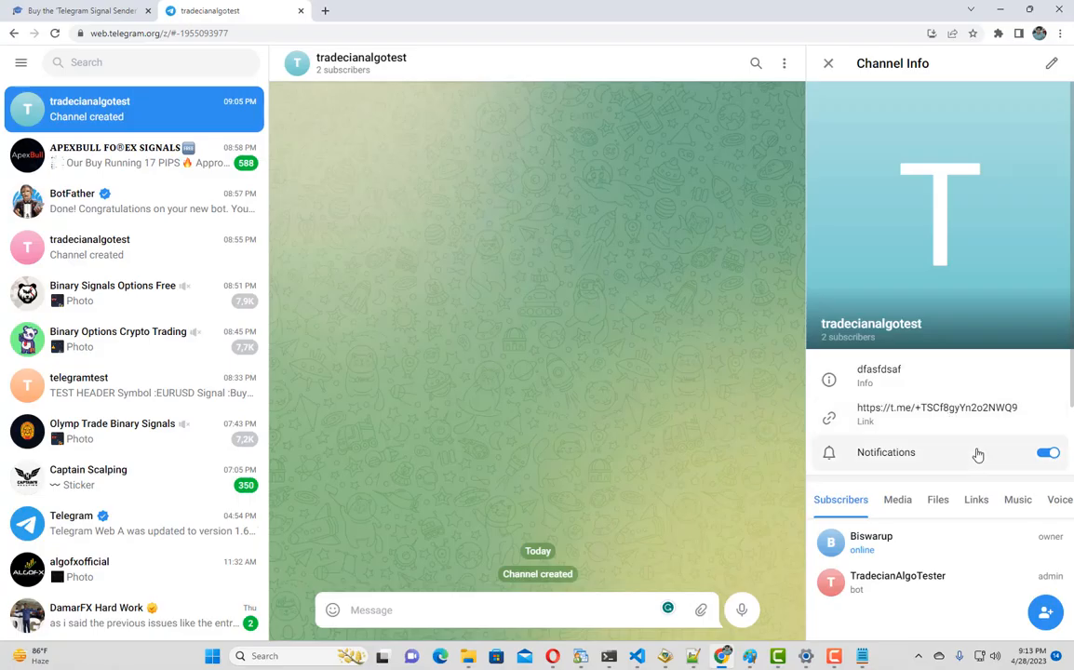
- Switch tradecianalgotest to a public channel with the link t.me/tradecianalgotest
{"action": "left_click", "coordinate": [1052, 63]}
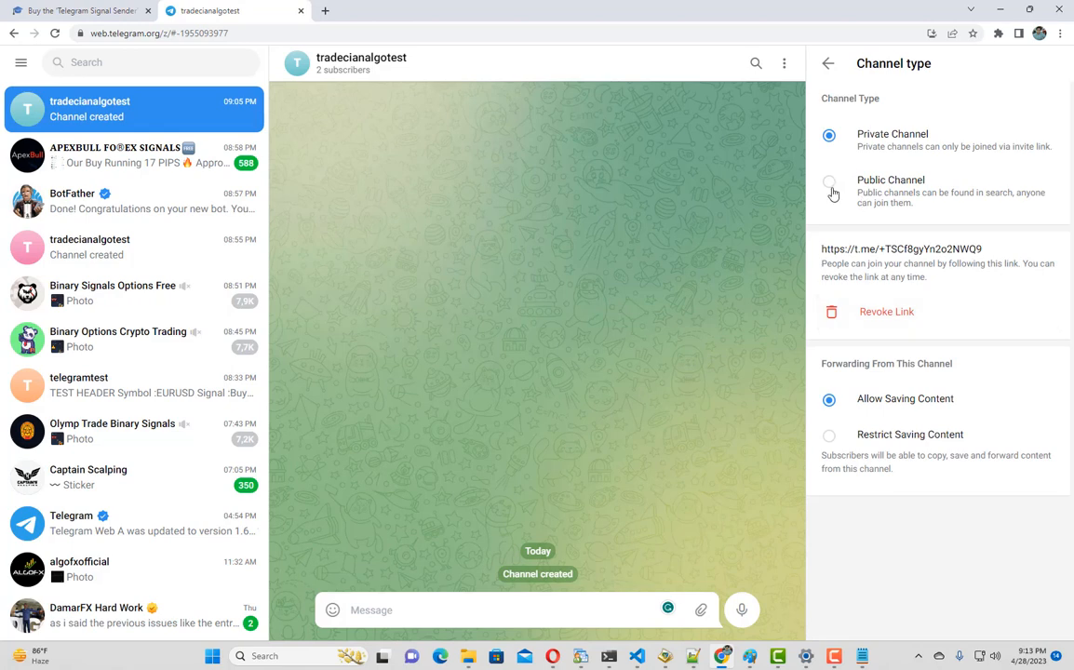
{"action": "left_click", "coordinate": [828, 181]}
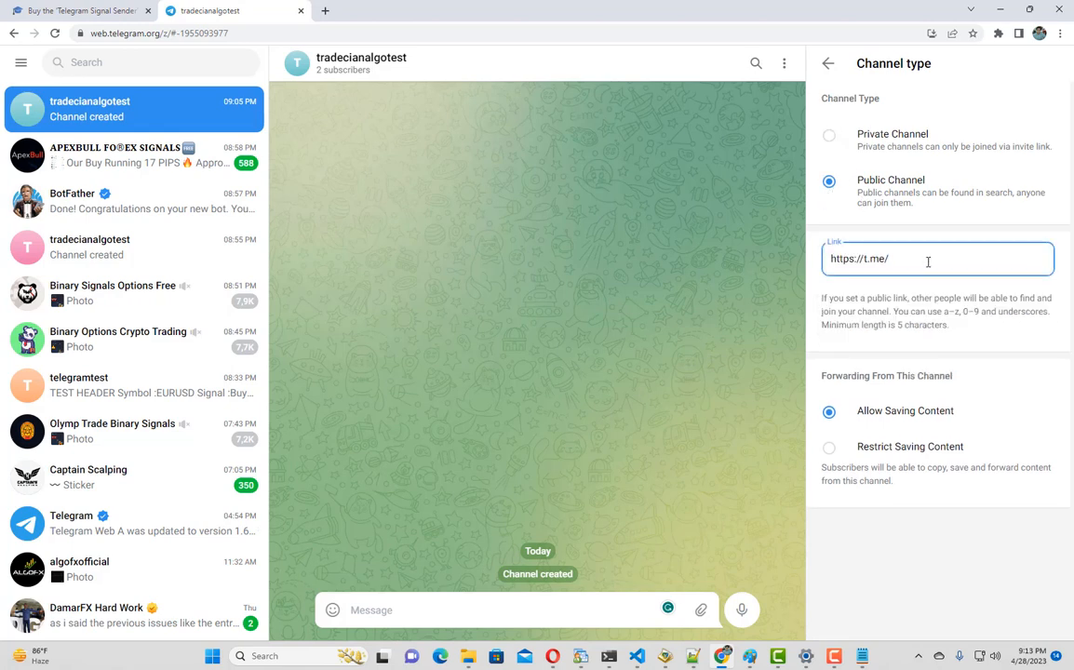
{"action": "type", "text": "tradecianalgotest"}
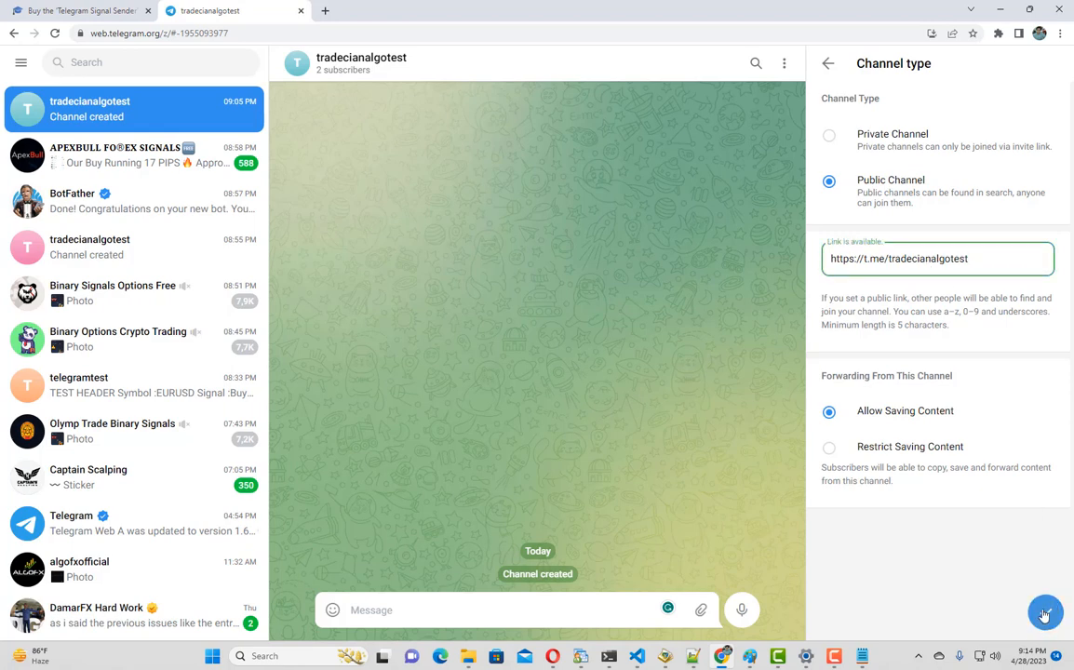
{"action": "double_click", "coordinate": [927, 259]}
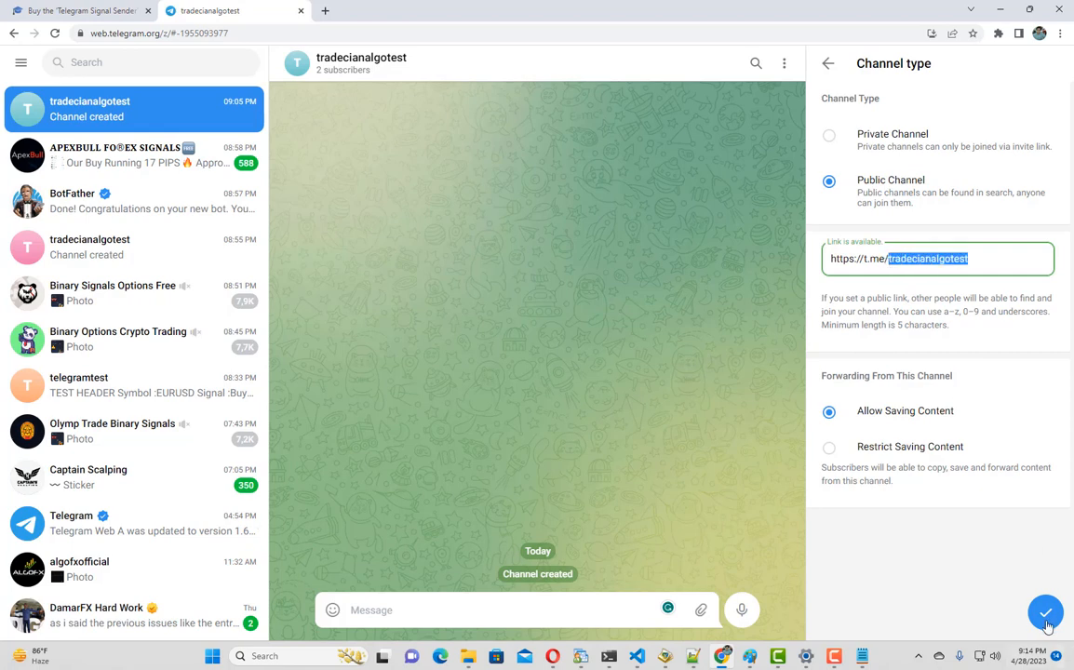
{"action": "left_click", "coordinate": [827, 63]}
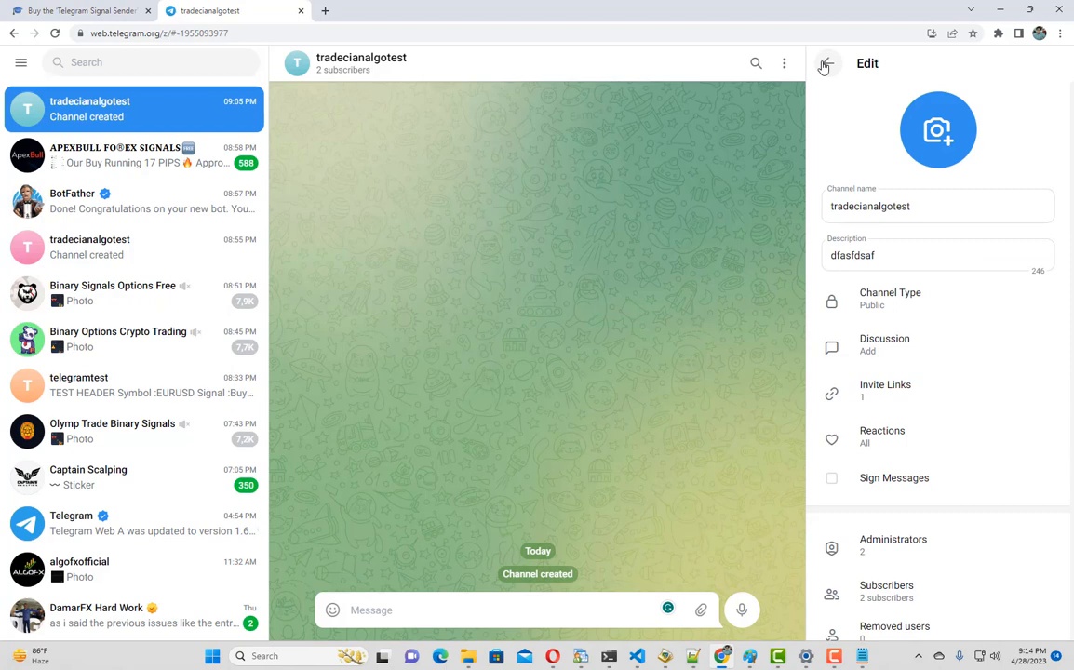
{"action": "left_click", "coordinate": [827, 63]}
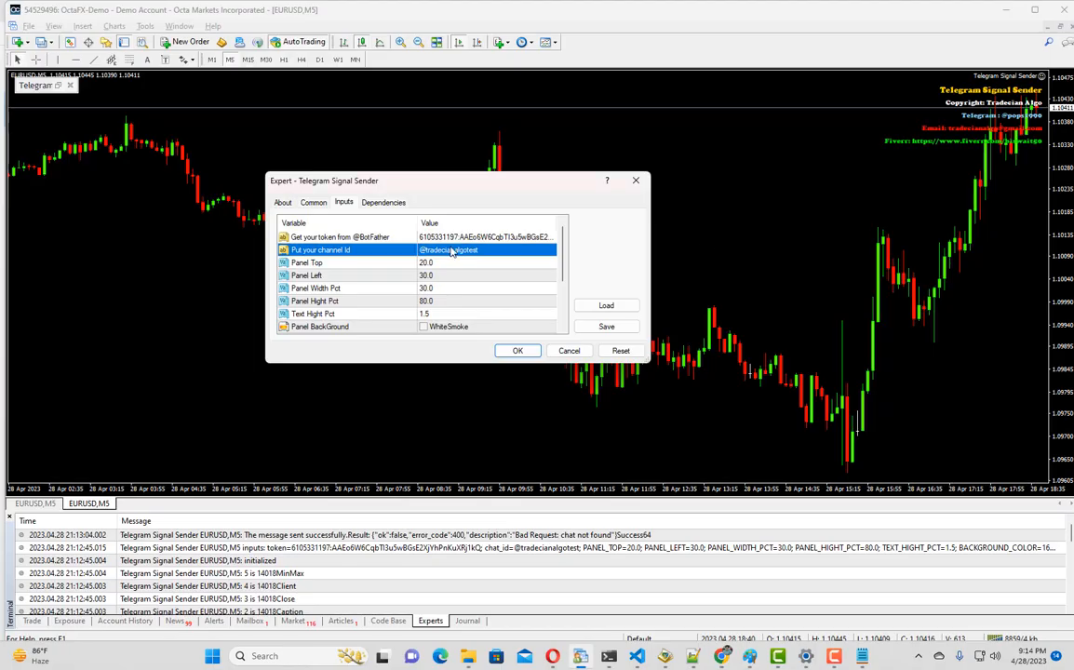
{"action": "left_click", "coordinate": [424, 250]}
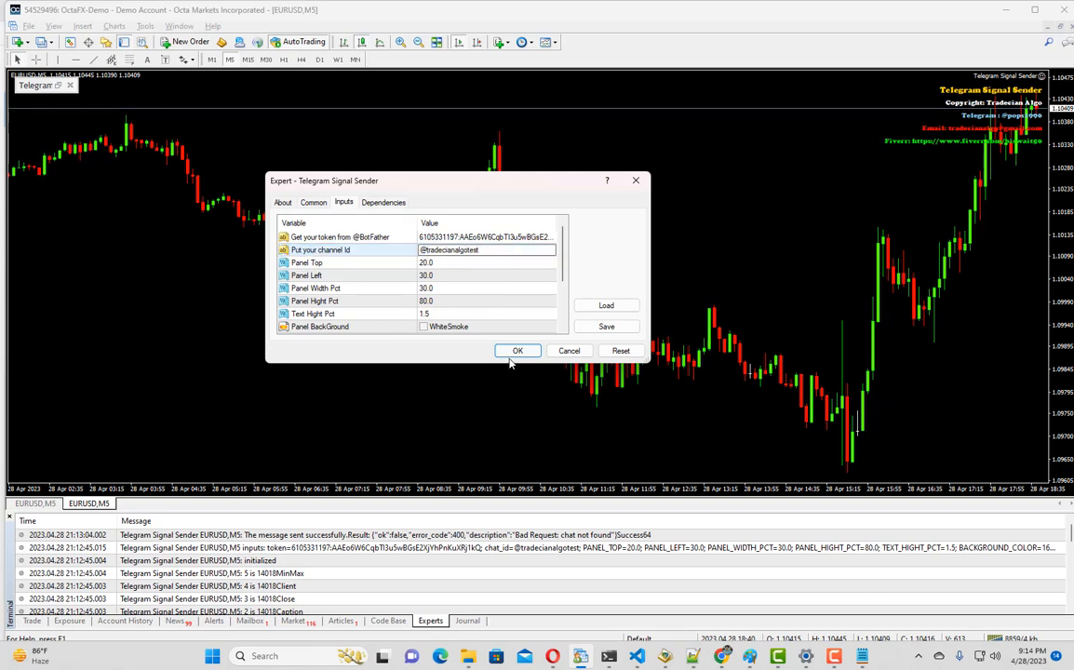
{"action": "left_click", "coordinate": [518, 351]}
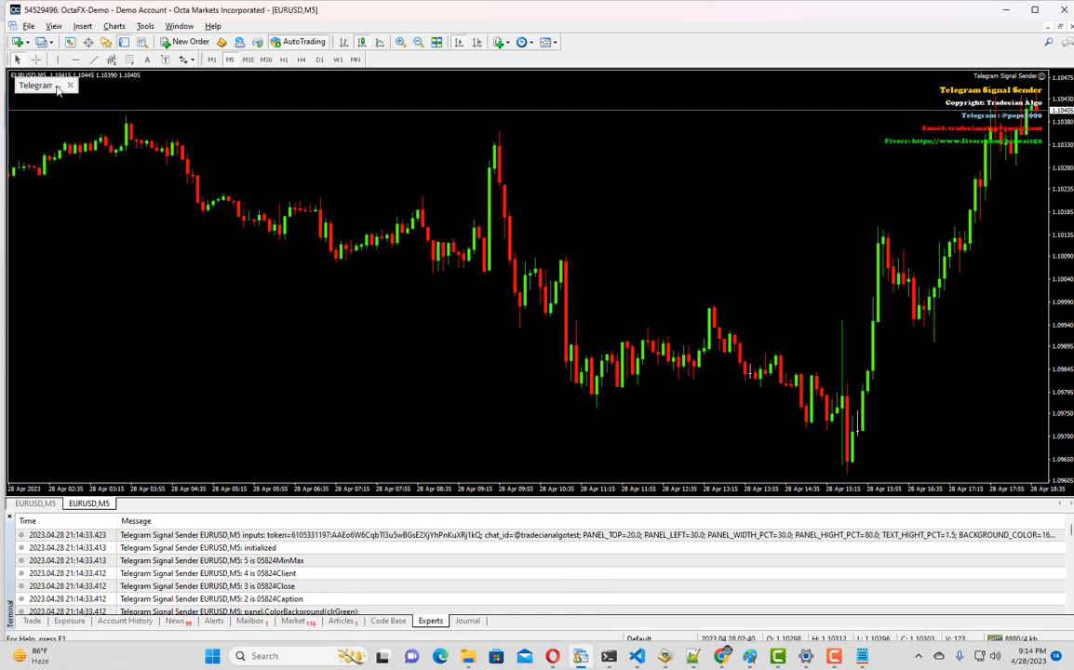
{"action": "left_click", "coordinate": [35, 85]}
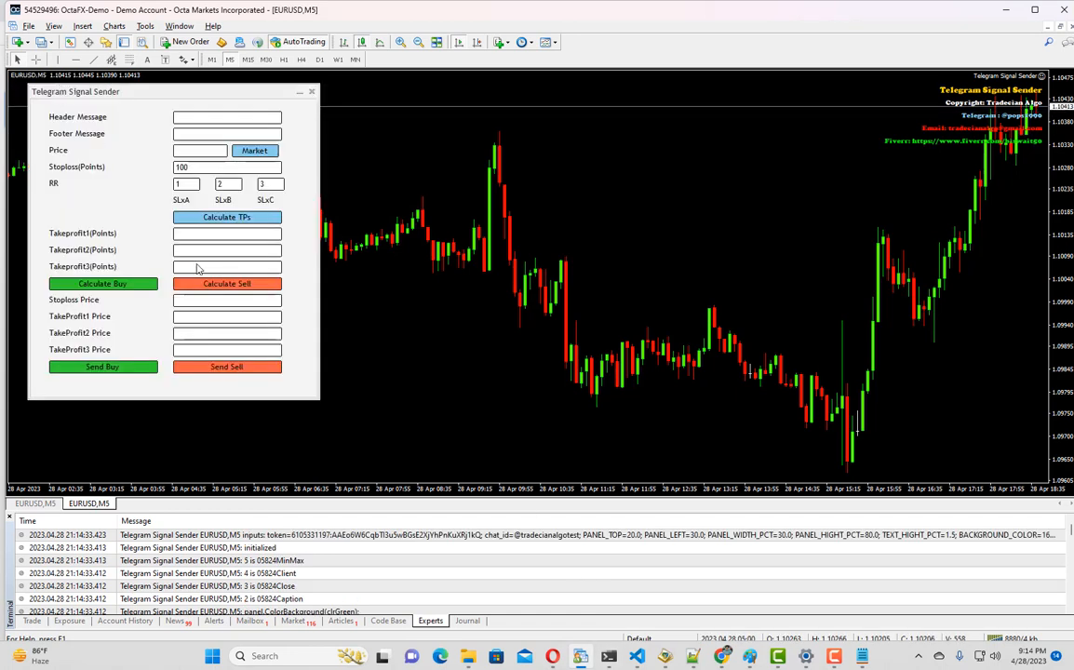
- Enter the test header and footer and send a buy signal at 1.10419
{"action": "type", "text": "T"}
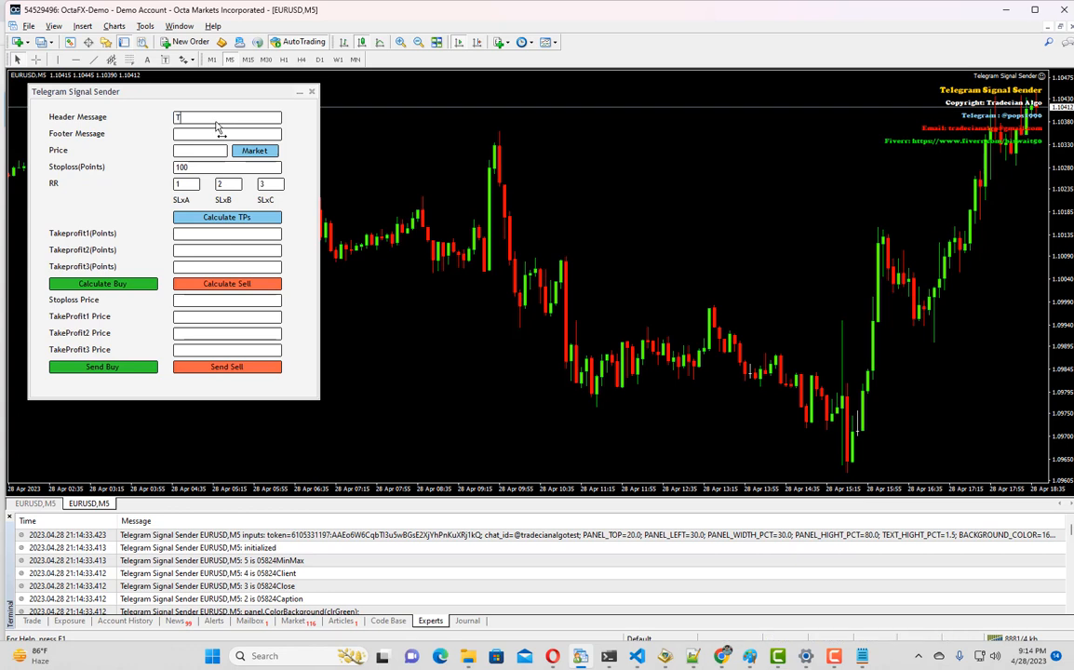
{"action": "type", "text": "his is a test header"}
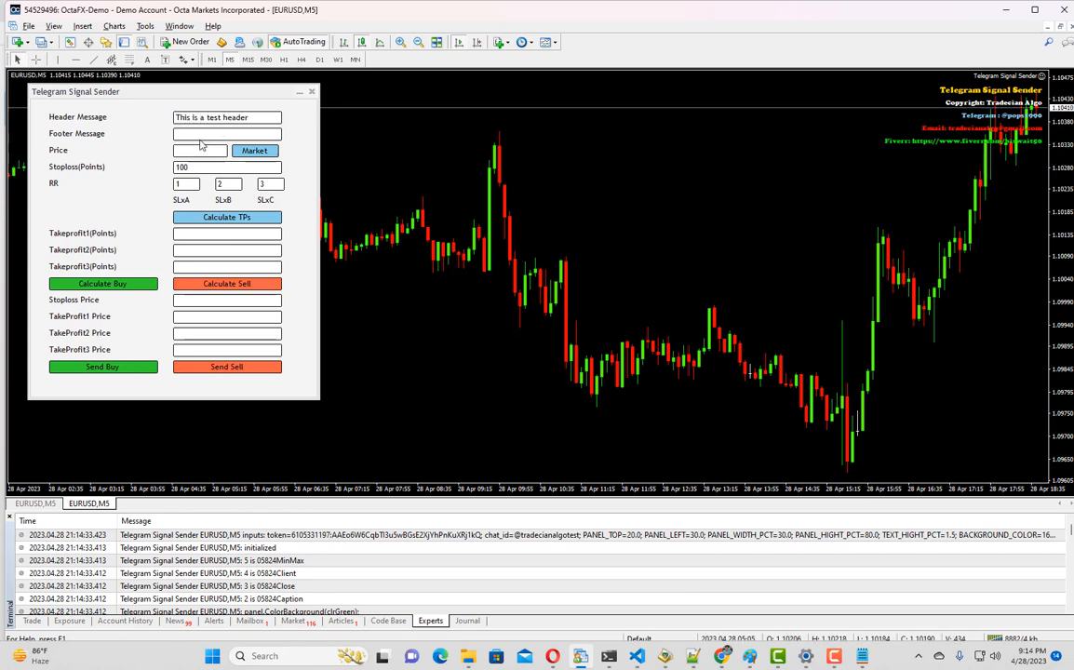
{"action": "type", "text": "this is a test footer"}
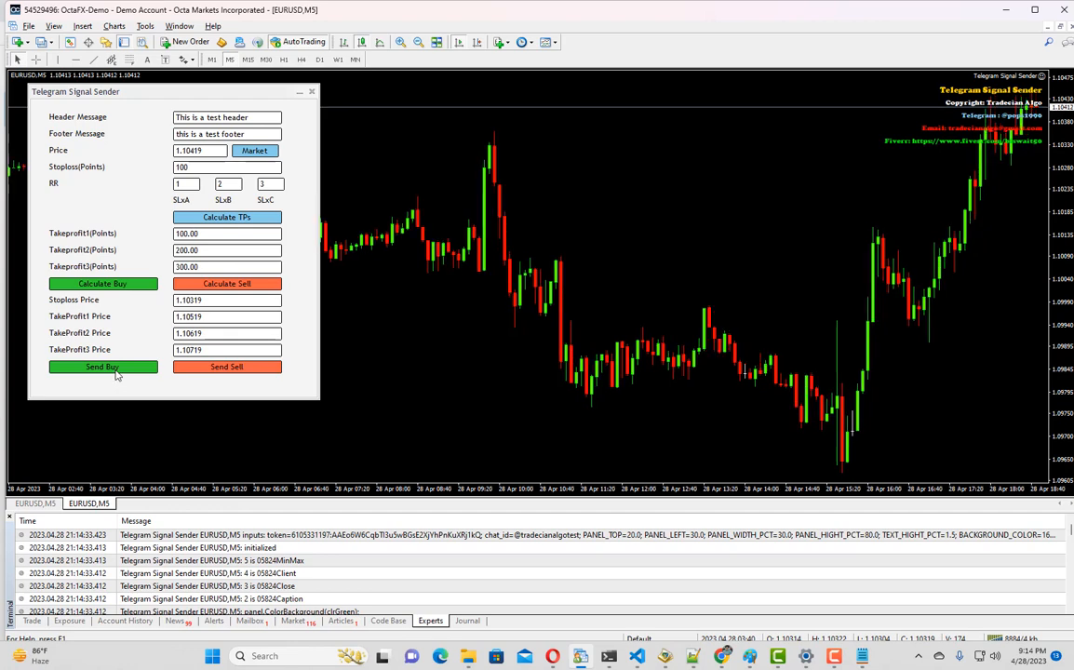
{"action": "left_click", "coordinate": [101, 366]}
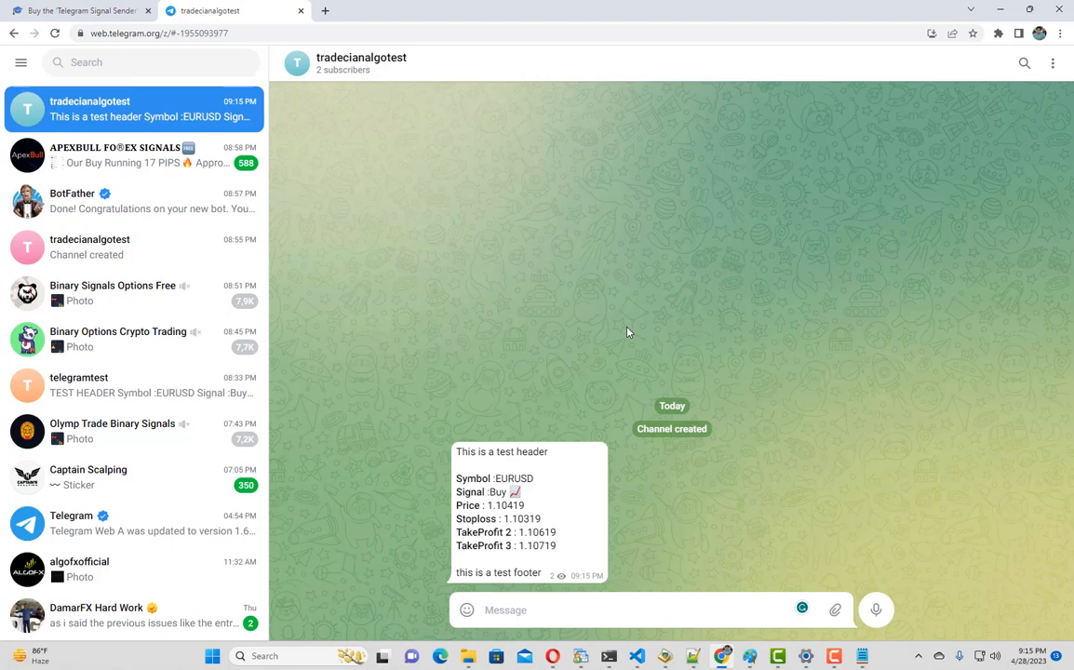
{"action": "mouse_move", "coordinate": [719, 344]}
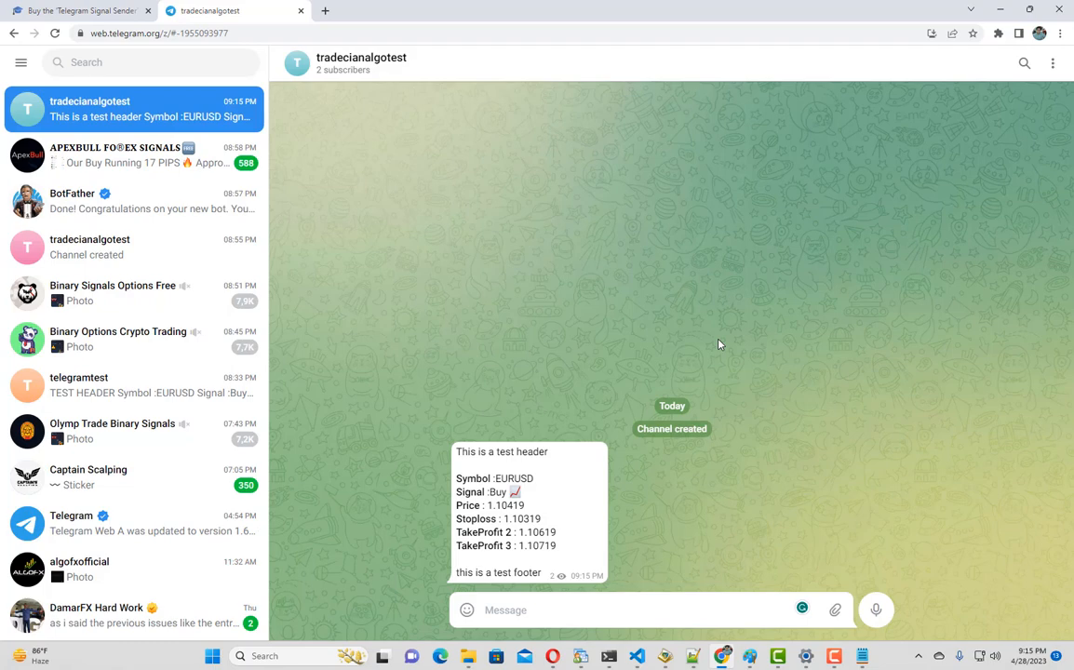
{"action": "mouse_move", "coordinate": [360, 108]}
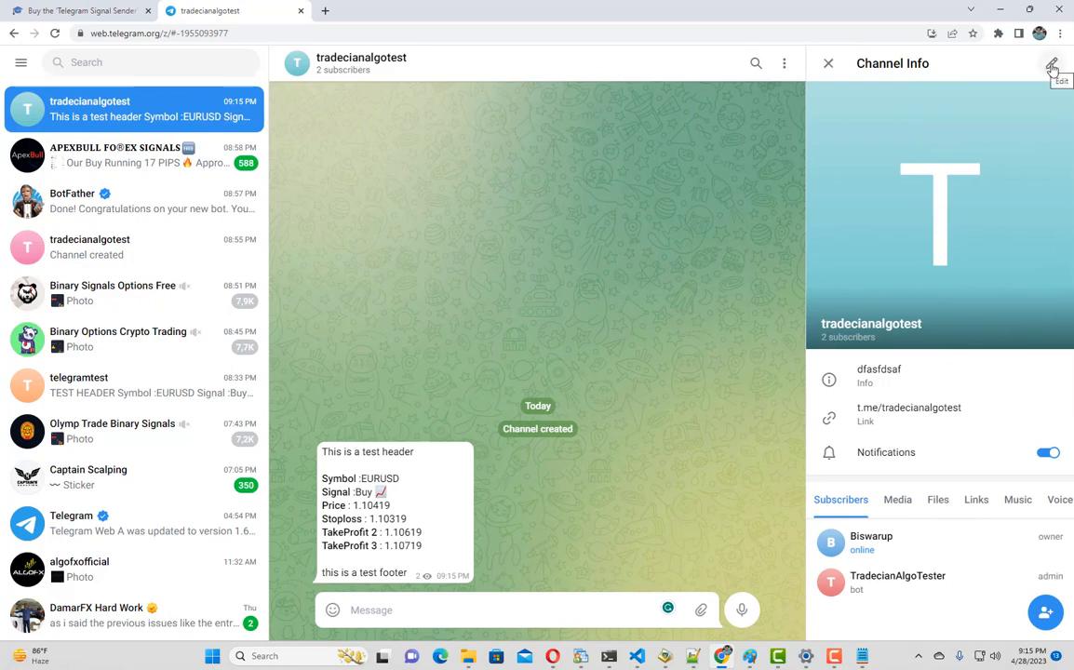
- Open the tradecianalgotest channel's Channel Type settings to view its public link
{"action": "left_click", "coordinate": [1052, 63]}
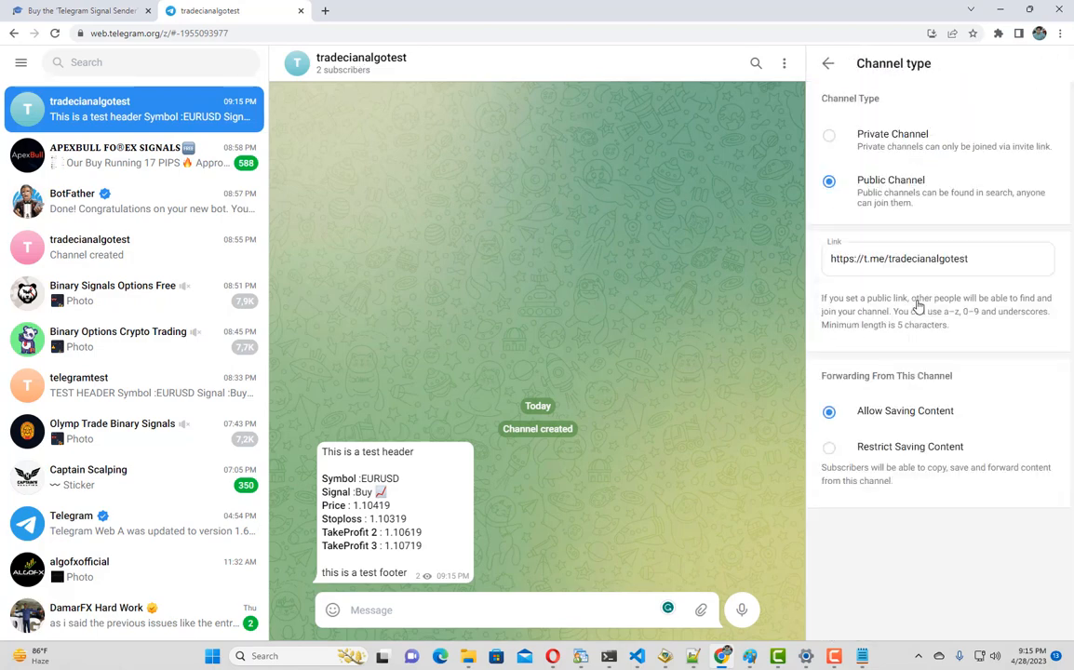
{"action": "left_click", "coordinate": [829, 135]}
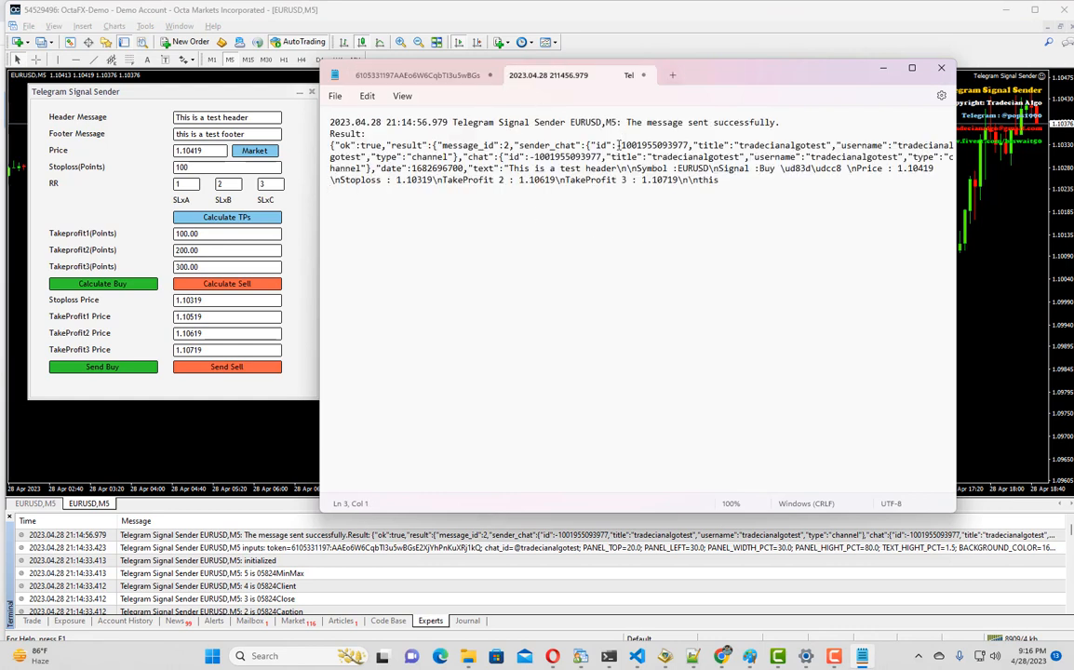
{"action": "double_click", "coordinate": [652, 145]}
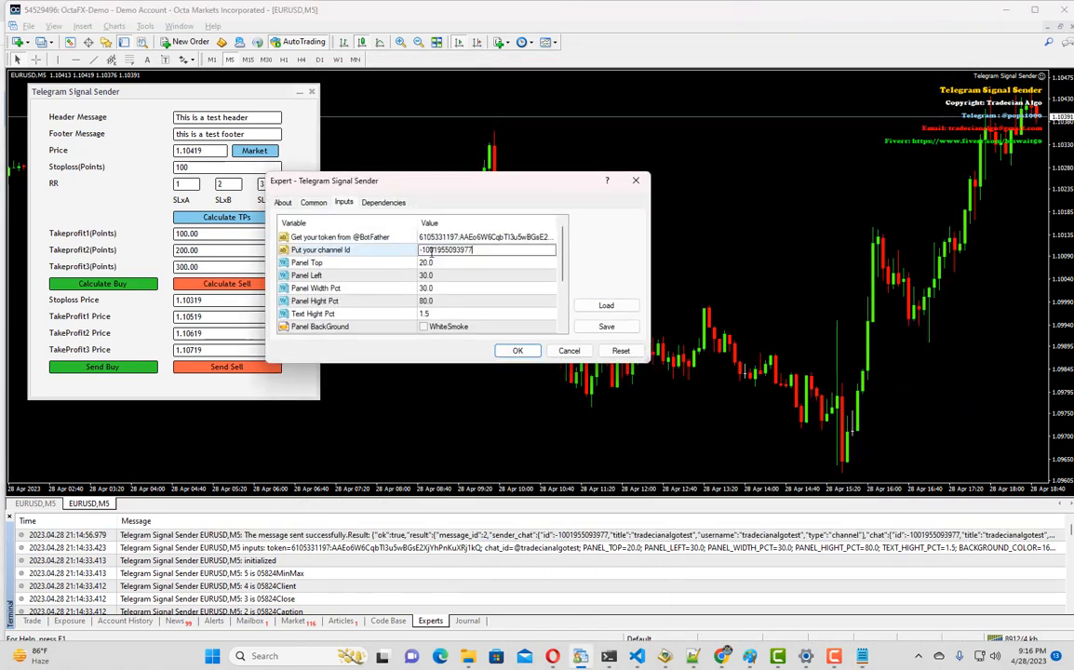
{"action": "left_click", "coordinate": [518, 351]}
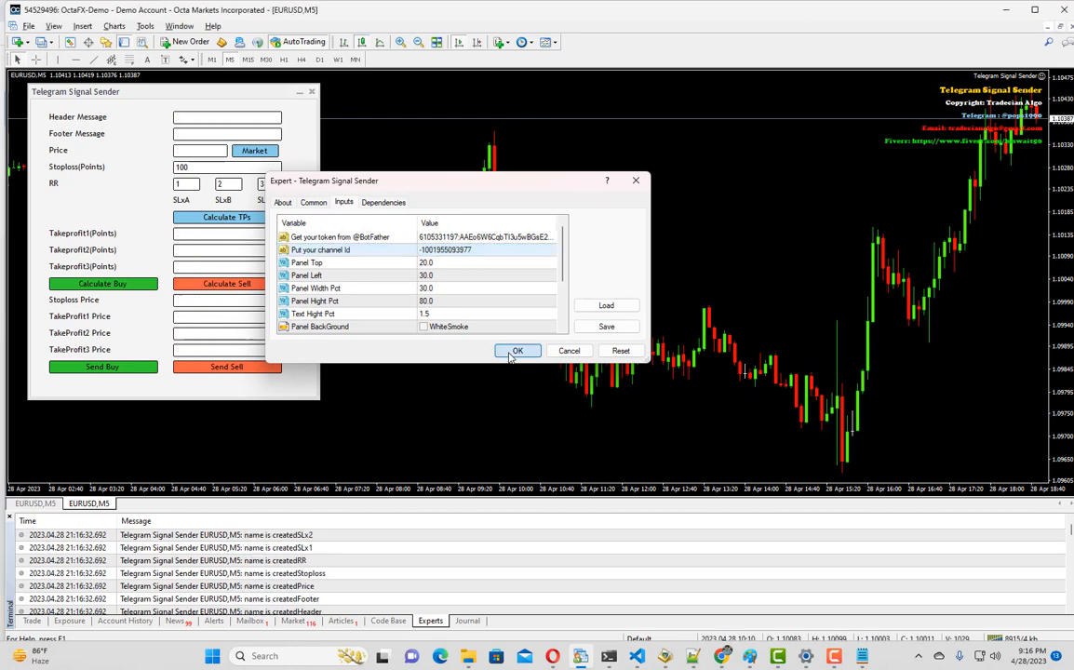
{"action": "left_click", "coordinate": [518, 351]}
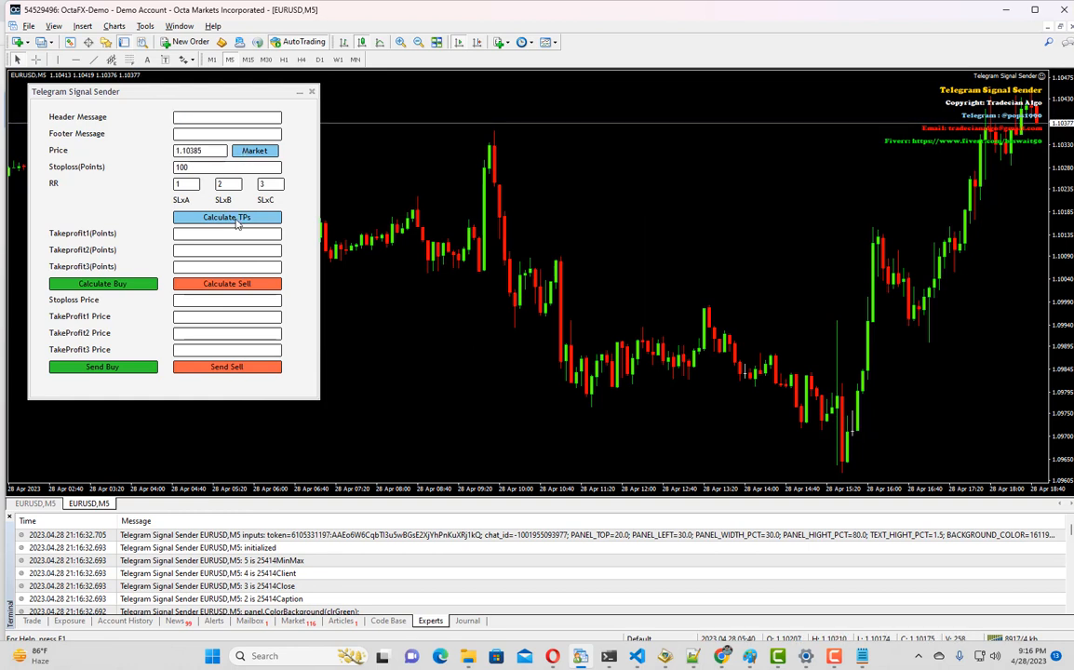
{"action": "left_click", "coordinate": [226, 217]}
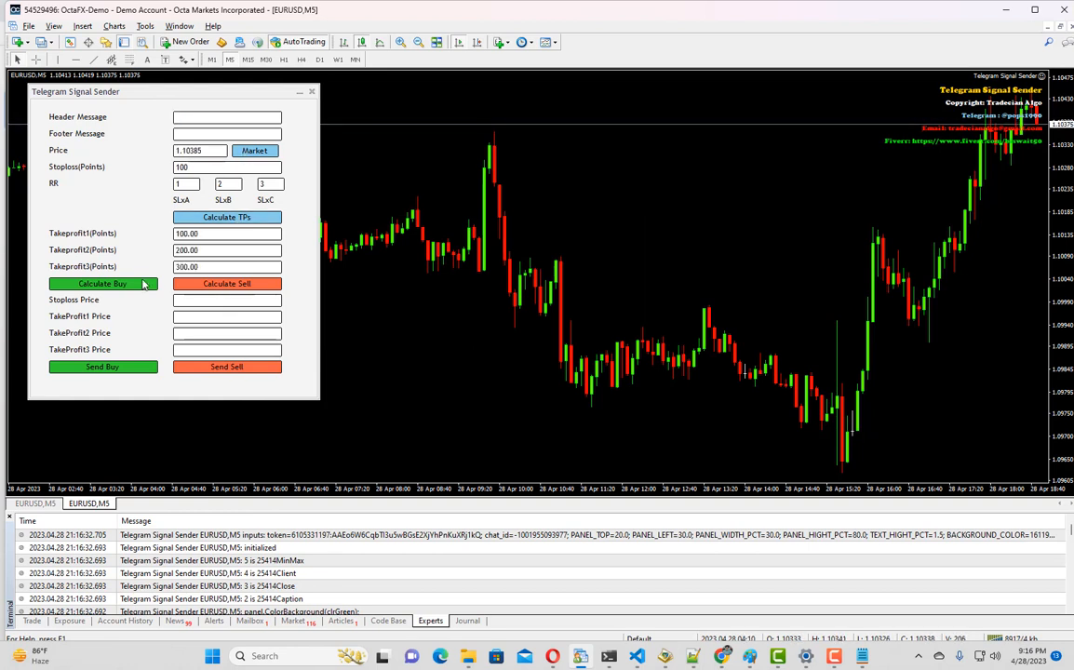
{"action": "left_click", "coordinate": [103, 283]}
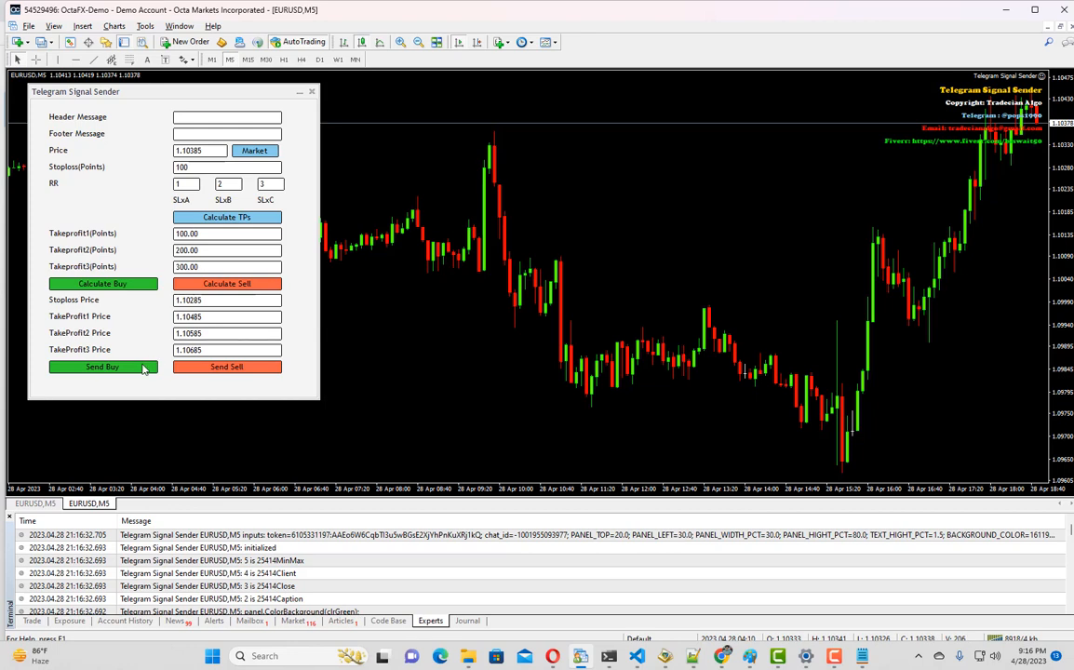
{"action": "left_click", "coordinate": [103, 365]}
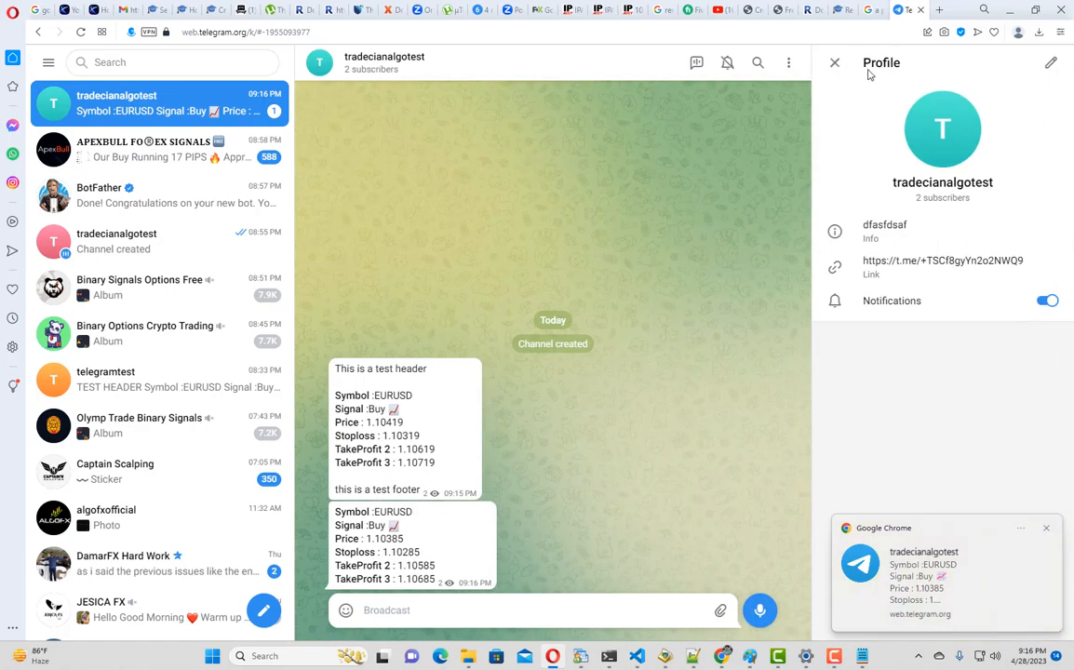
{"action": "left_click", "coordinate": [1050, 63]}
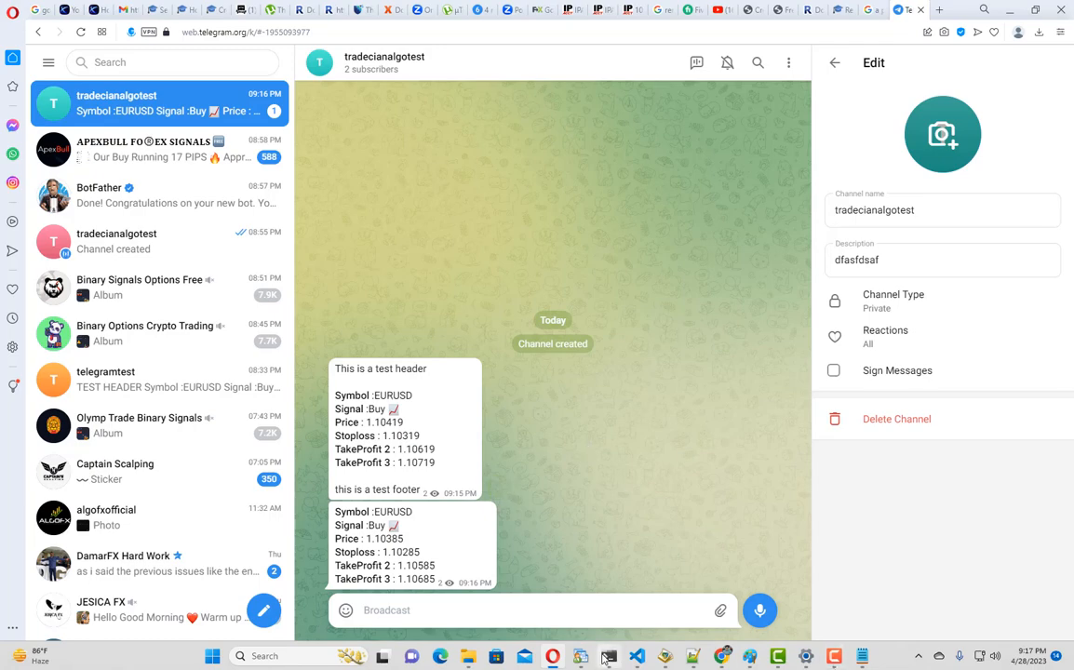
{"action": "left_click", "coordinate": [608, 656]}
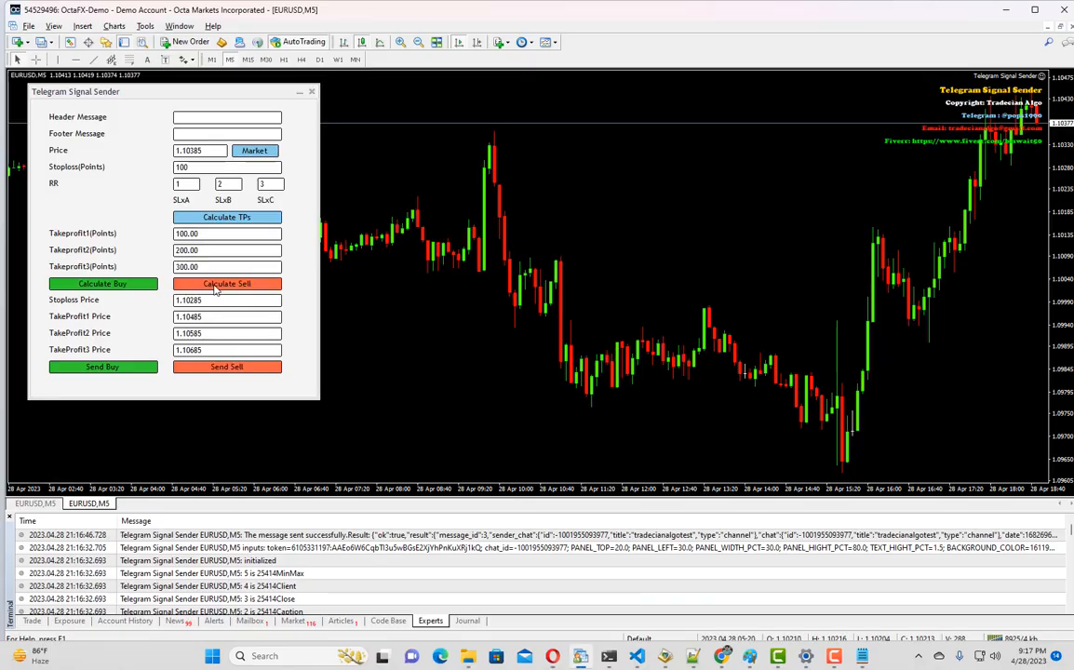